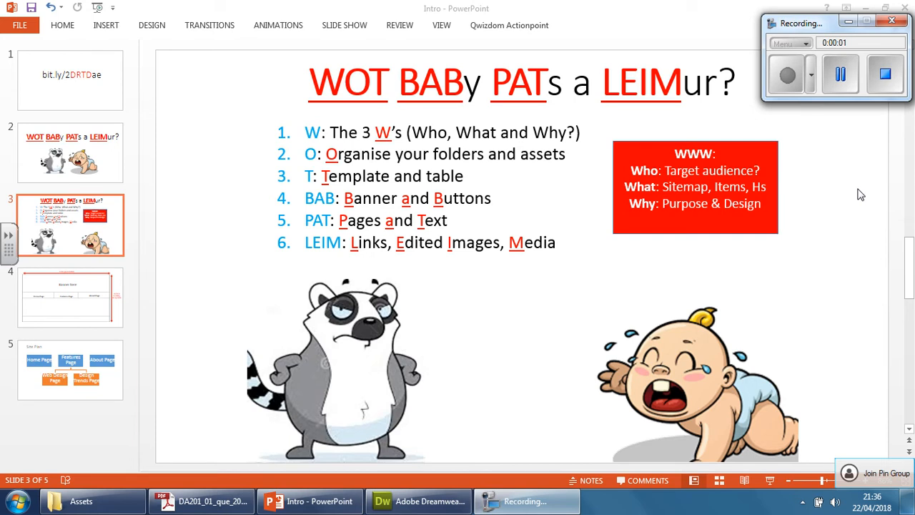
mouse_move(305, 206)
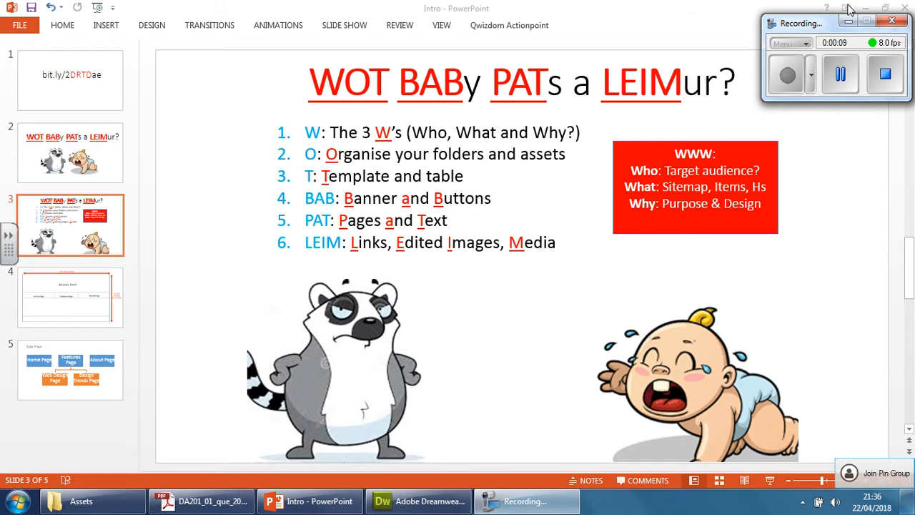
- Bring the client brief PDF forward and highlight the Other requirements heading
click(80, 501)
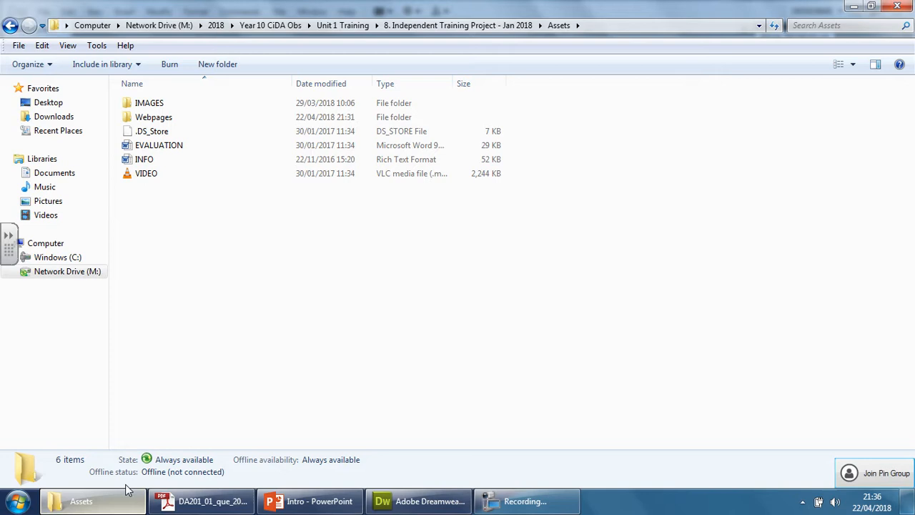
click(203, 501)
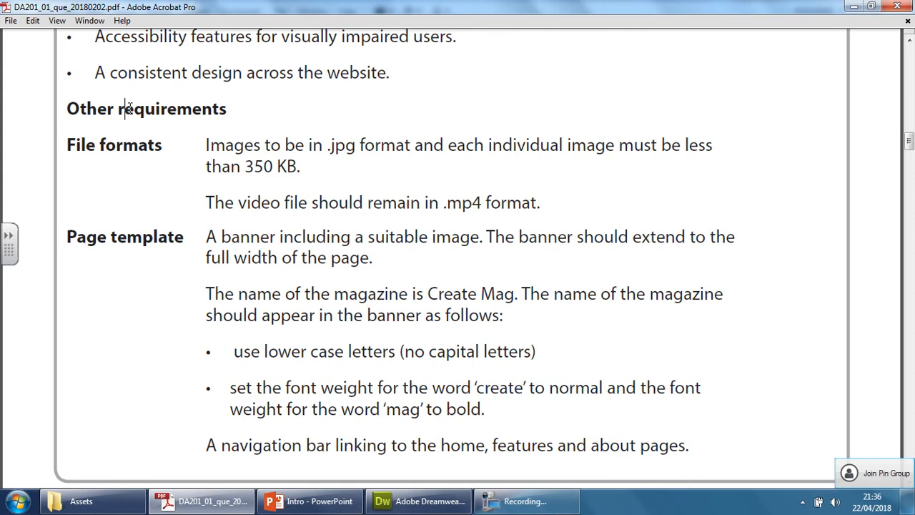
double_click(171, 108)
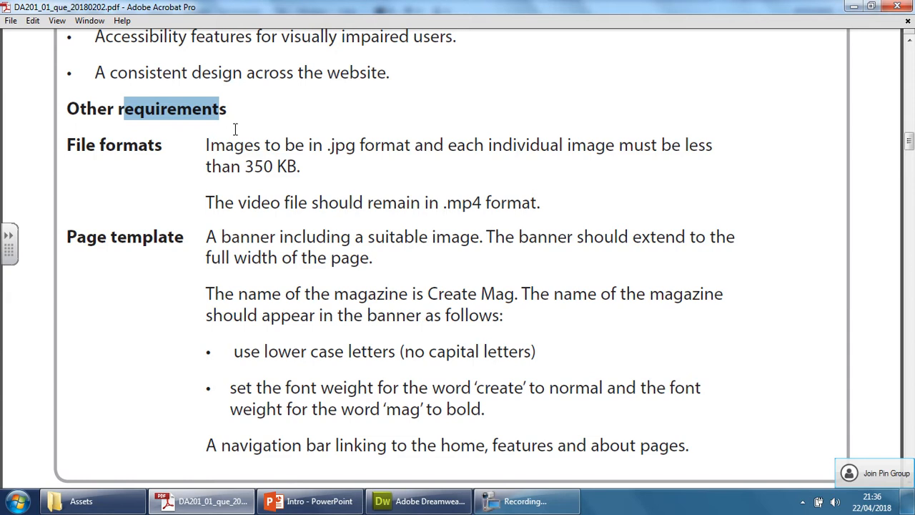
mouse_move(326, 148)
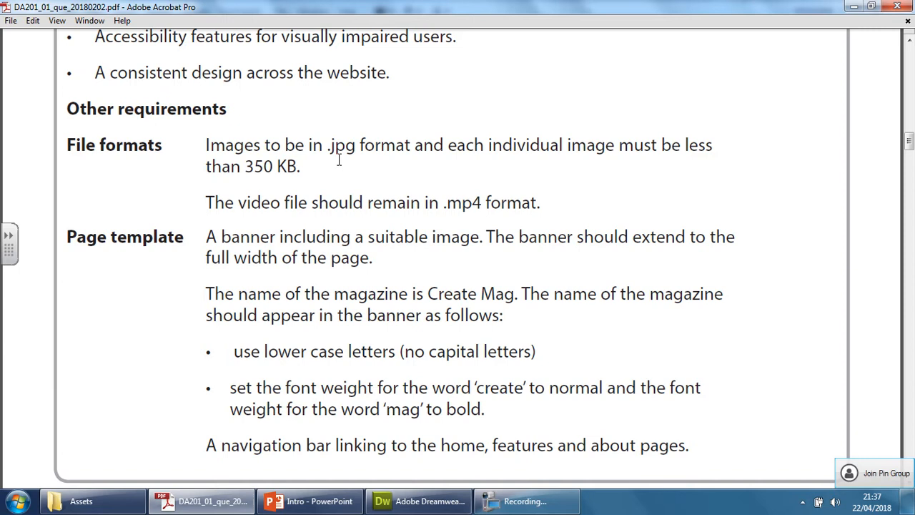
double_click(341, 144)
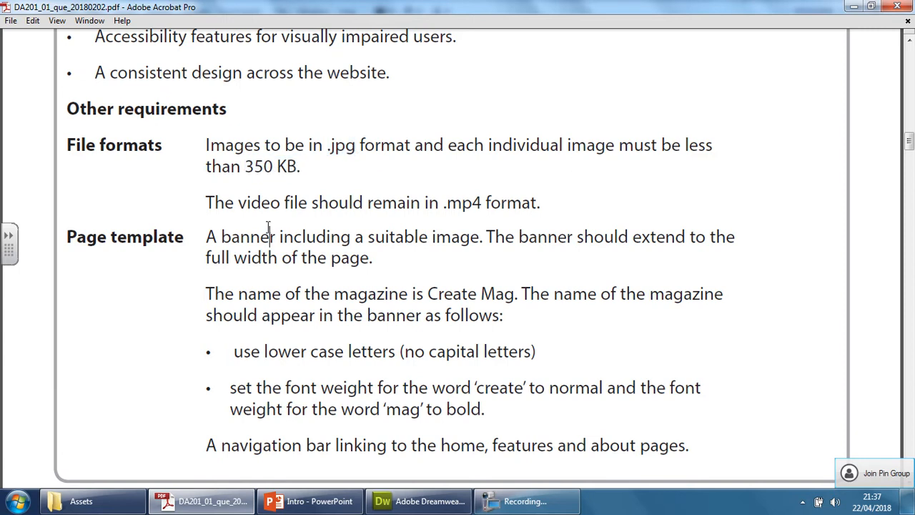
- Highlight the video file format and banner-with-image requirements, then clear the highlight
drag(237, 203, 482, 203)
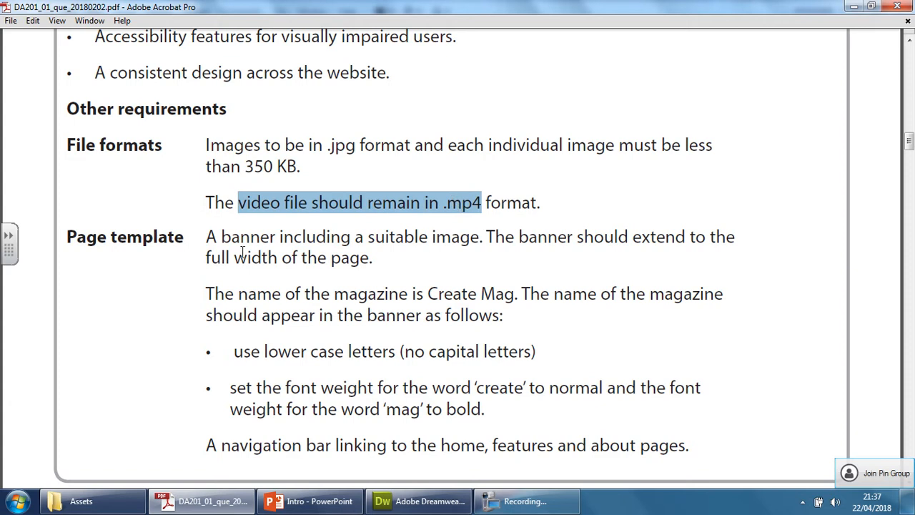
mouse_move(439, 208)
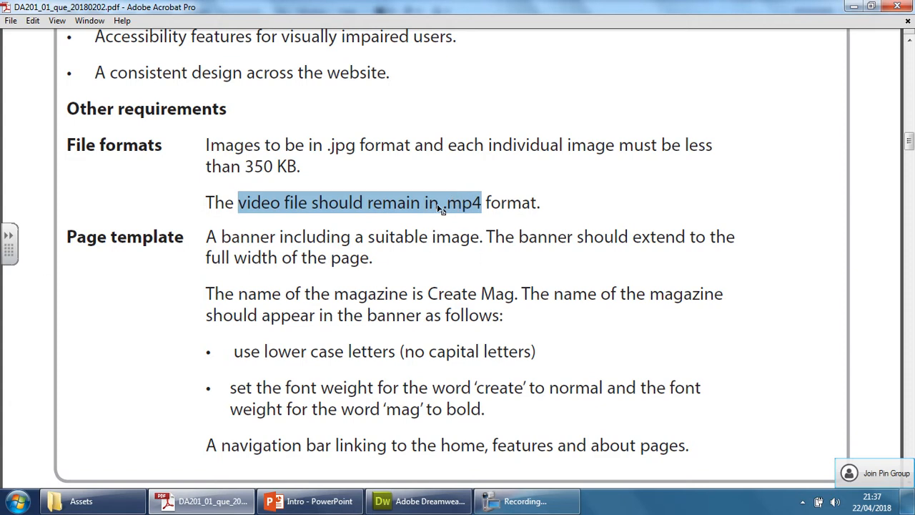
double_click(392, 203)
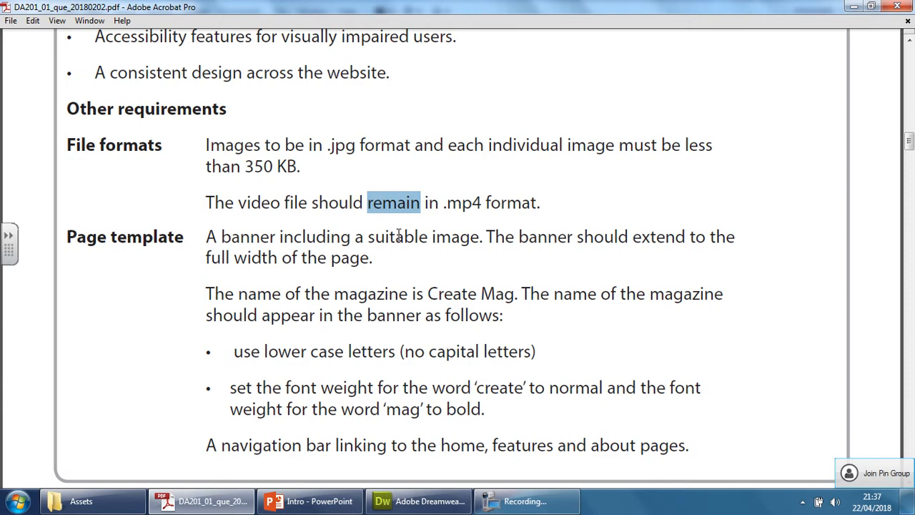
mouse_move(477, 260)
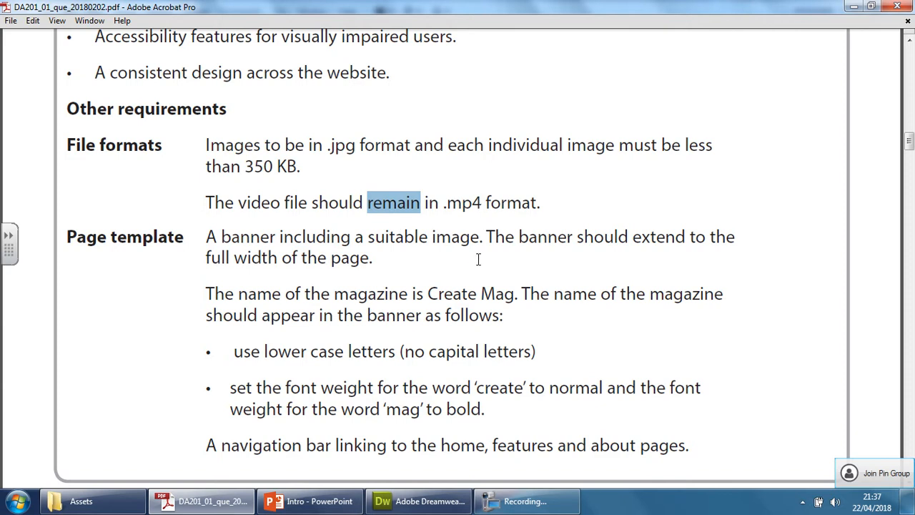
mouse_move(478, 269)
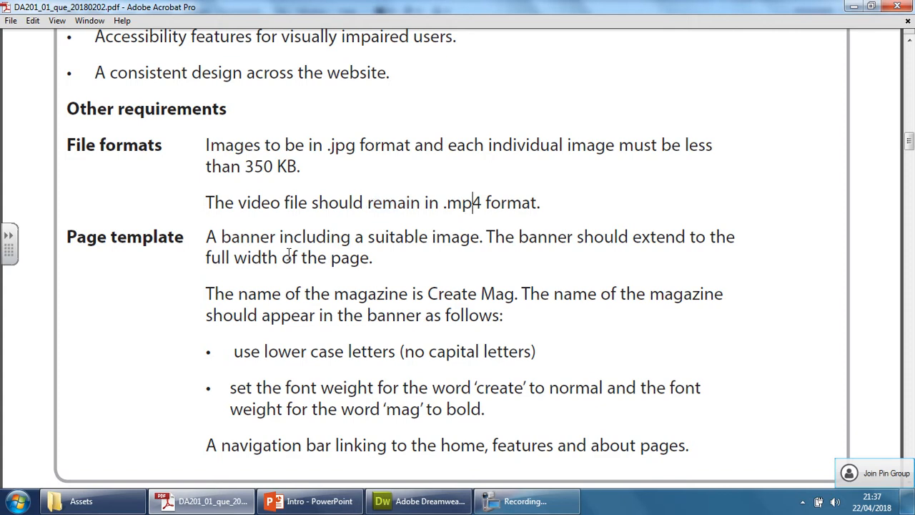
mouse_move(183, 236)
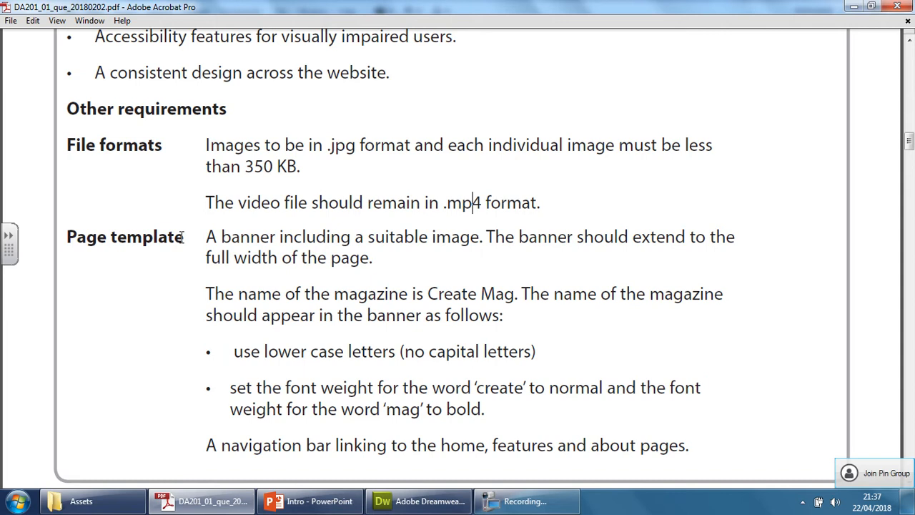
drag(205, 237, 480, 238)
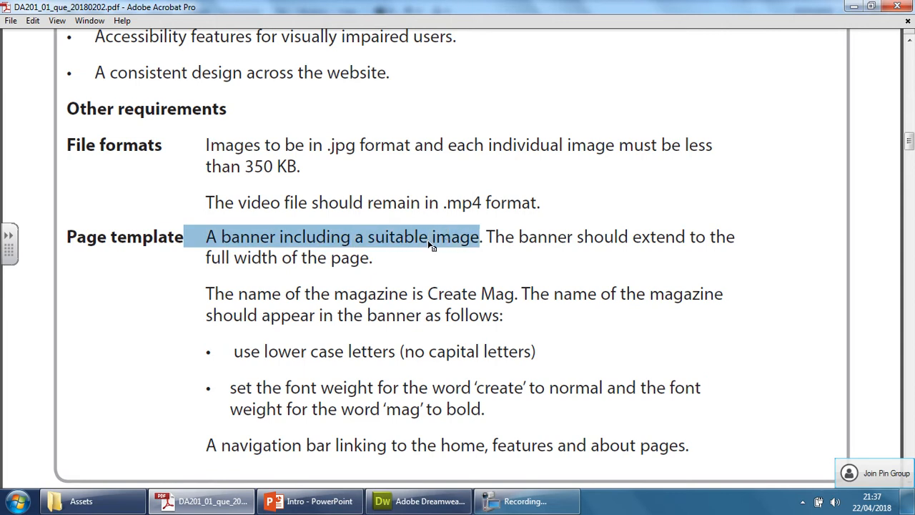
mouse_move(558, 236)
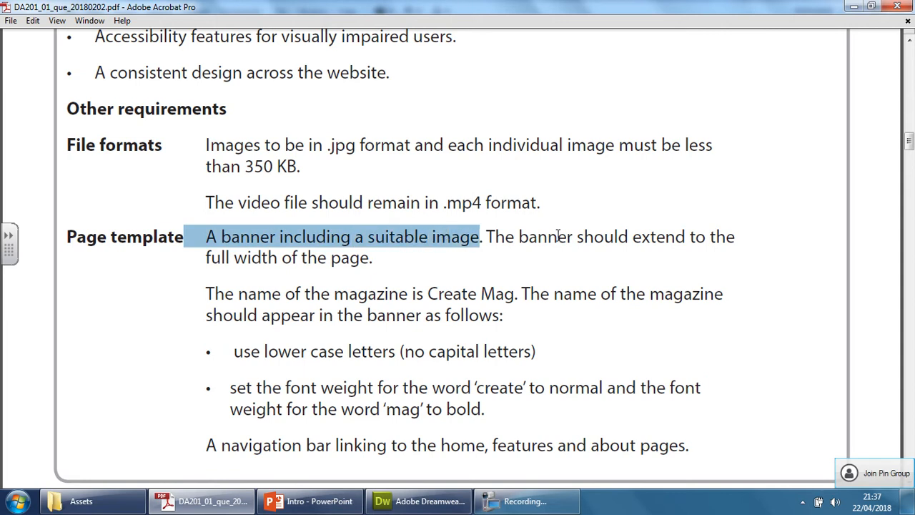
click(332, 263)
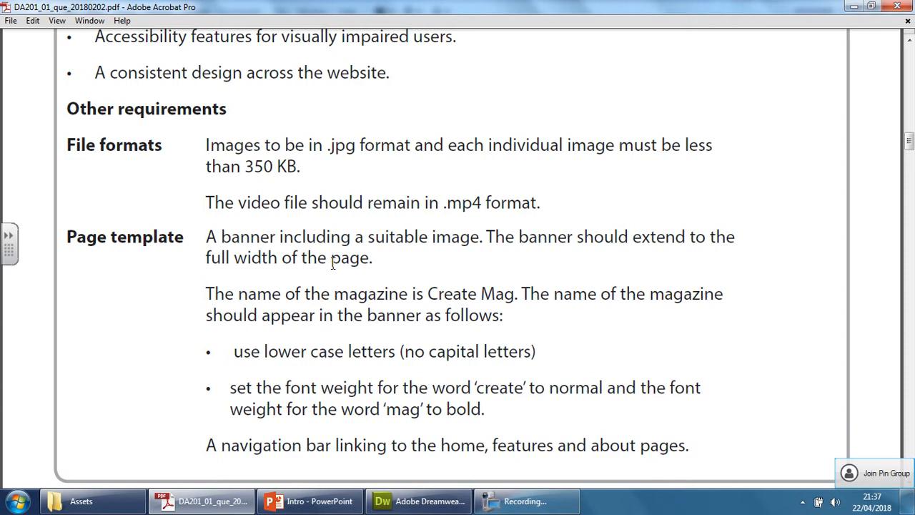
mouse_move(372, 263)
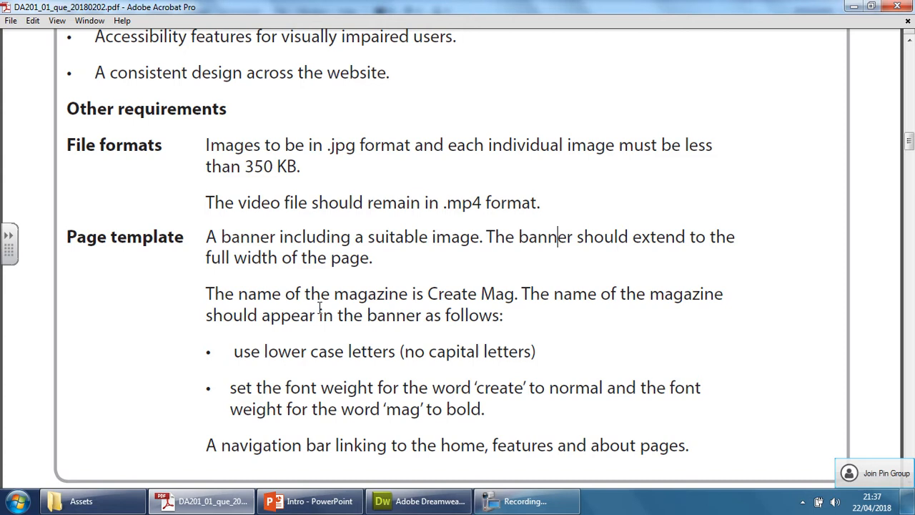
mouse_move(503, 298)
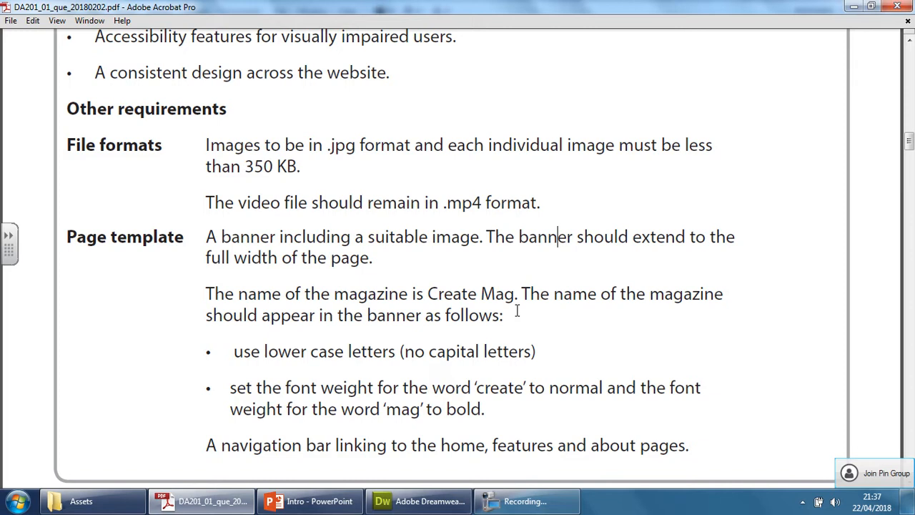
scroll(up, 3)
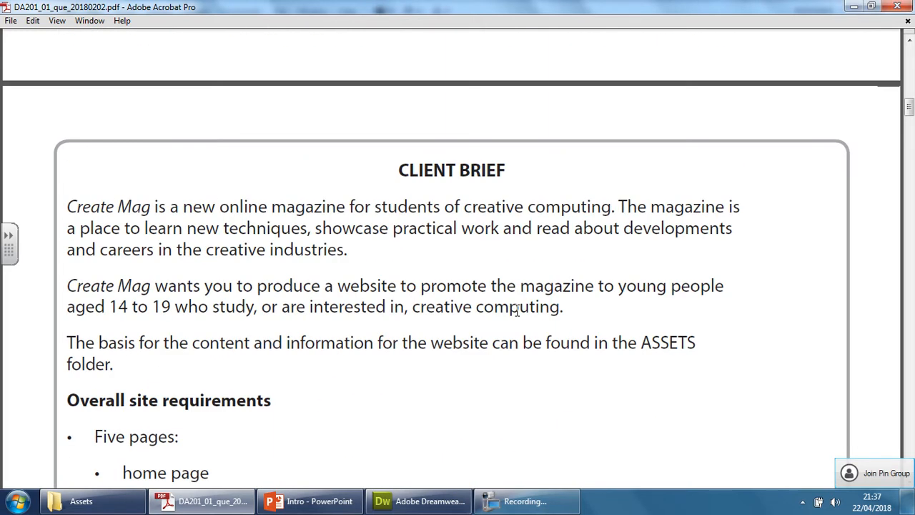
scroll(down, 3)
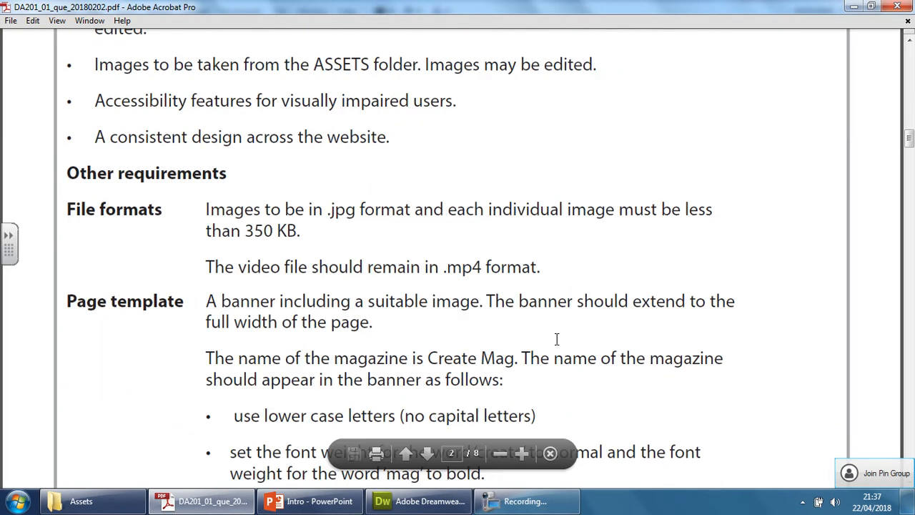
scroll(down, 3)
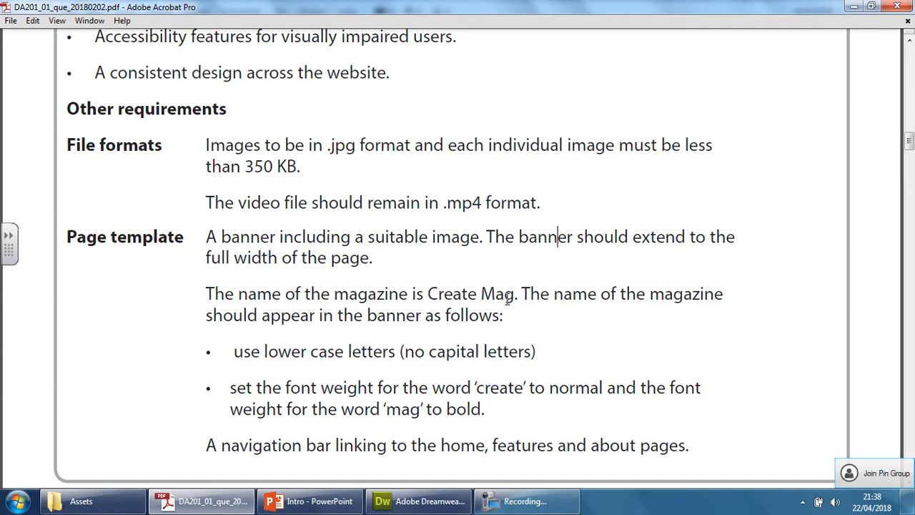
mouse_move(620, 293)
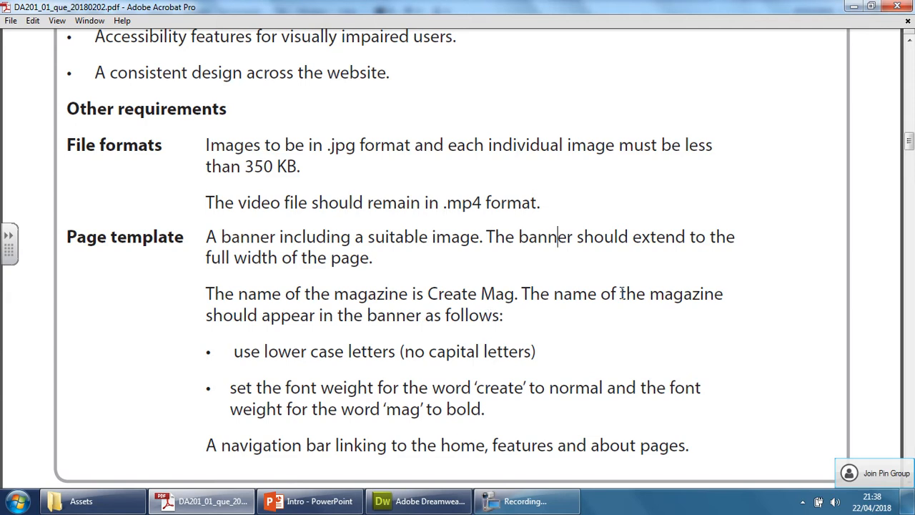
mouse_move(483, 320)
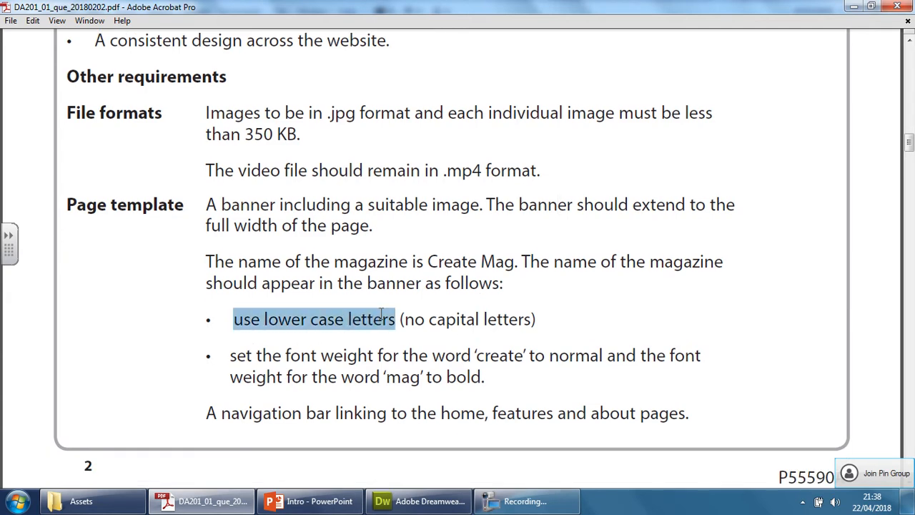
mouse_move(451, 246)
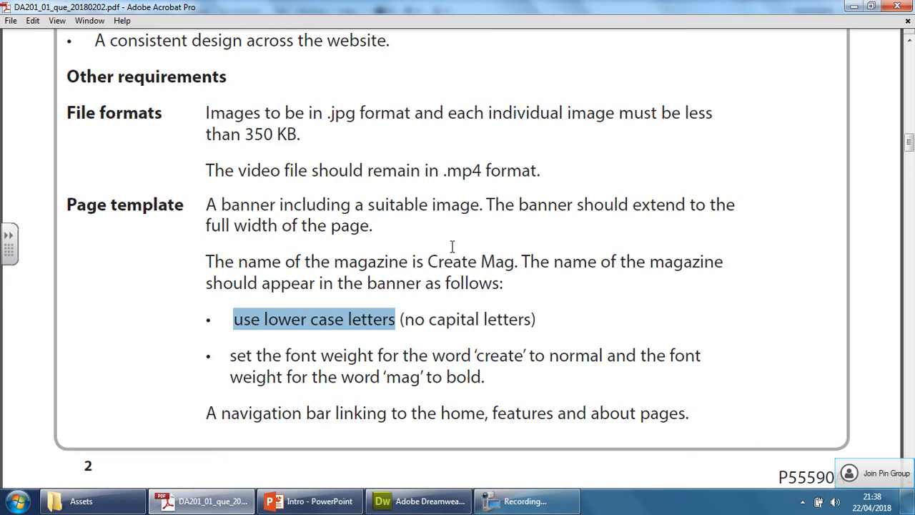
mouse_move(430, 254)
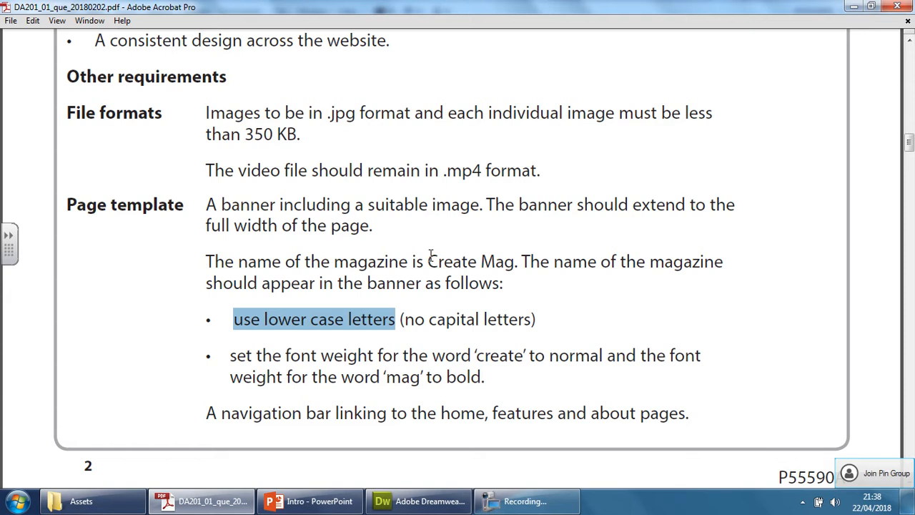
mouse_move(250, 329)
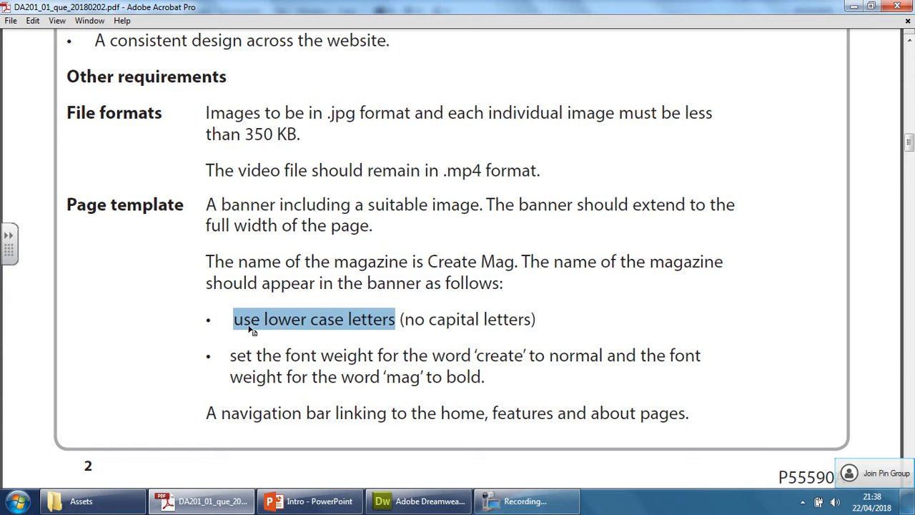
click(260, 319)
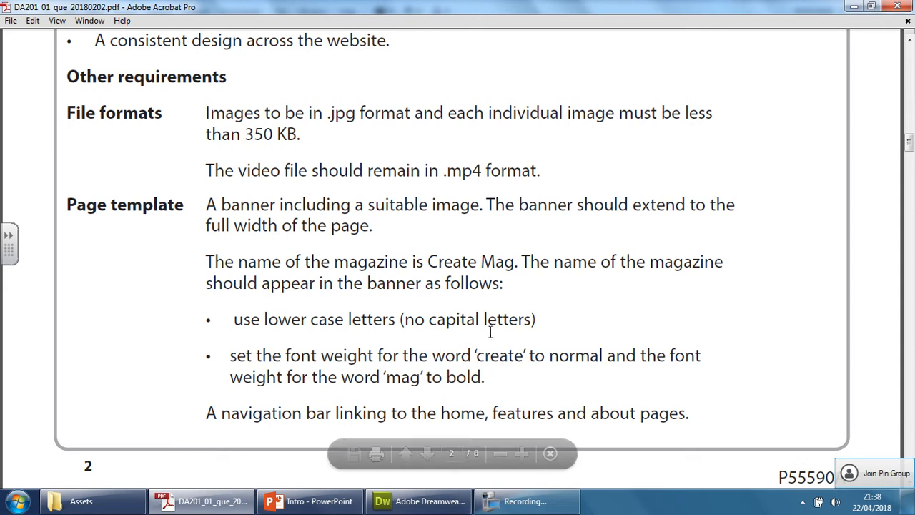
mouse_move(437, 262)
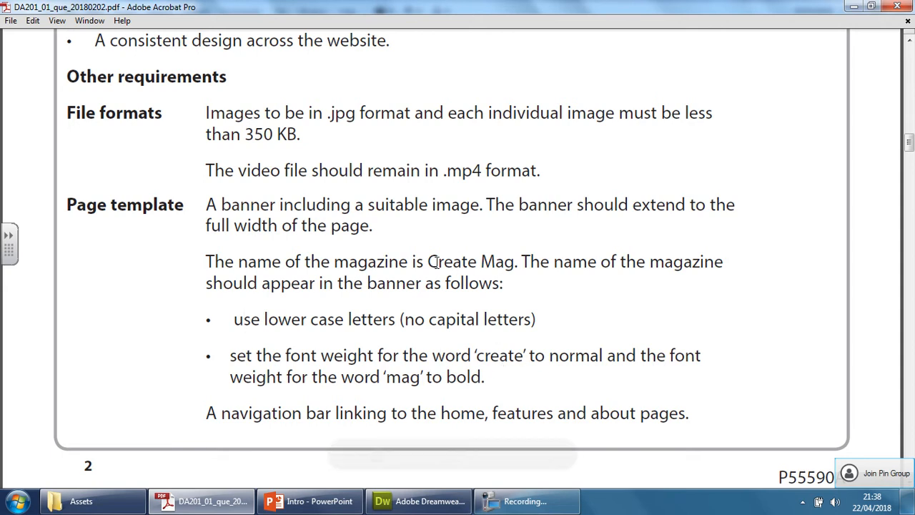
mouse_move(514, 277)
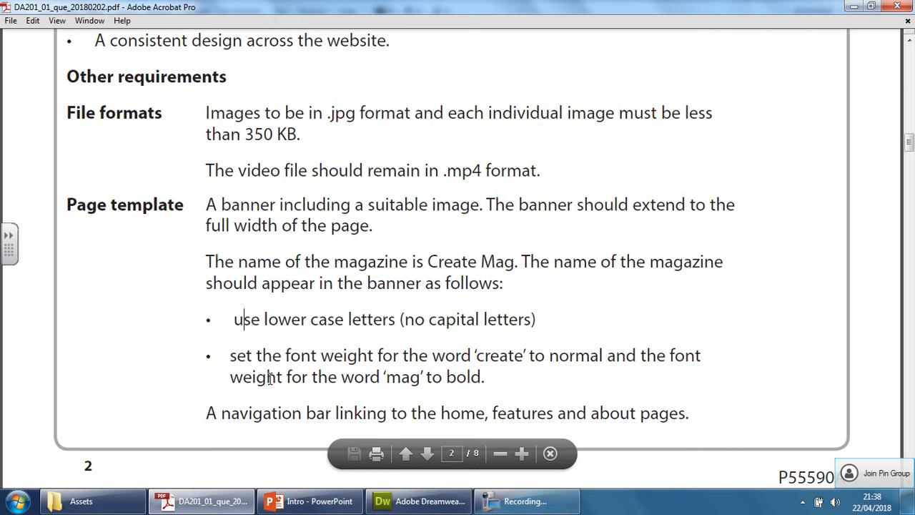
double_click(463, 377)
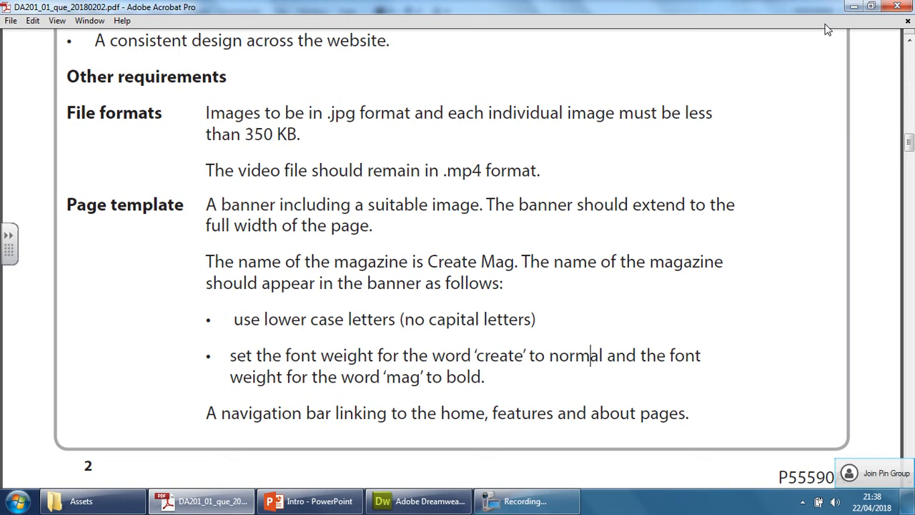
- Open the IMAGES folder inside the Assets directory to show its thumbnails
click(80, 501)
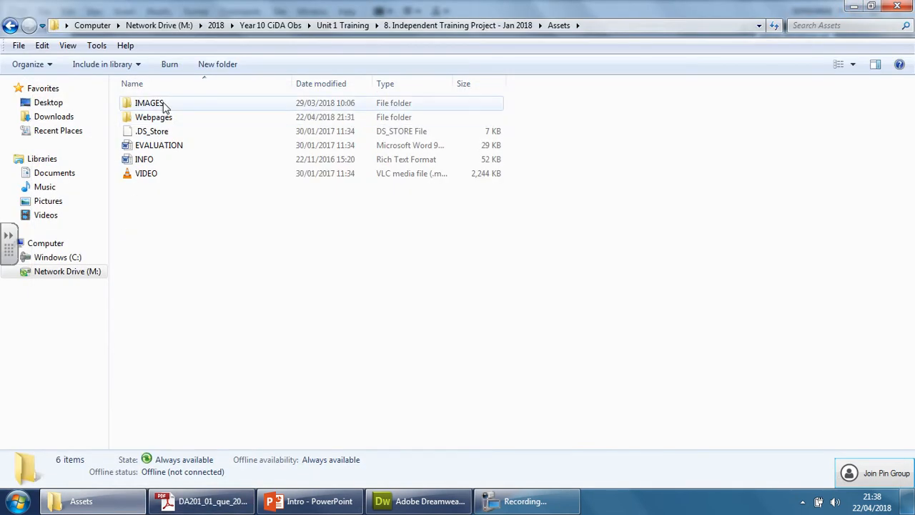
double_click(149, 103)
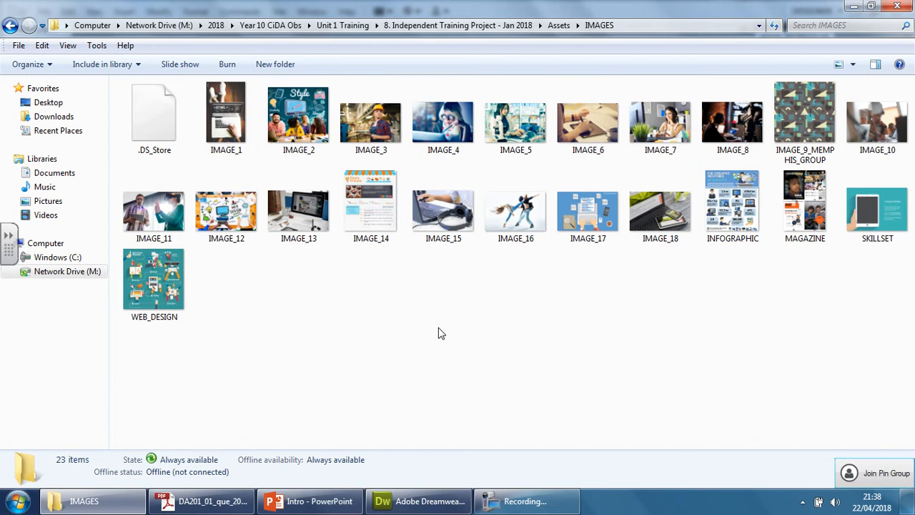
mouse_move(260, 197)
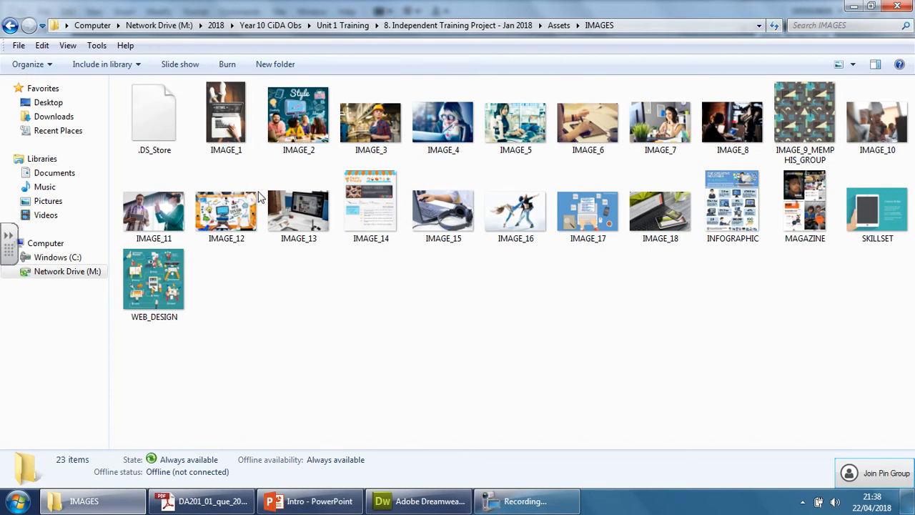
double_click(226, 113)
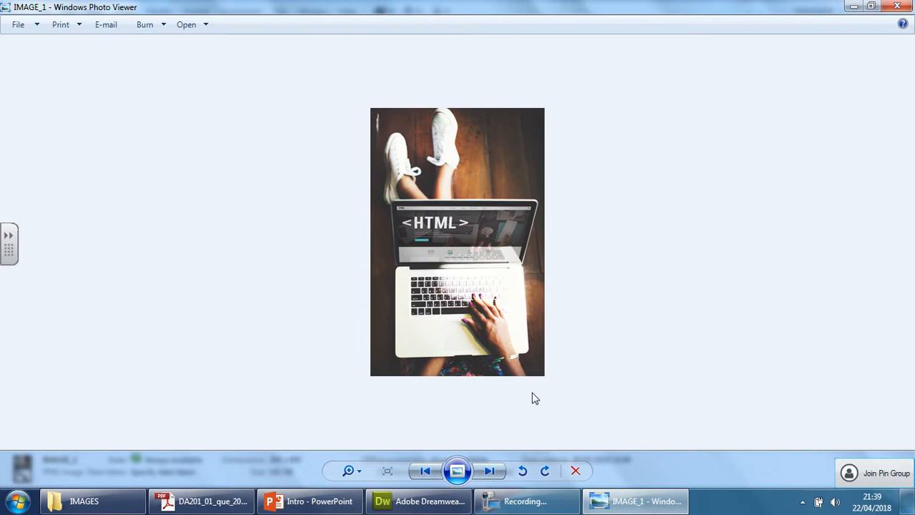
click(489, 470)
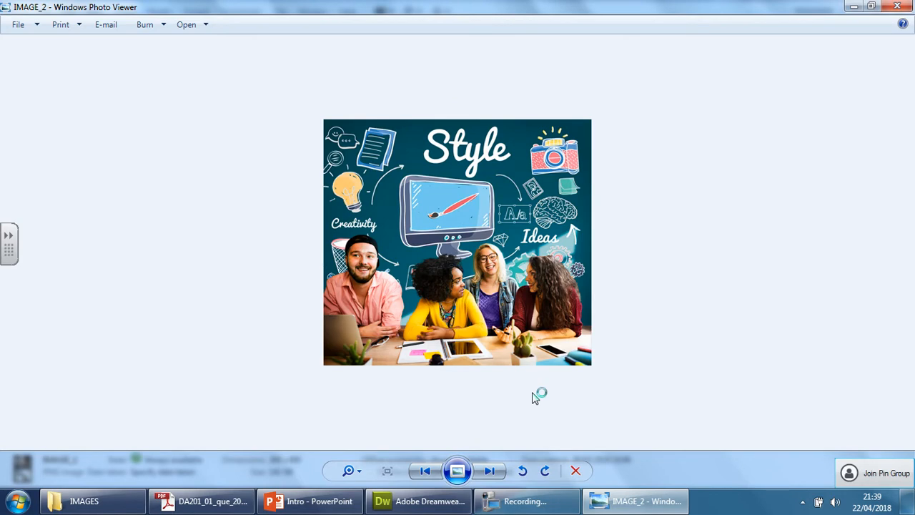
mouse_move(534, 397)
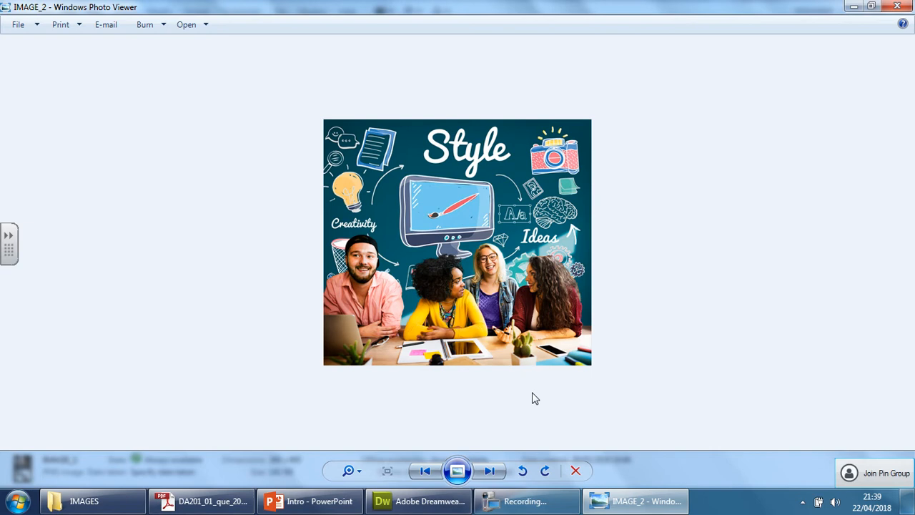
click(489, 470)
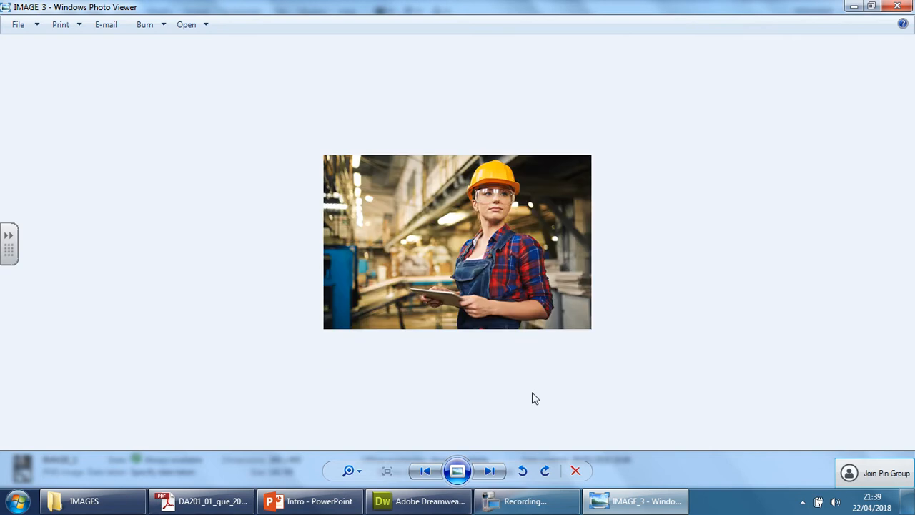
click(425, 471)
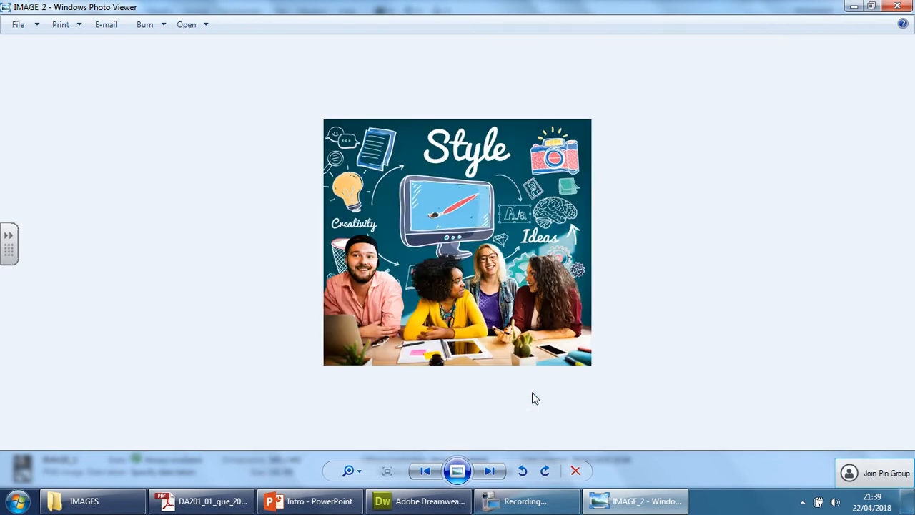
click(489, 470)
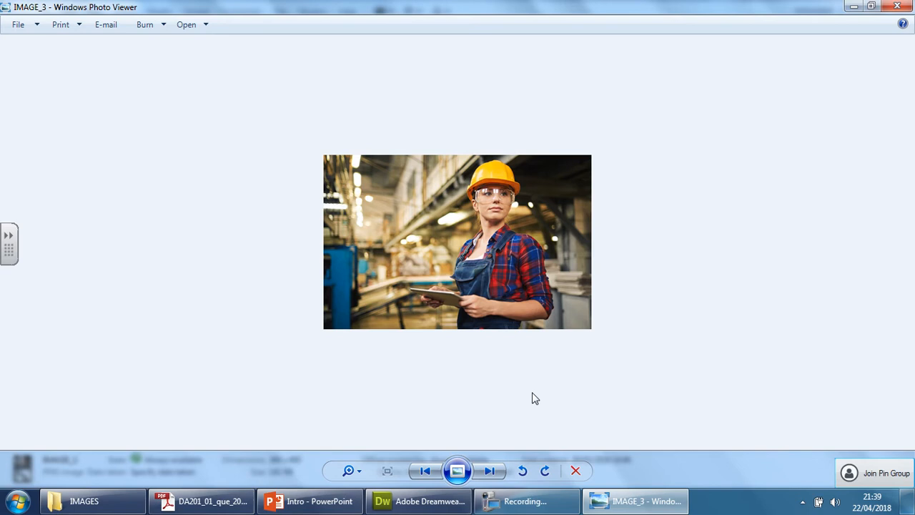
mouse_move(516, 278)
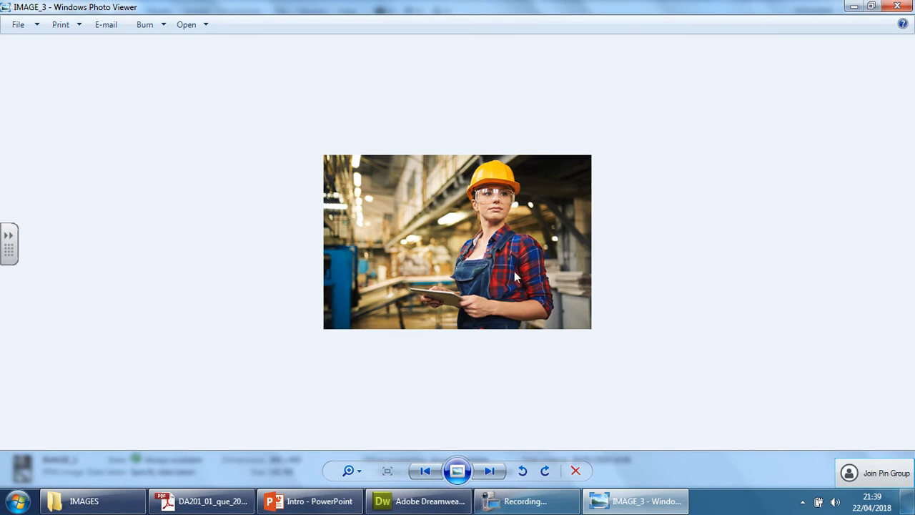
click(489, 471)
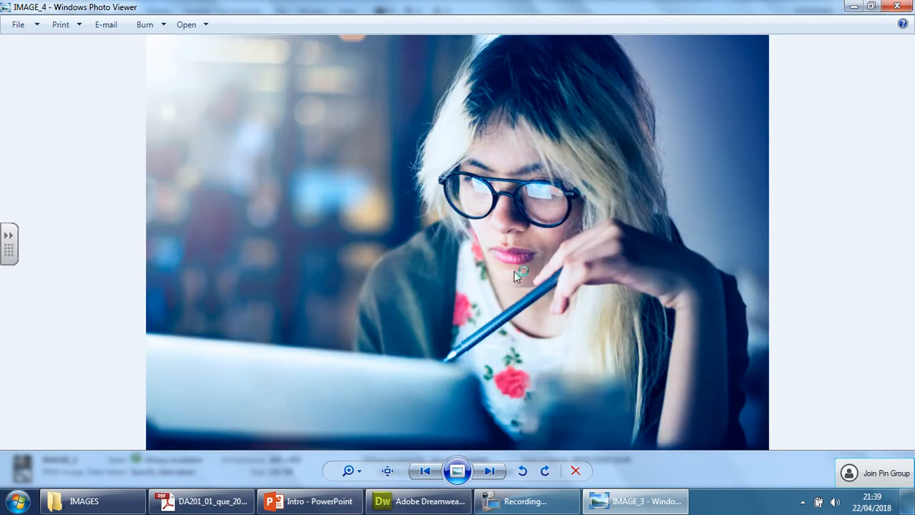
click(489, 470)
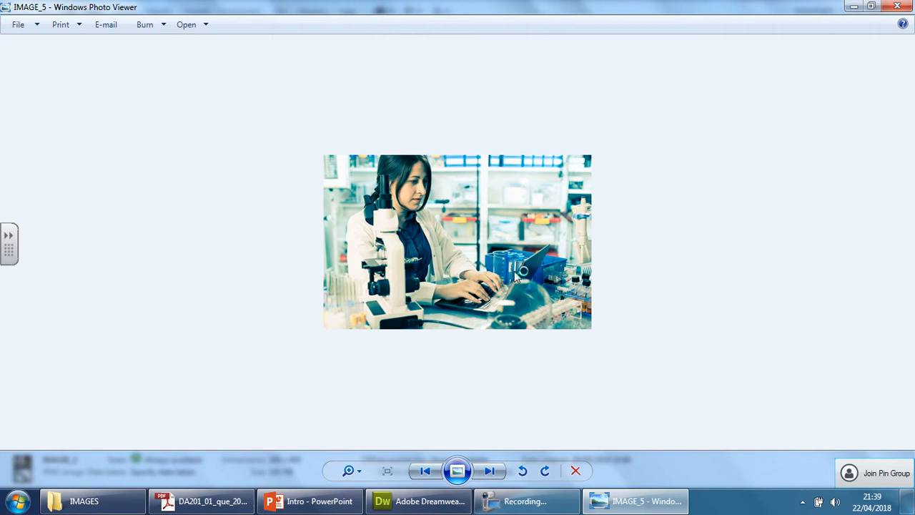
click(489, 470)
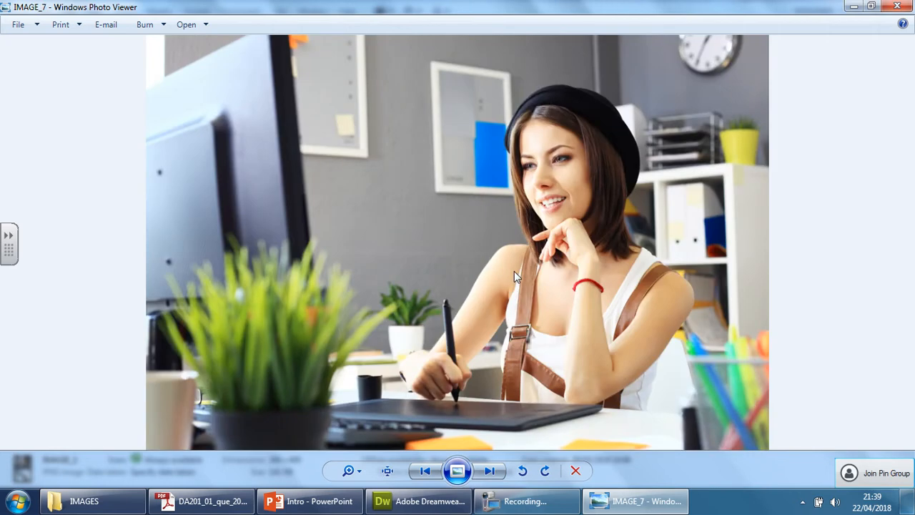
click(489, 470)
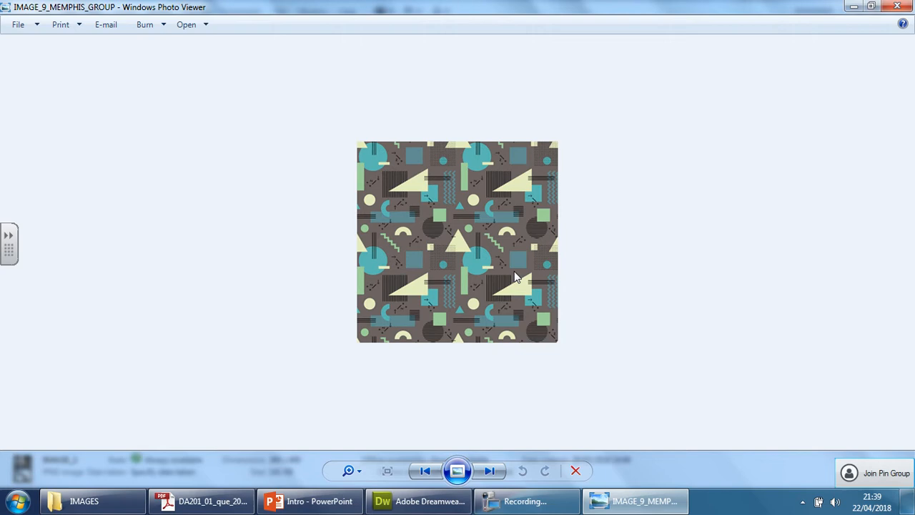
click(489, 470)
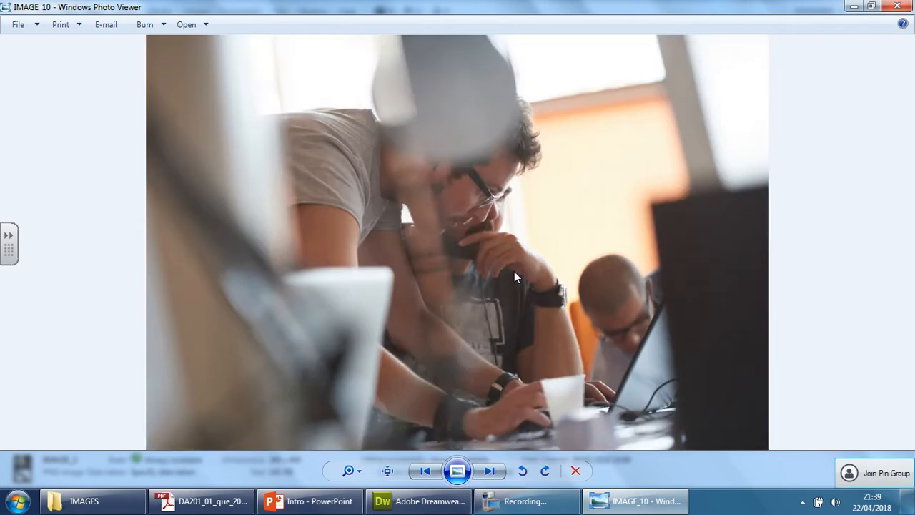
click(426, 470)
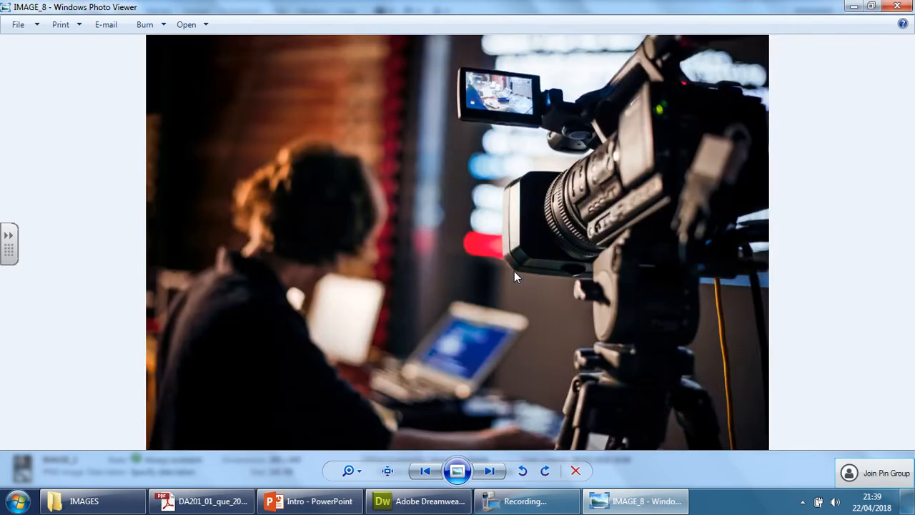
click(425, 470)
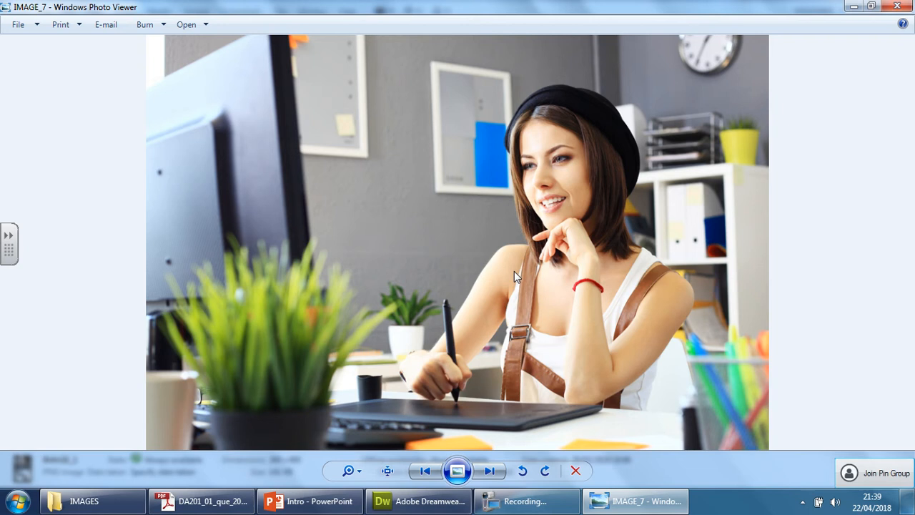
click(489, 470)
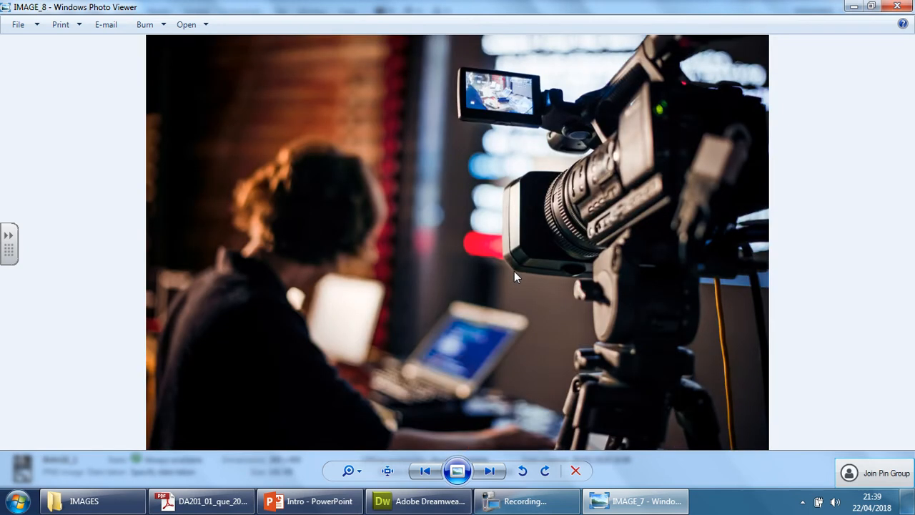
click(489, 471)
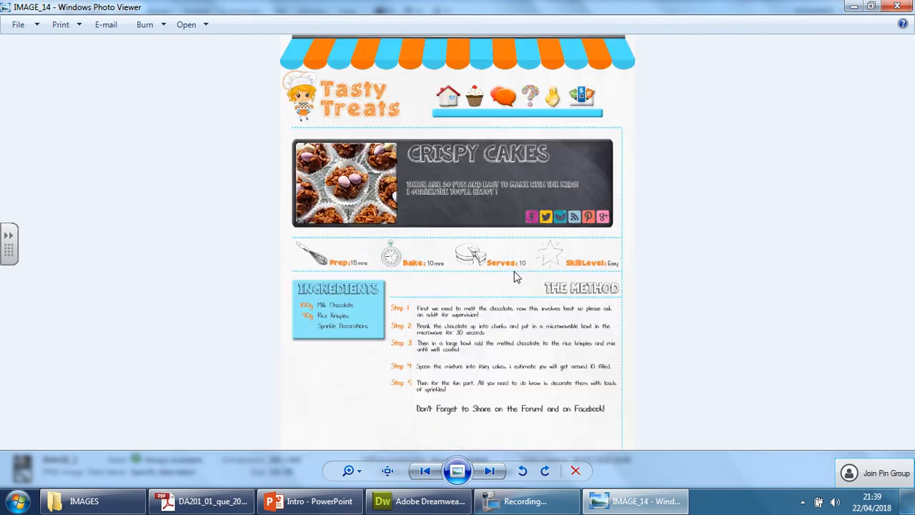
click(488, 470)
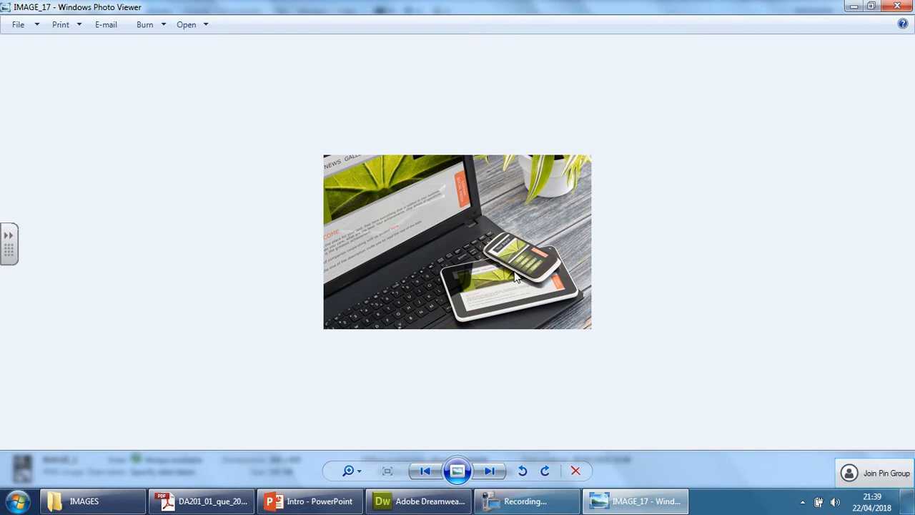
click(489, 470)
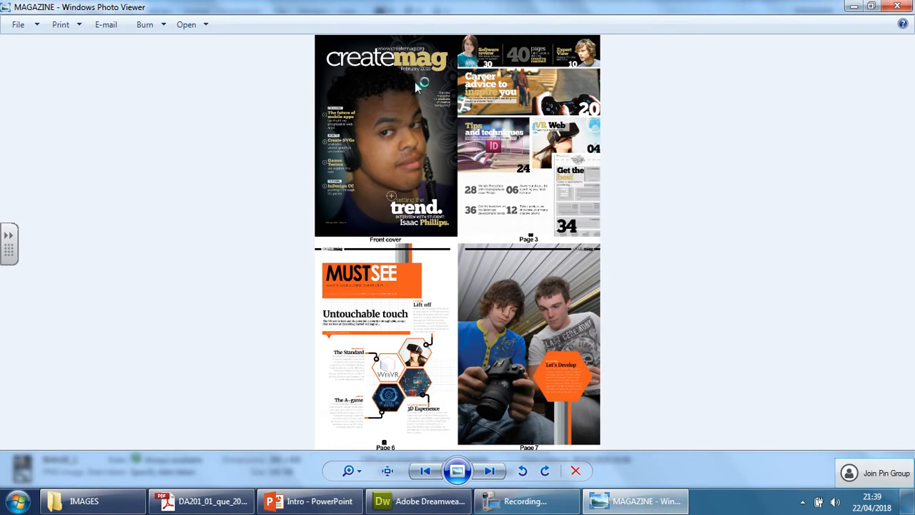
mouse_move(440, 80)
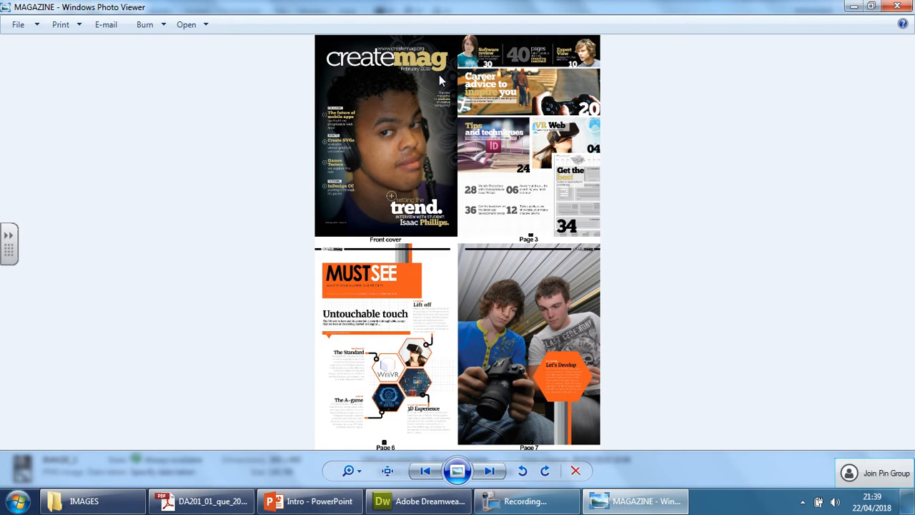
mouse_move(489, 138)
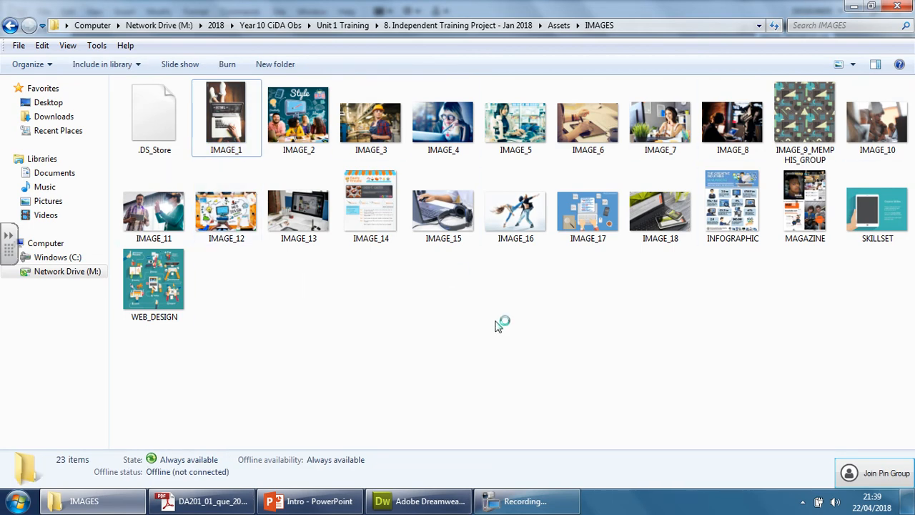
mouse_move(493, 347)
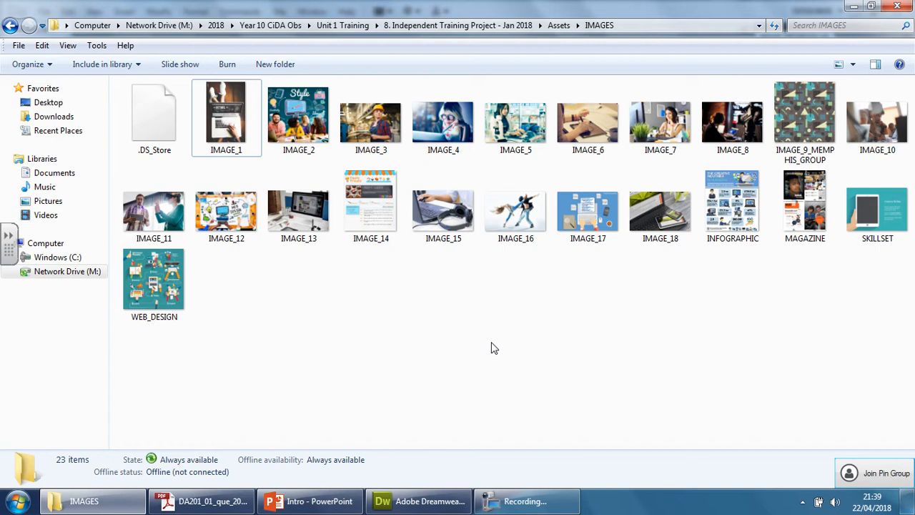
- View the MAGAZINE page spread image, then bring the requirements PDF back to the front
click(515, 208)
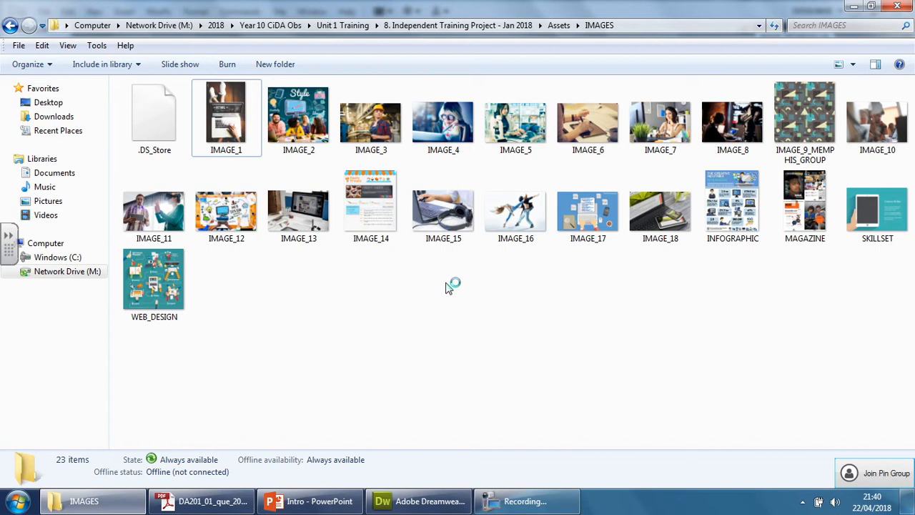
mouse_move(448, 288)
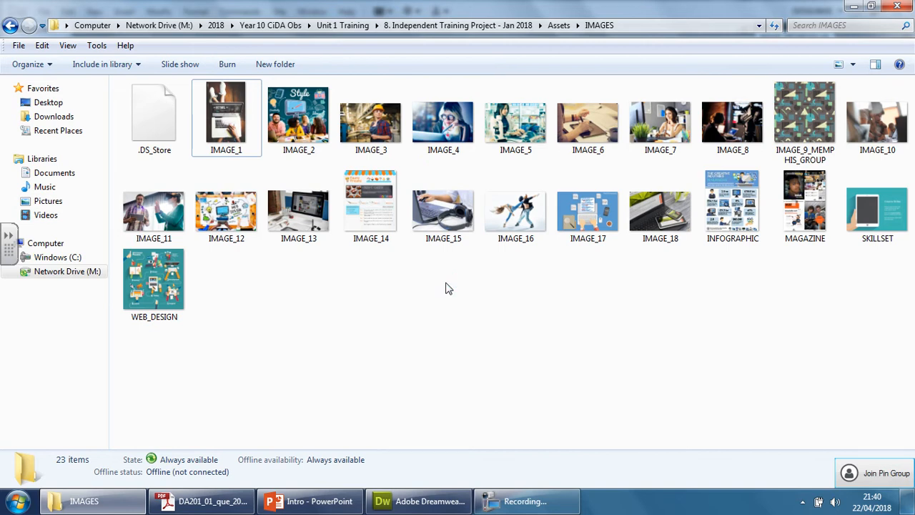
double_click(803, 207)
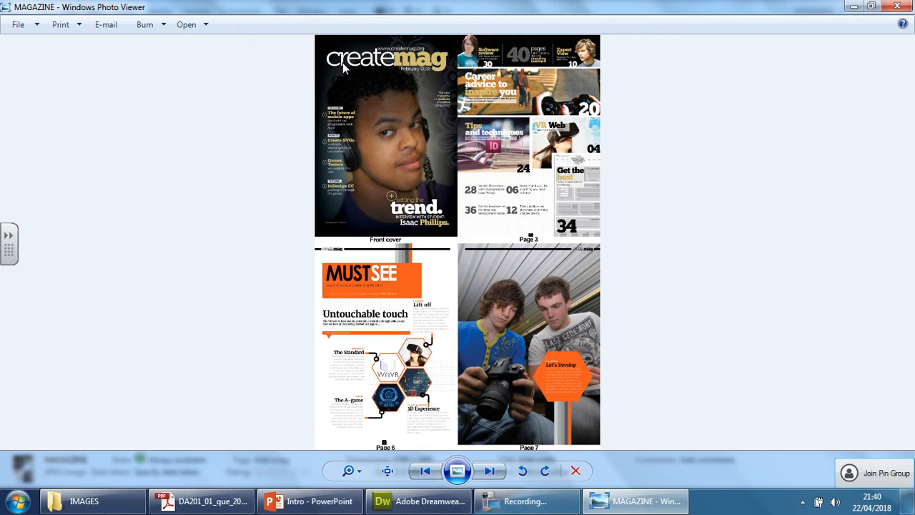
mouse_move(417, 51)
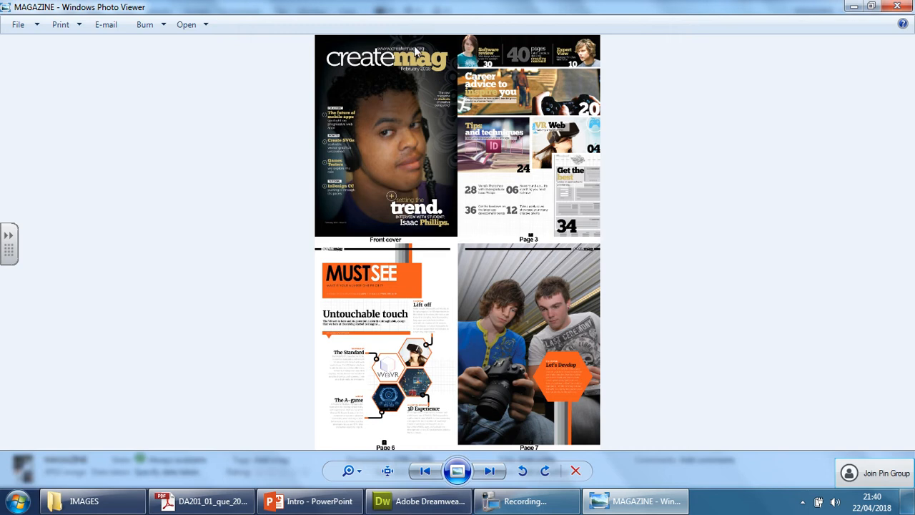
mouse_move(426, 43)
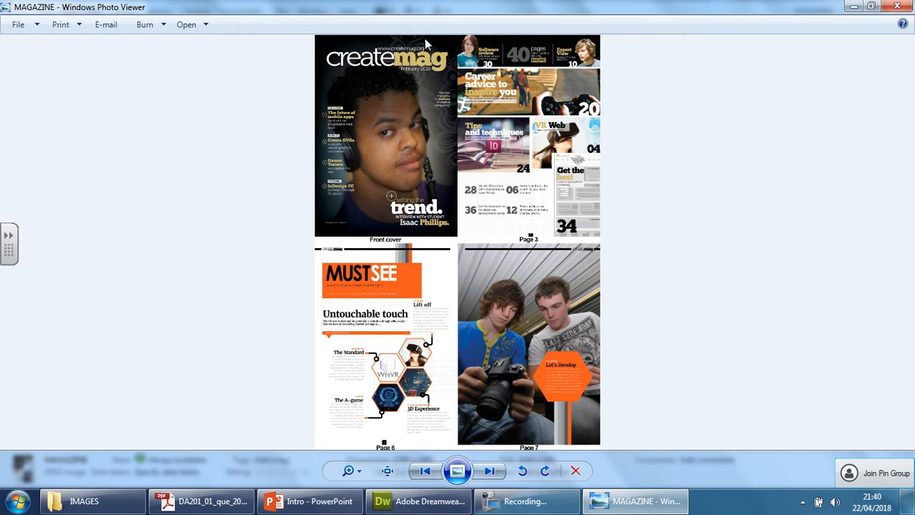
mouse_move(345, 40)
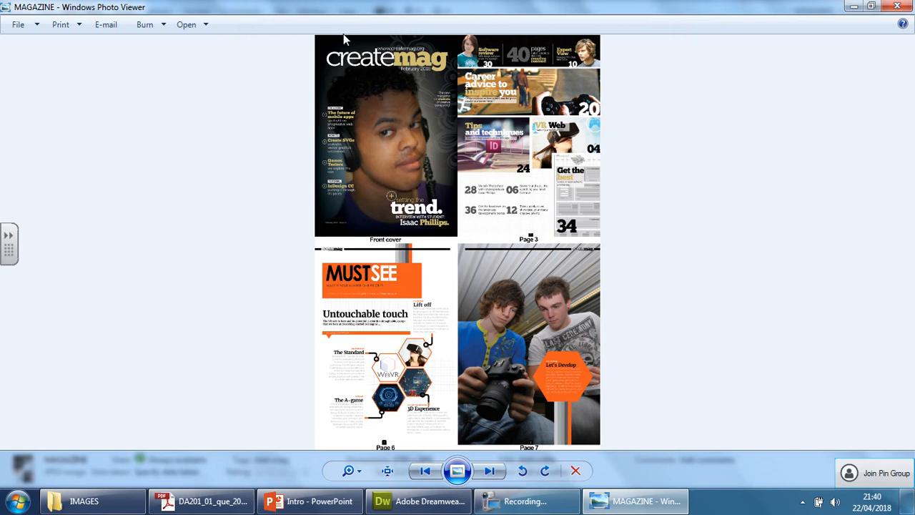
mouse_move(431, 56)
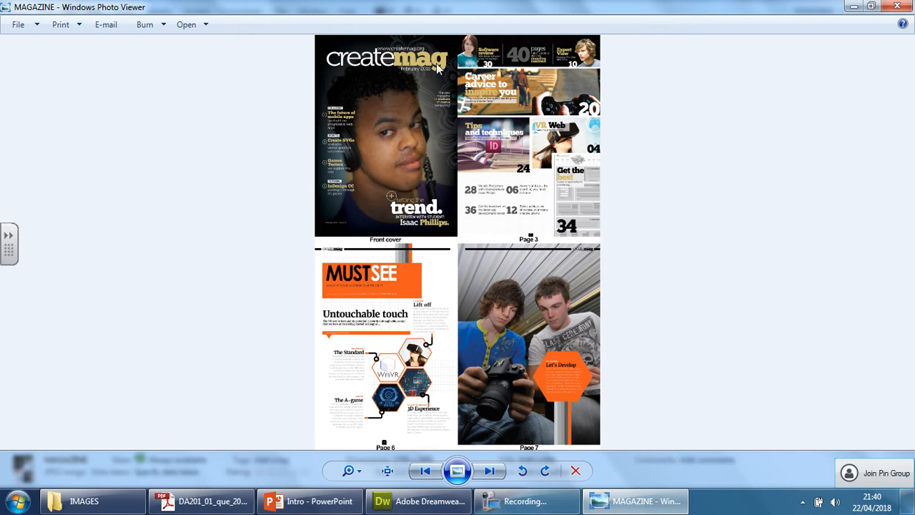
mouse_move(340, 68)
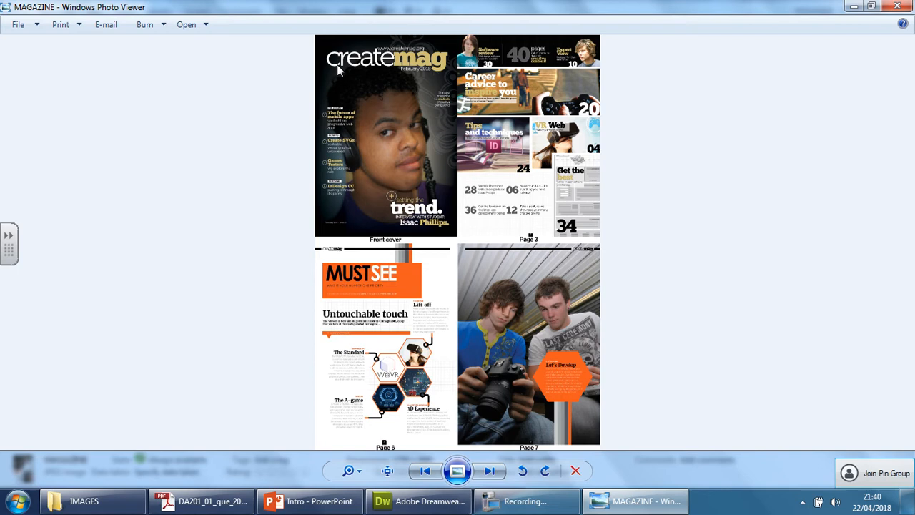
mouse_move(404, 67)
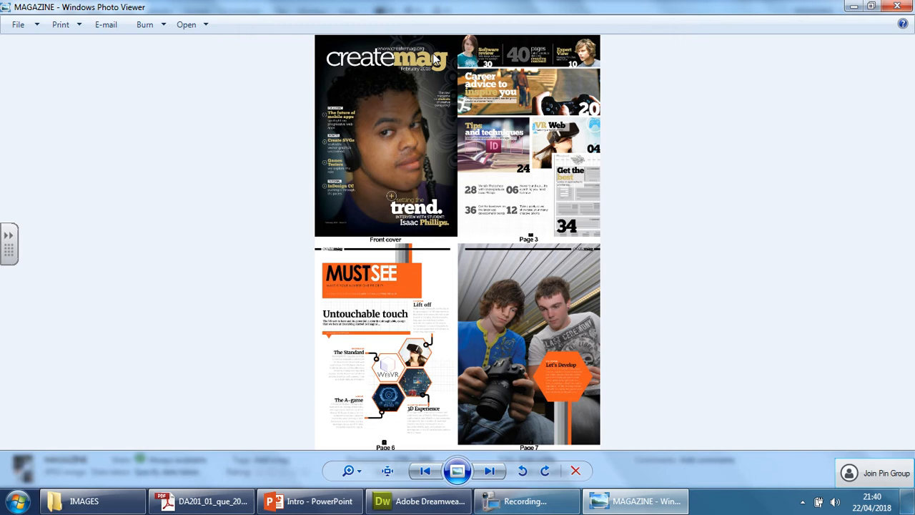
mouse_move(378, 266)
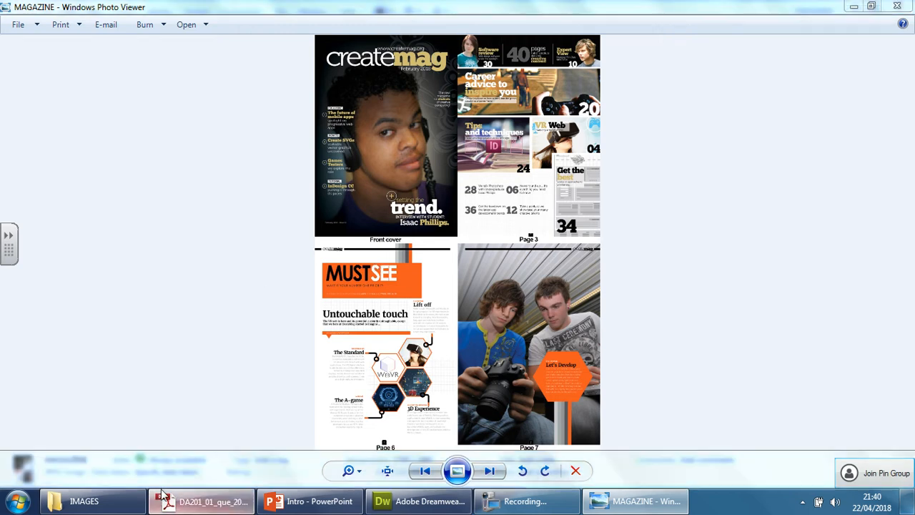
click(203, 501)
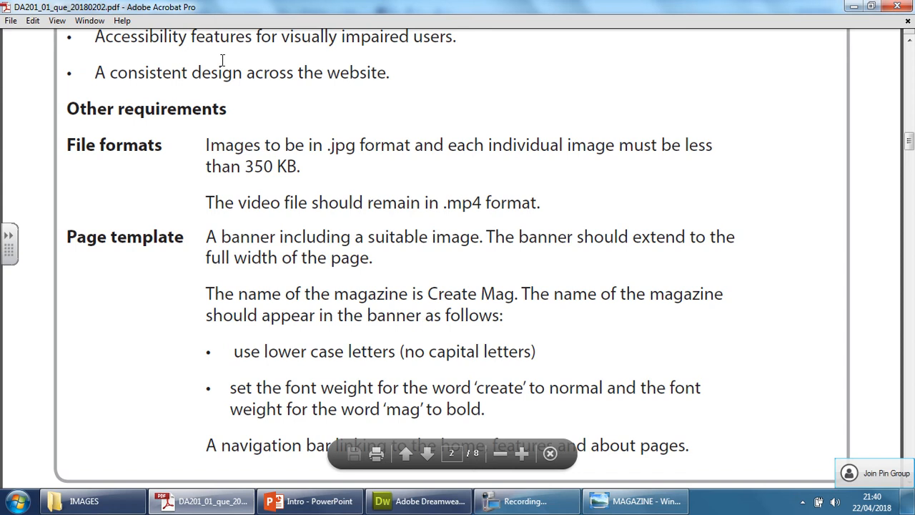
- Minimise the Acrobat brief and return to Template.html in Dreamweaver
double_click(149, 72)
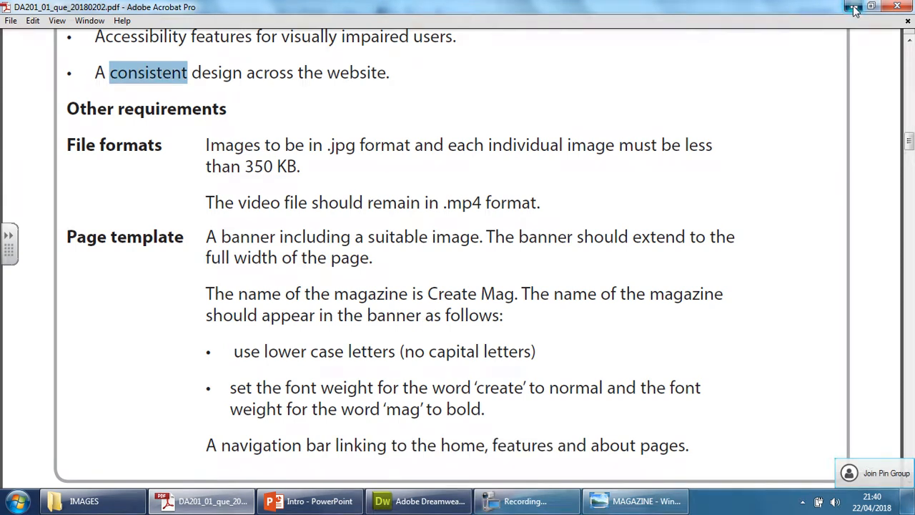
click(634, 500)
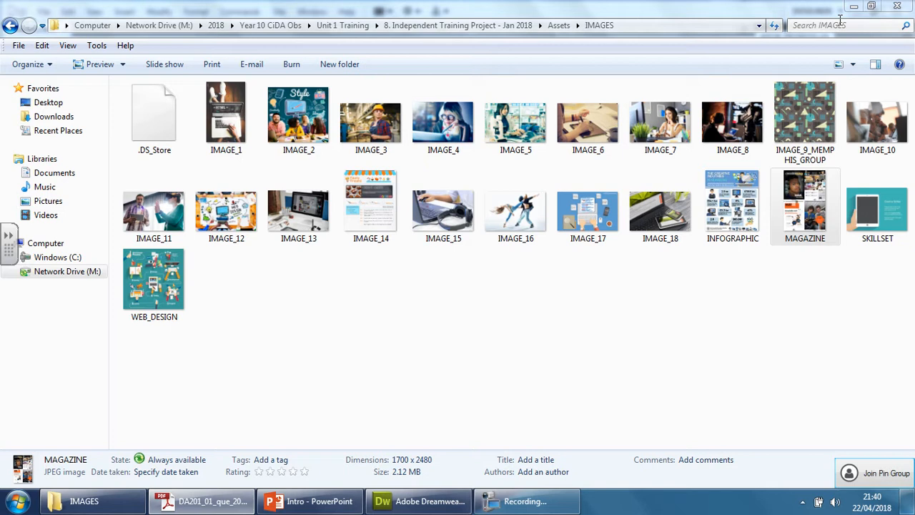
click(14, 500)
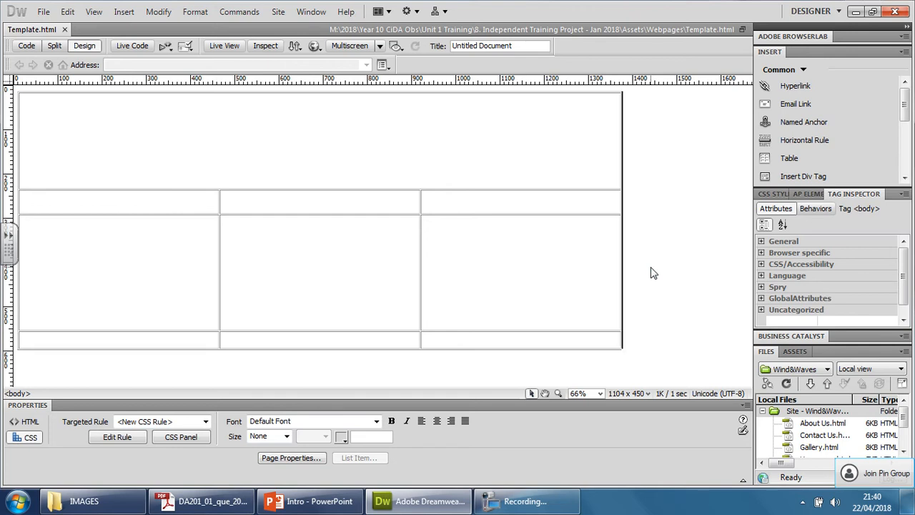
- Launch Photoshop from the taskbar to create the banner
click(12, 501)
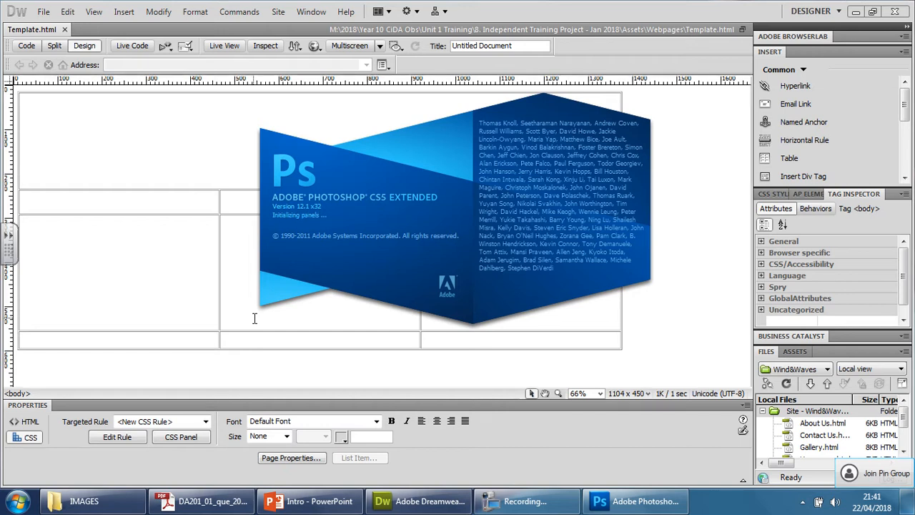
- Start a new Photoshop image, keeping the colour mode as RGB
click(634, 500)
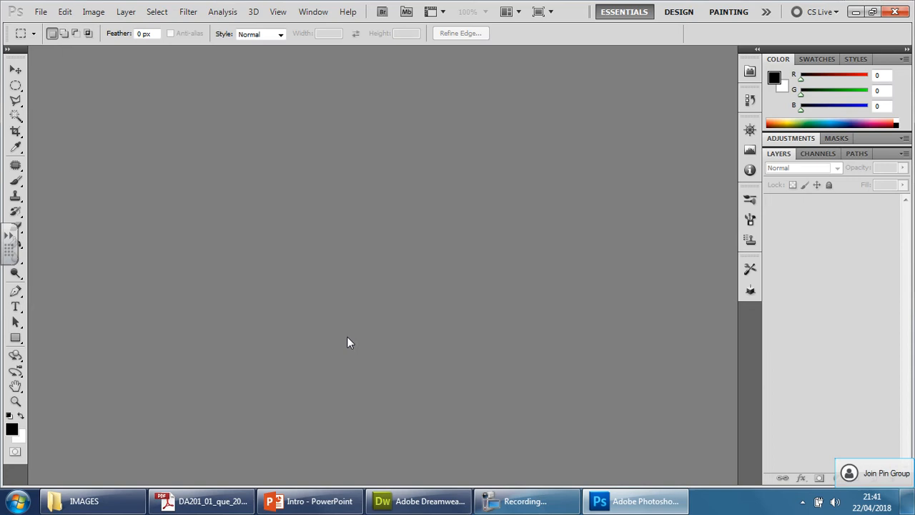
mouse_move(66, 66)
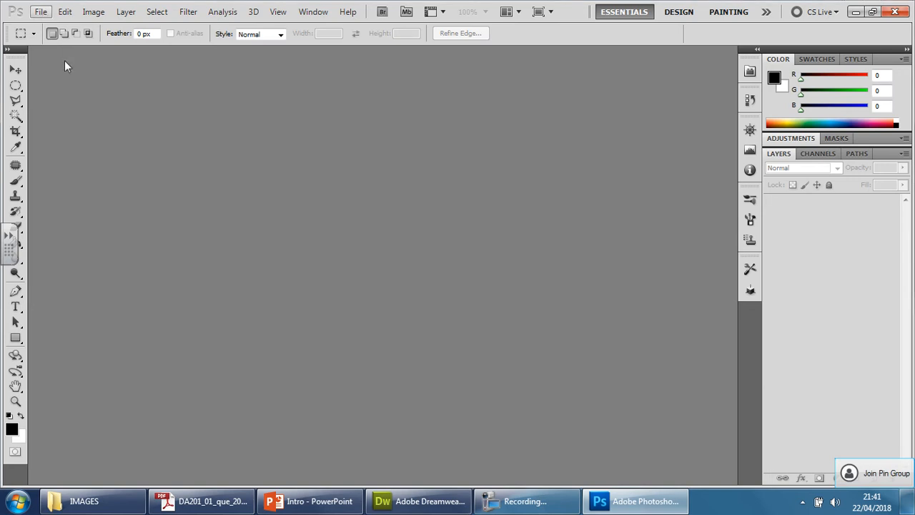
click(41, 12)
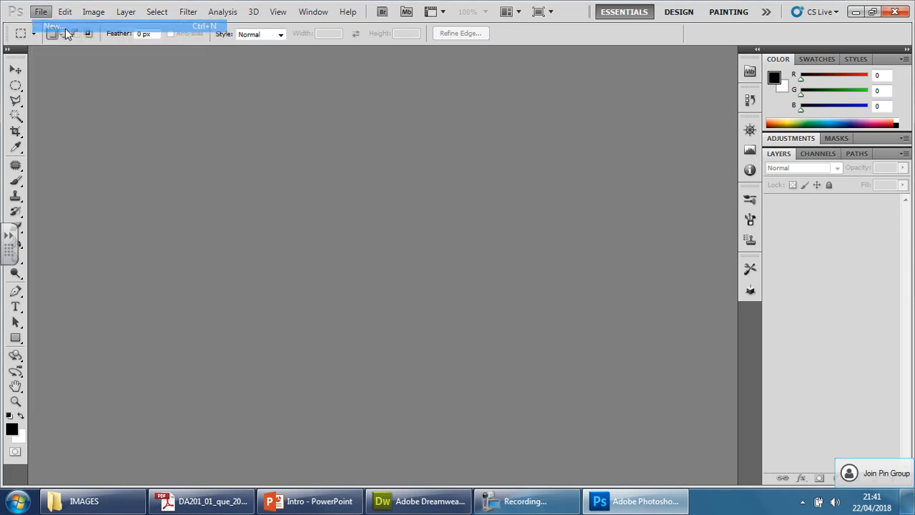
click(52, 26)
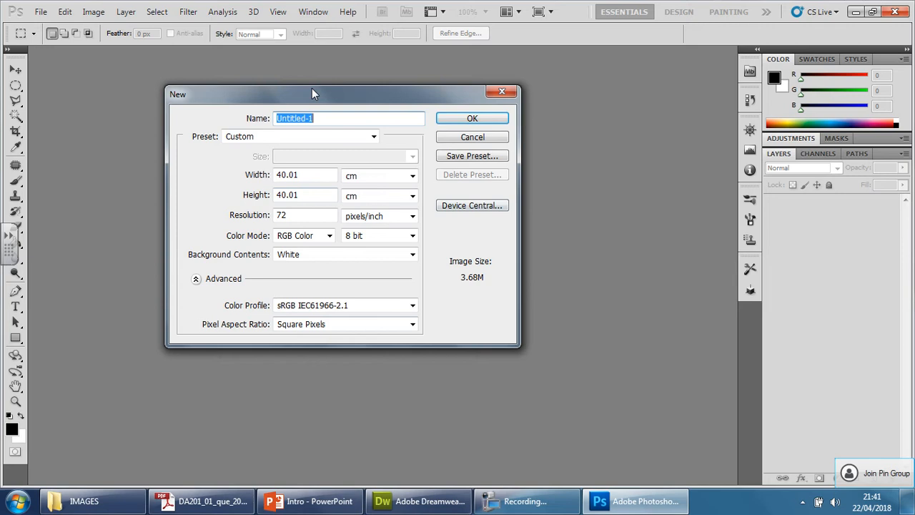
click(328, 235)
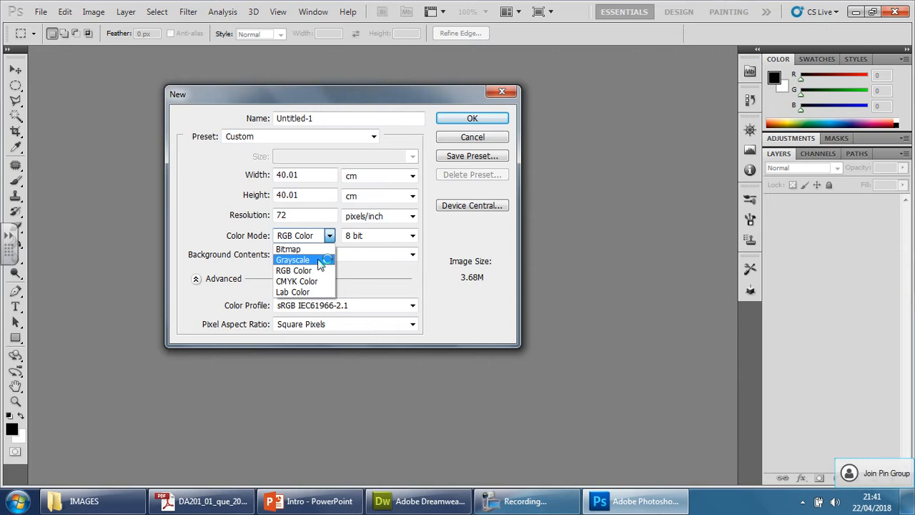
mouse_move(320, 263)
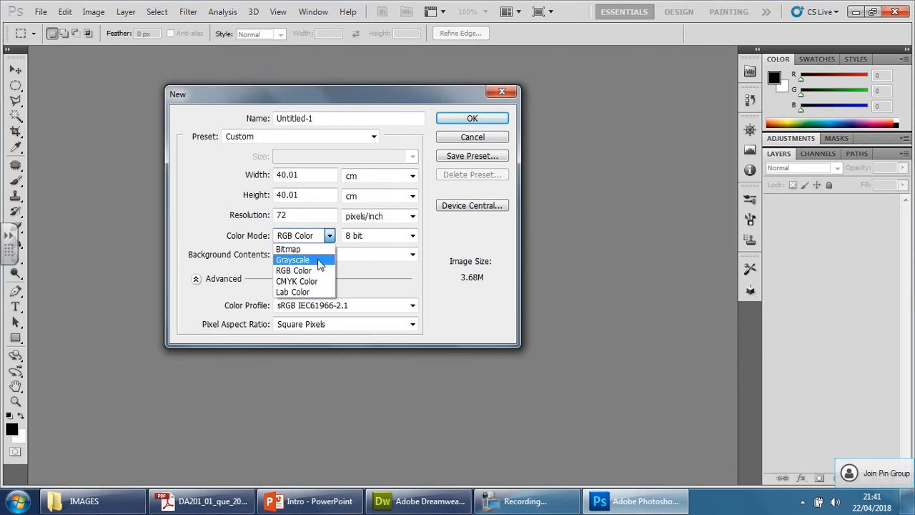
click(293, 270)
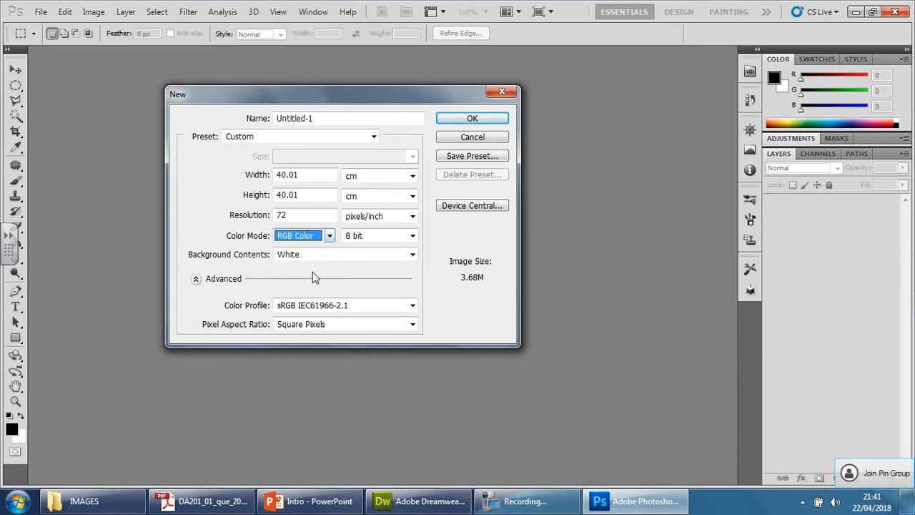
- Set the new image width to 1366 pixels, then check the Dreamweaver template width
click(411, 174)
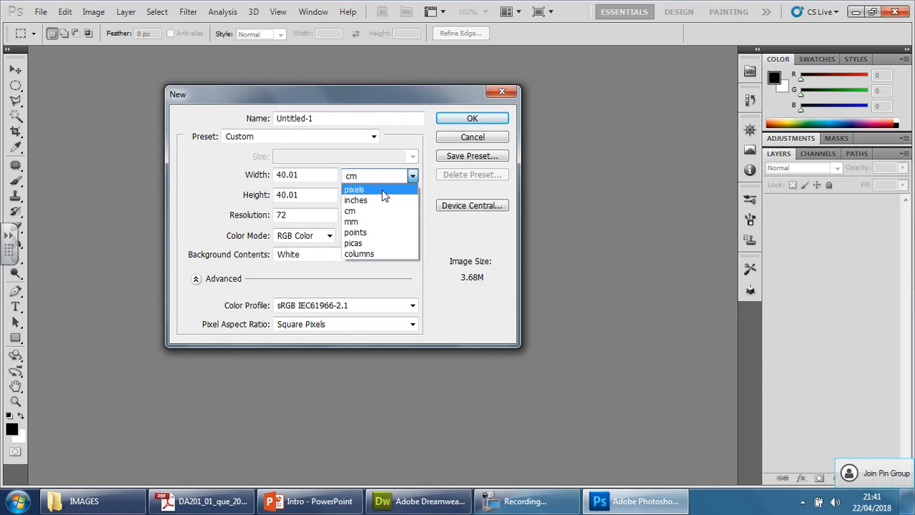
click(355, 188)
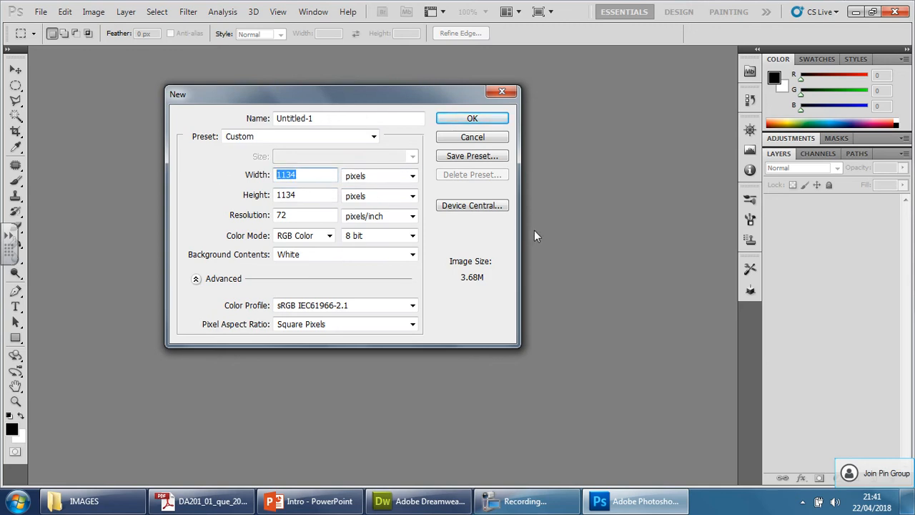
text(1366)
click(304, 195)
text(200)
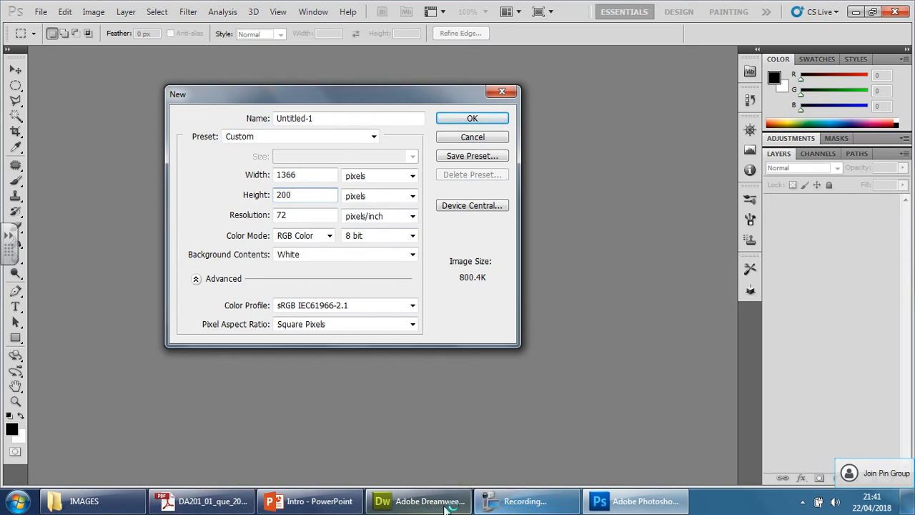
click(417, 500)
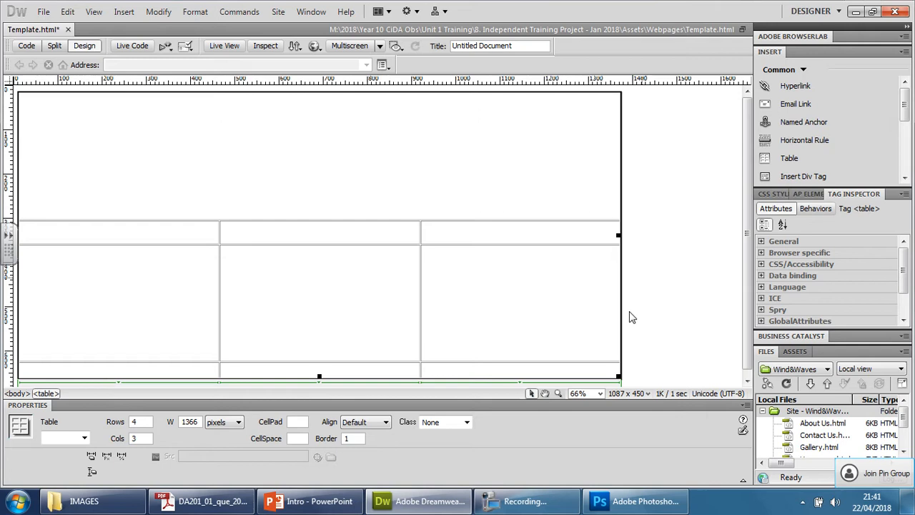
- View the template at 100% then 50% zoom, then return to the Photoshop New dialog
click(581, 393)
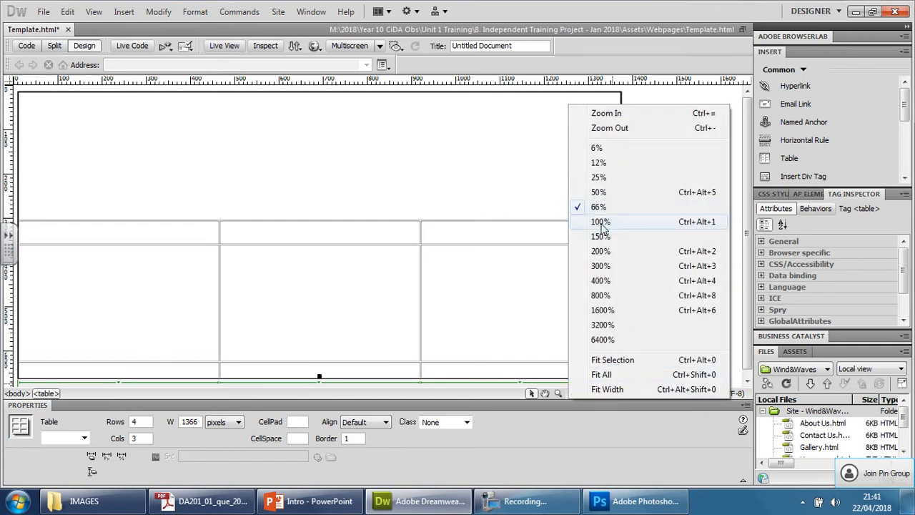
click(600, 220)
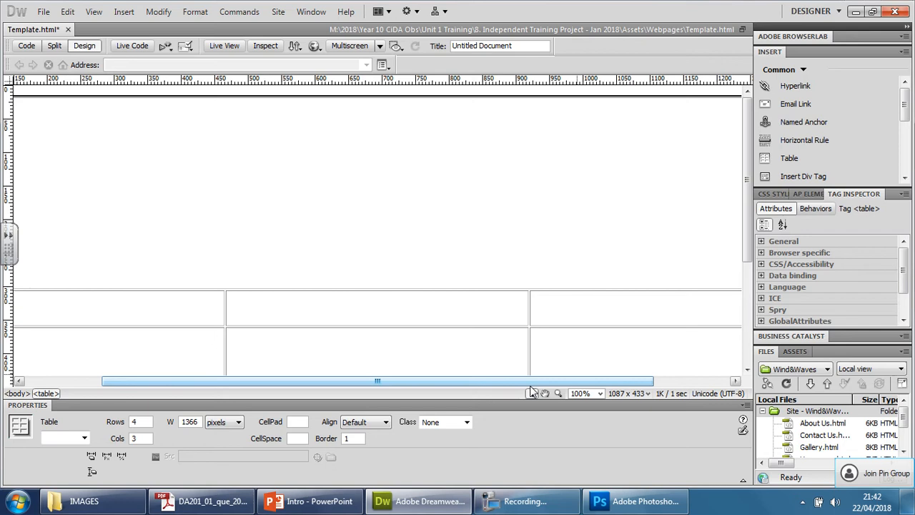
click(585, 393)
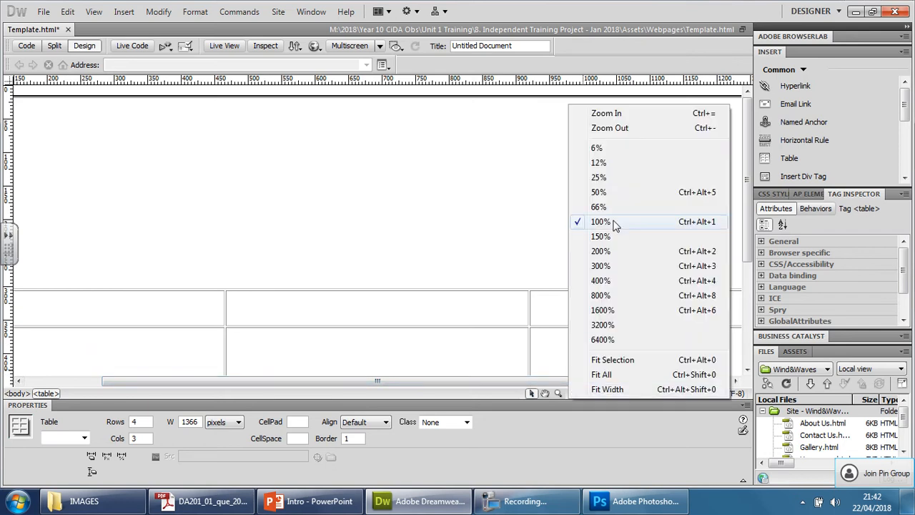
mouse_move(612, 191)
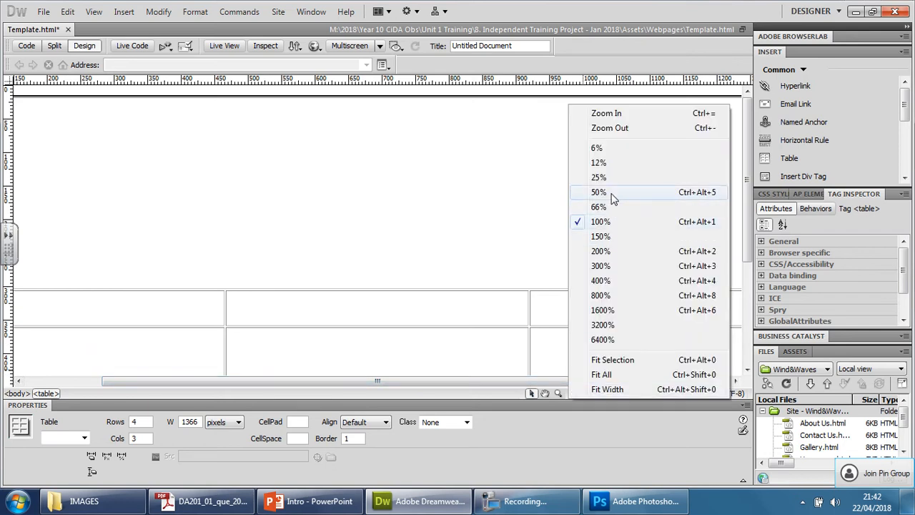
click(599, 192)
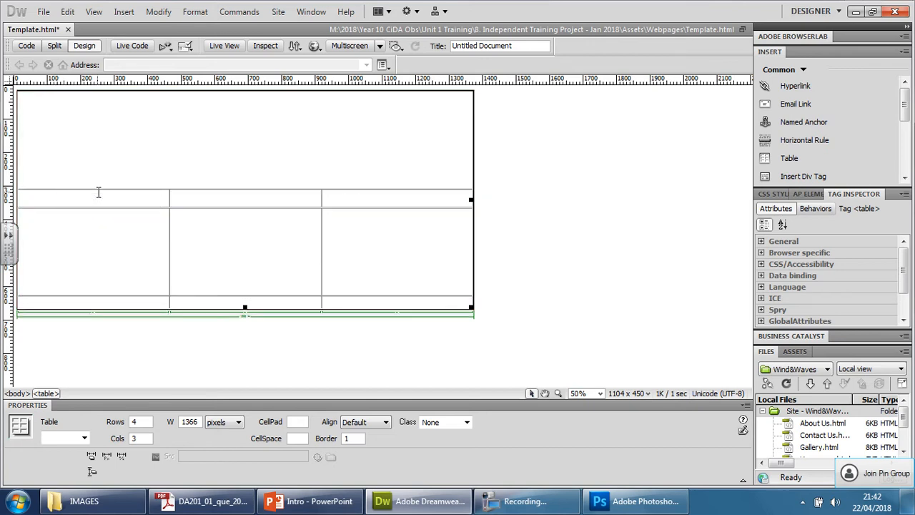
click(111, 140)
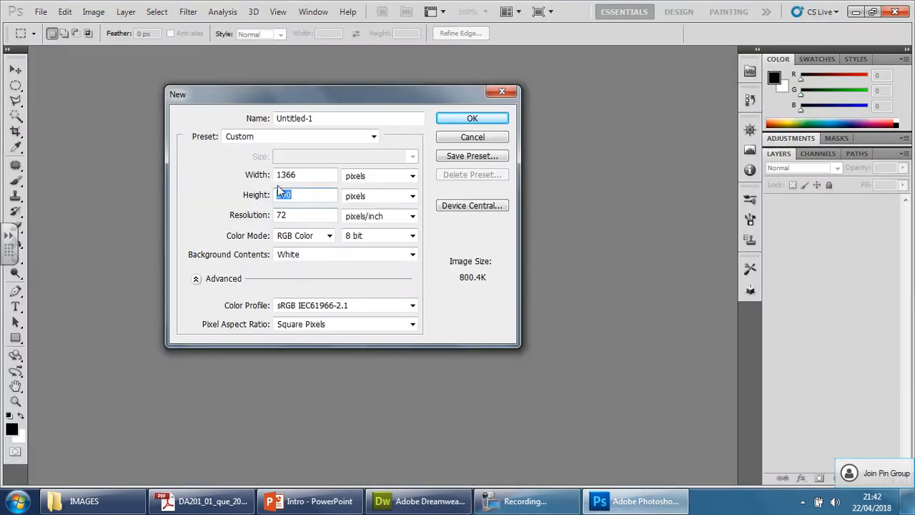
- Set the new image height to 300 pixels
text(300)
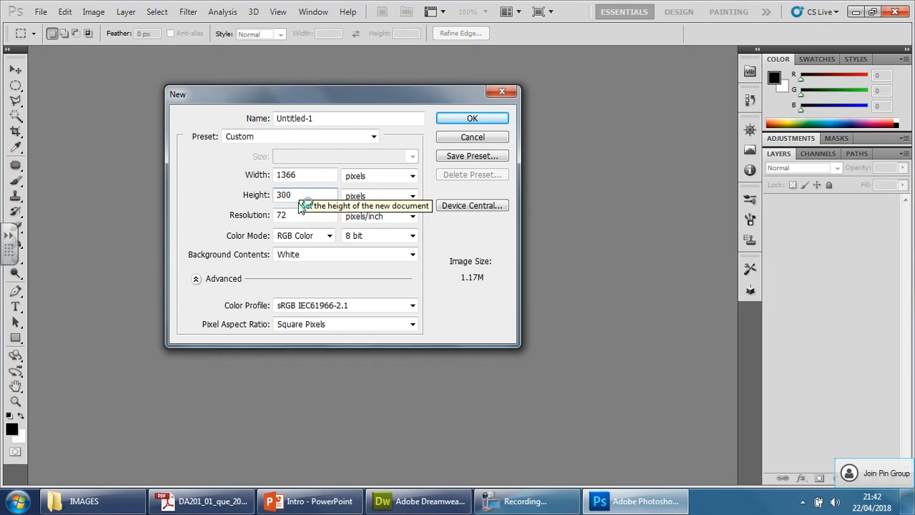
mouse_move(303, 207)
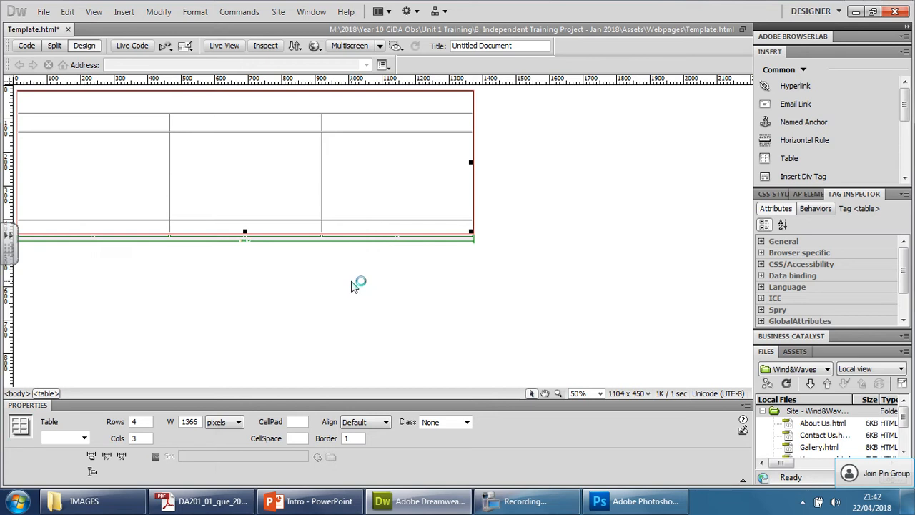
mouse_move(354, 286)
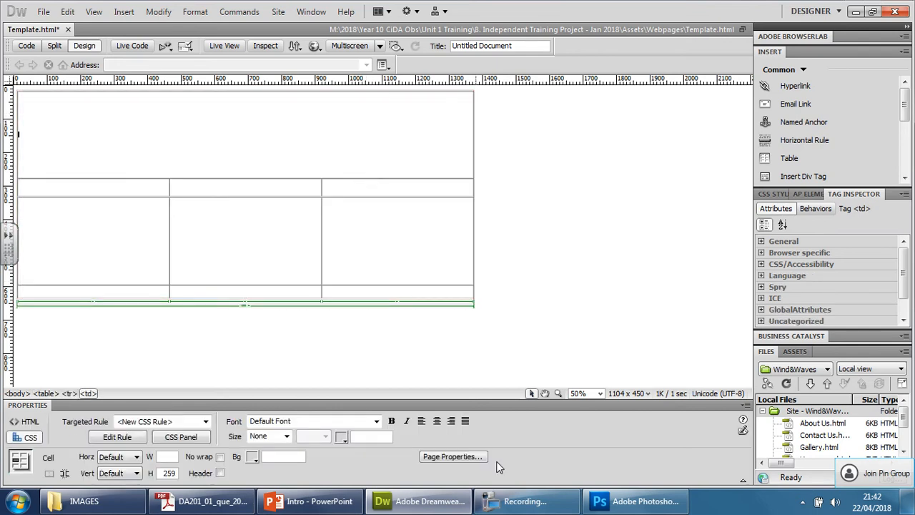
- Create the blank banner canvas and select IMAGE_7 in the IMAGES folder
click(633, 500)
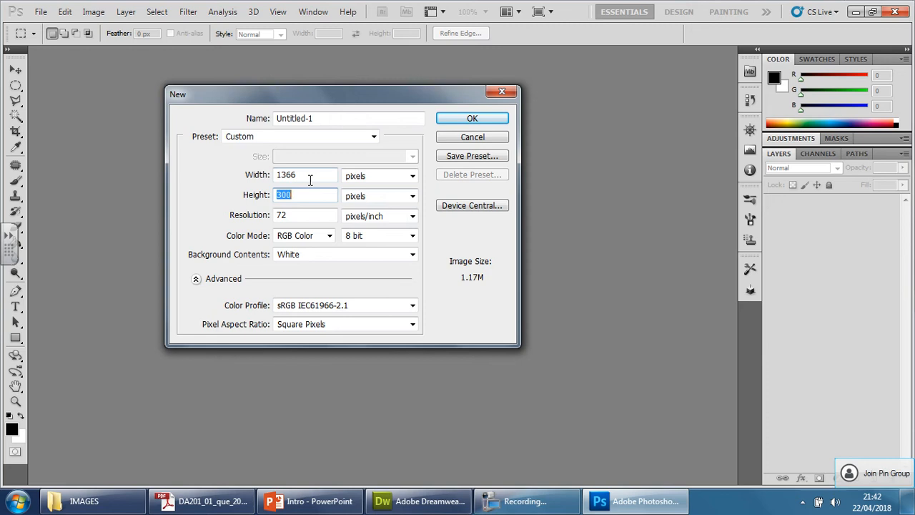
click(472, 117)
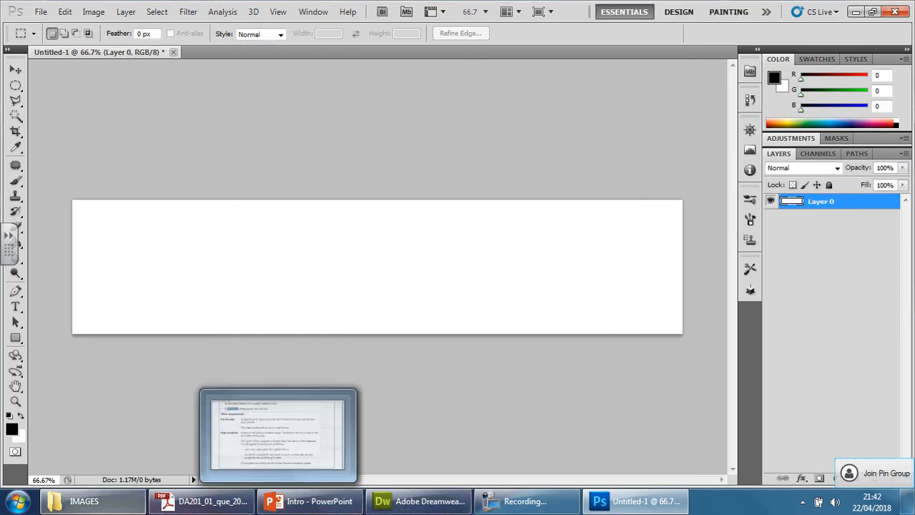
click(83, 500)
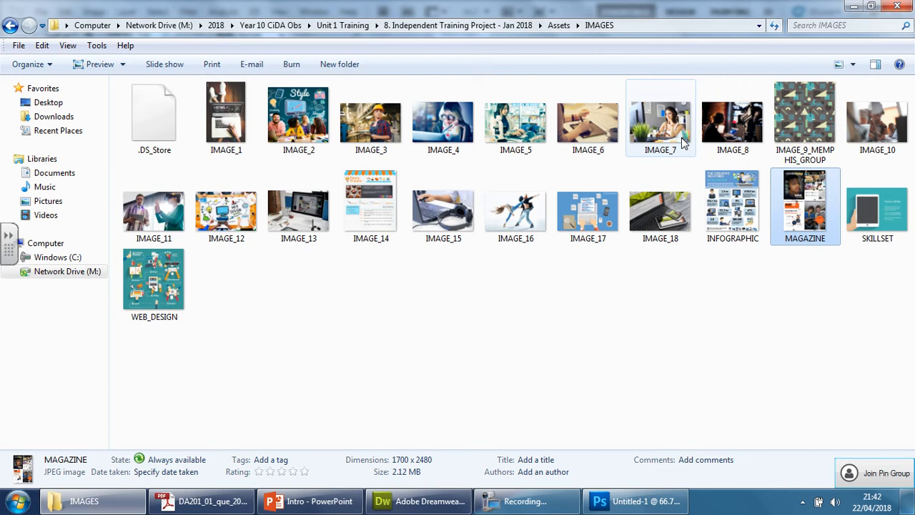
mouse_move(515, 125)
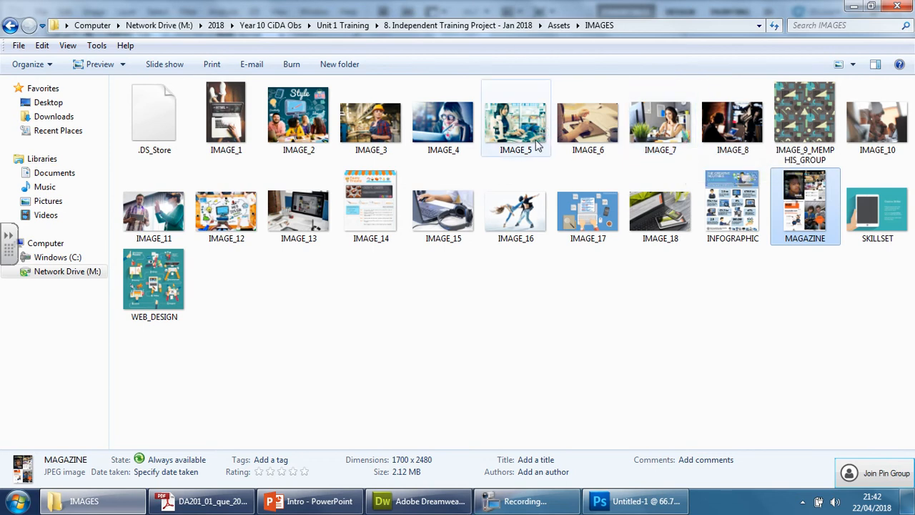
click(660, 117)
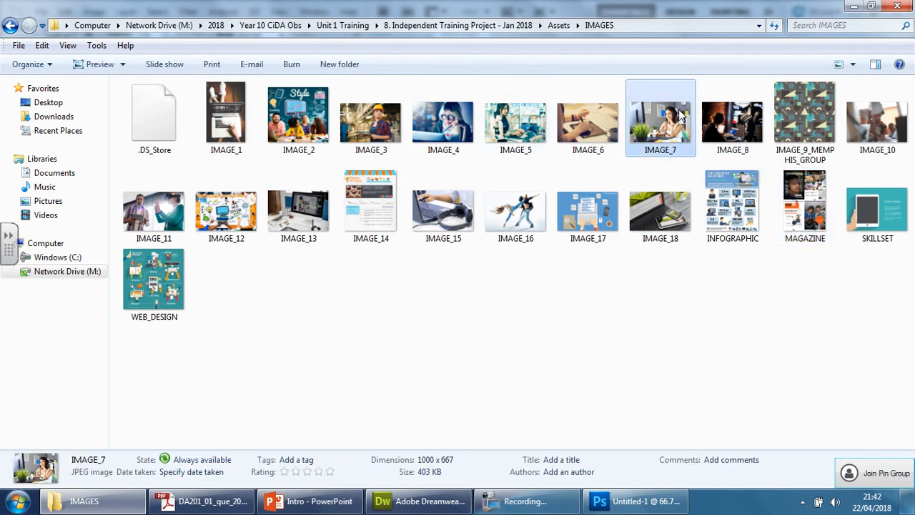
mouse_move(707, 438)
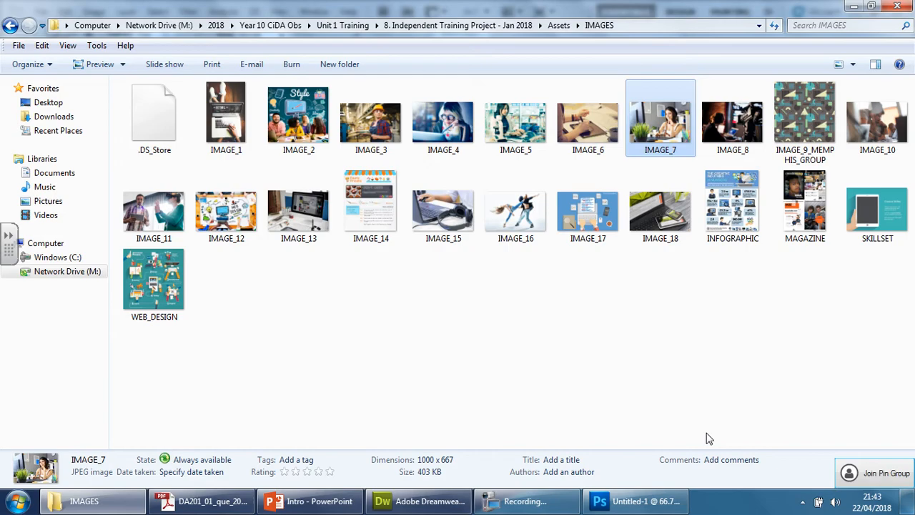
- Cancel File > Open, then place IMAGE_7 flush against the banner's right edge
click(40, 11)
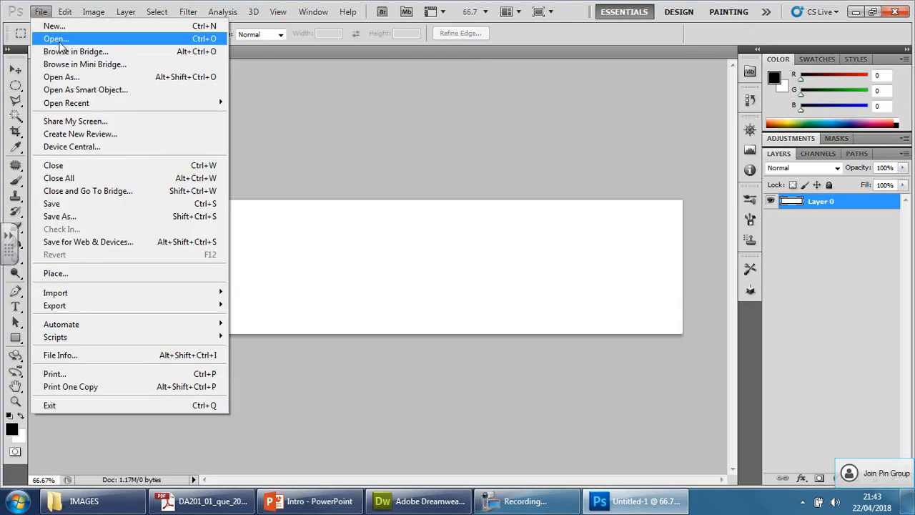
click(54, 39)
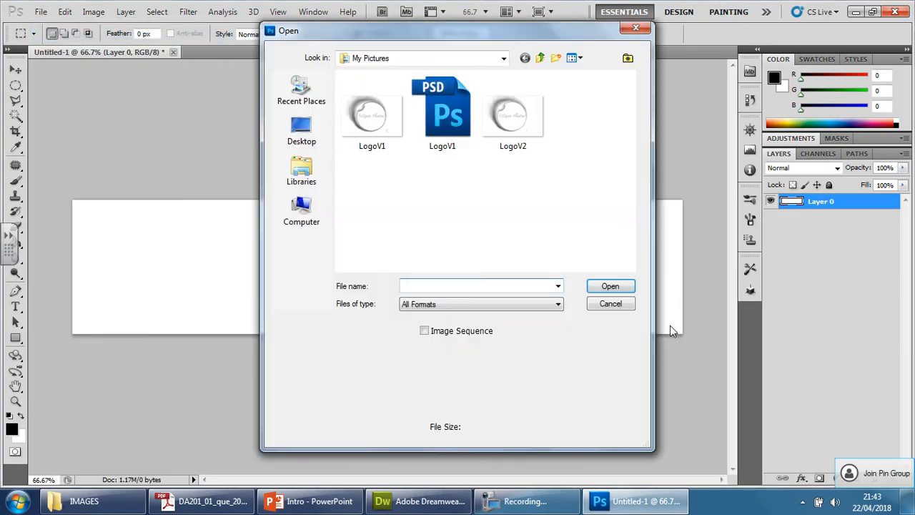
click(609, 303)
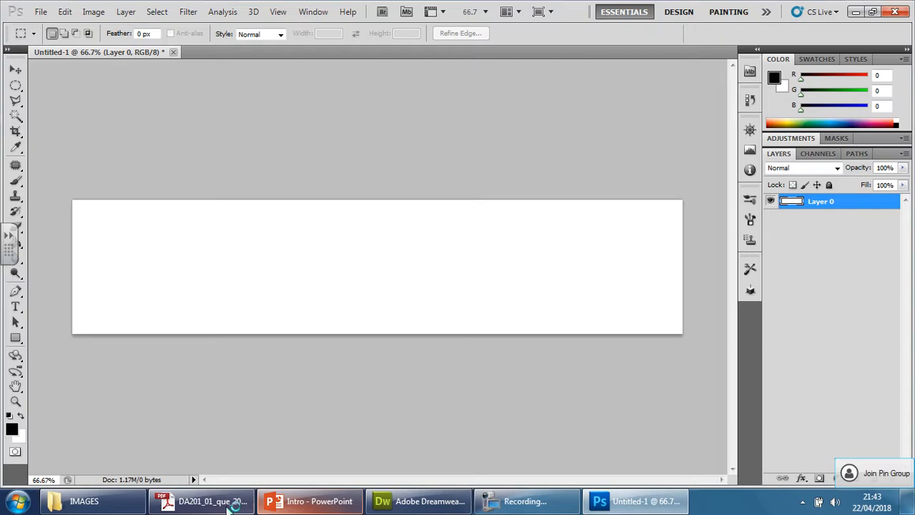
click(83, 501)
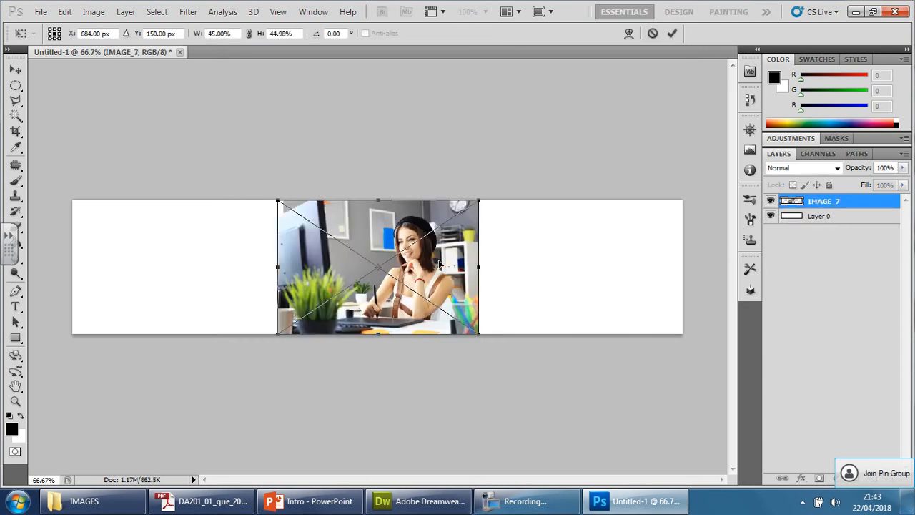
drag(378, 268, 546, 268)
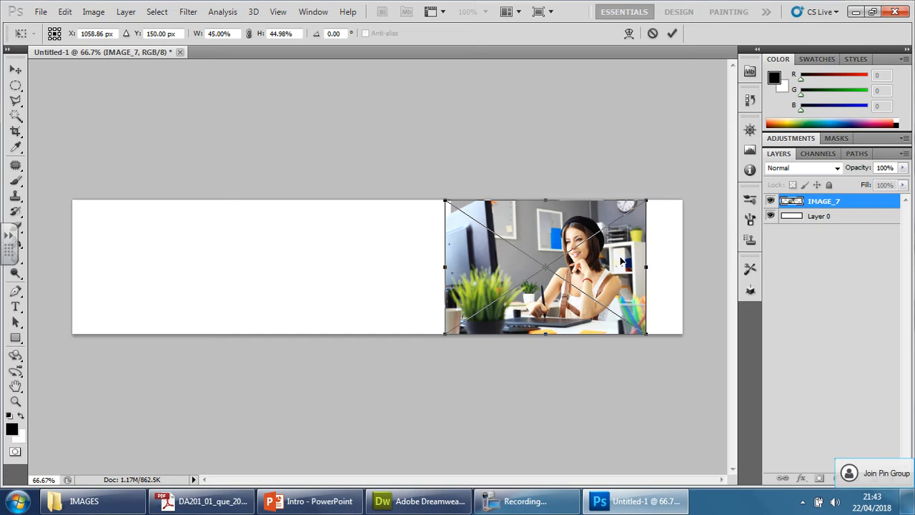
drag(543, 269, 583, 268)
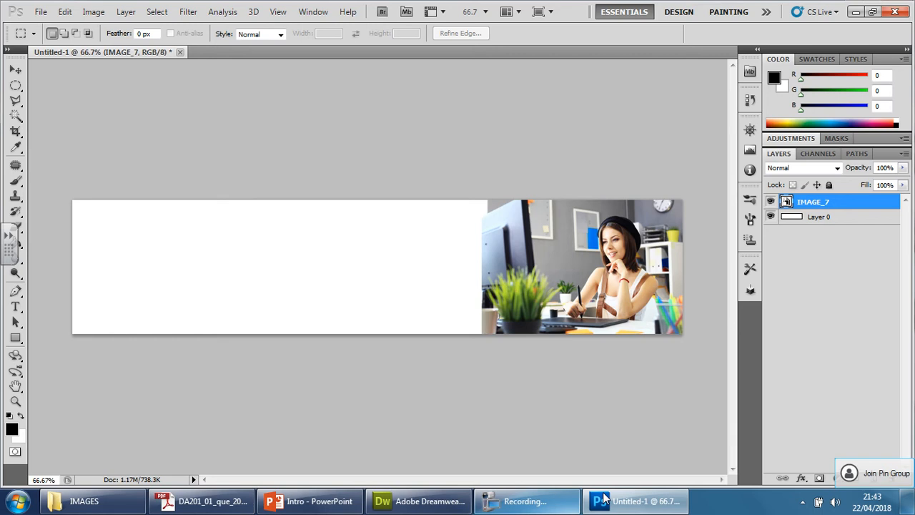
- Enlarge the image assets folder window, then bring the brief PDF forward
click(83, 500)
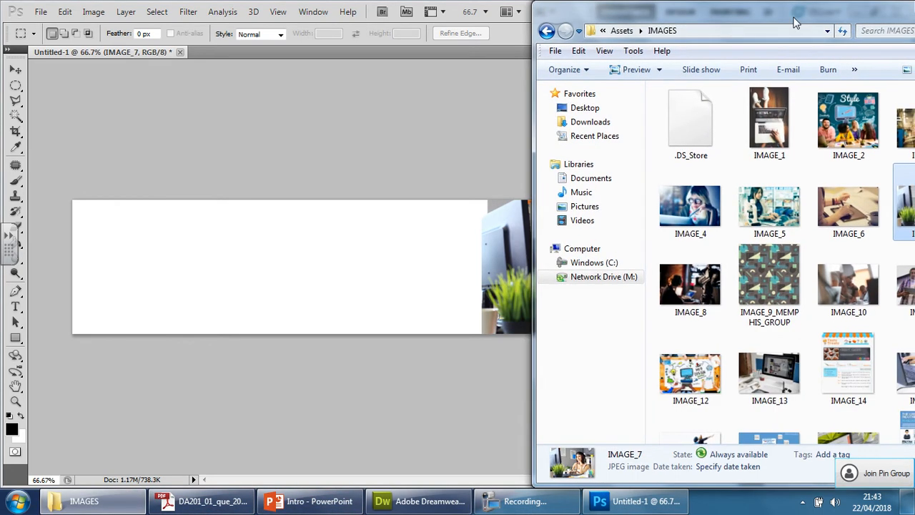
click(871, 13)
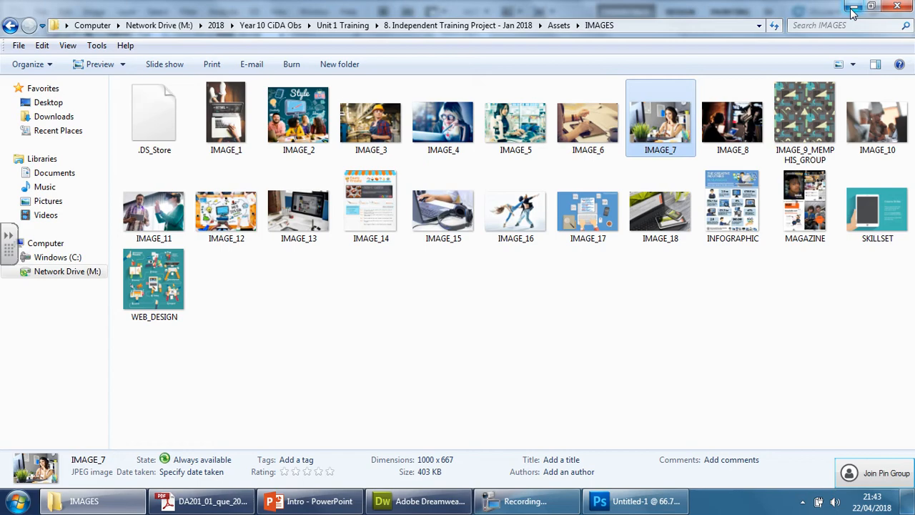
click(635, 501)
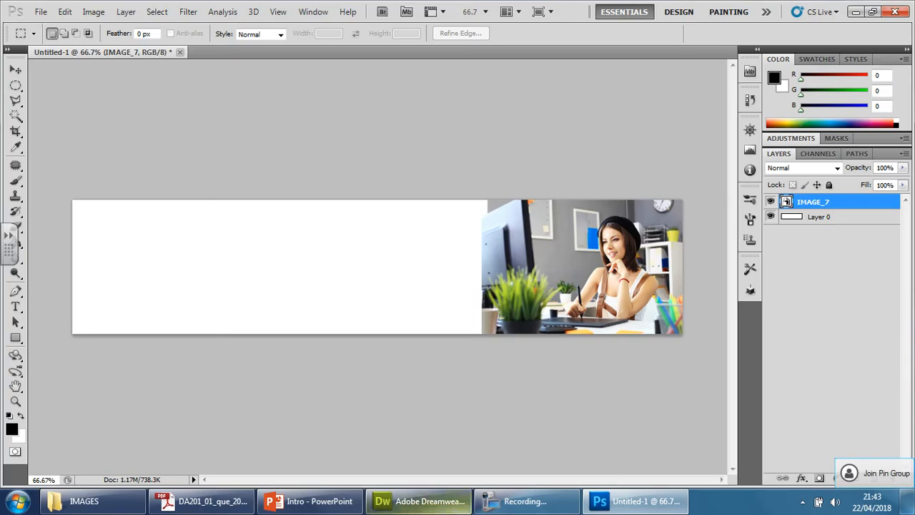
click(203, 500)
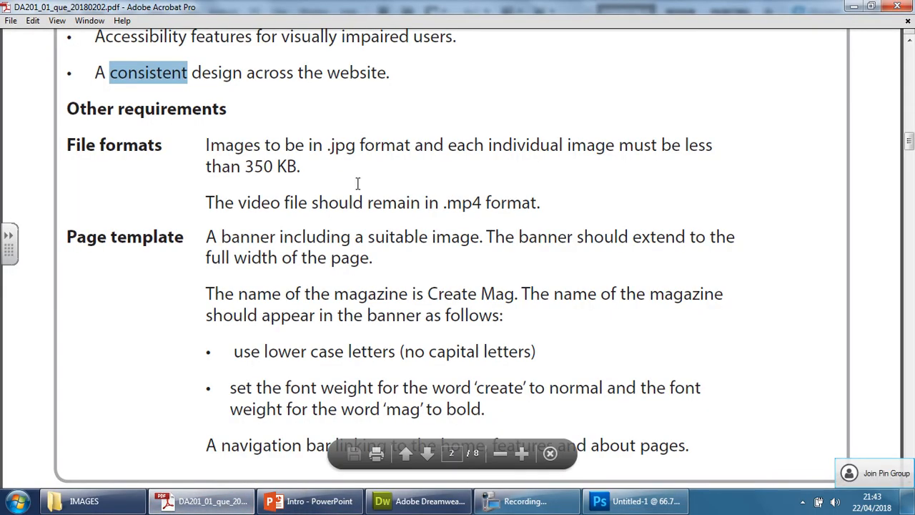
- Scroll the PDF brief up to the house-style colours #333333 and #cccc66, then return to Photoshop
scroll(up, 3)
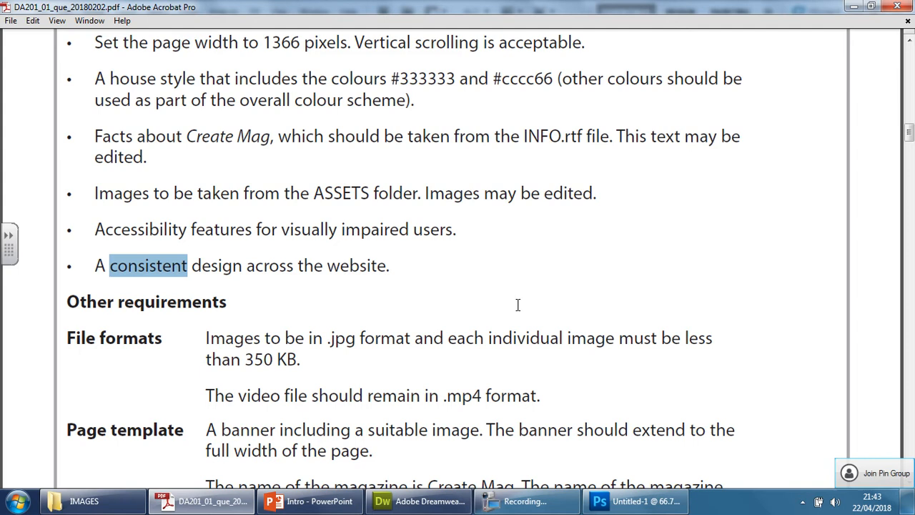
scroll(up, 3)
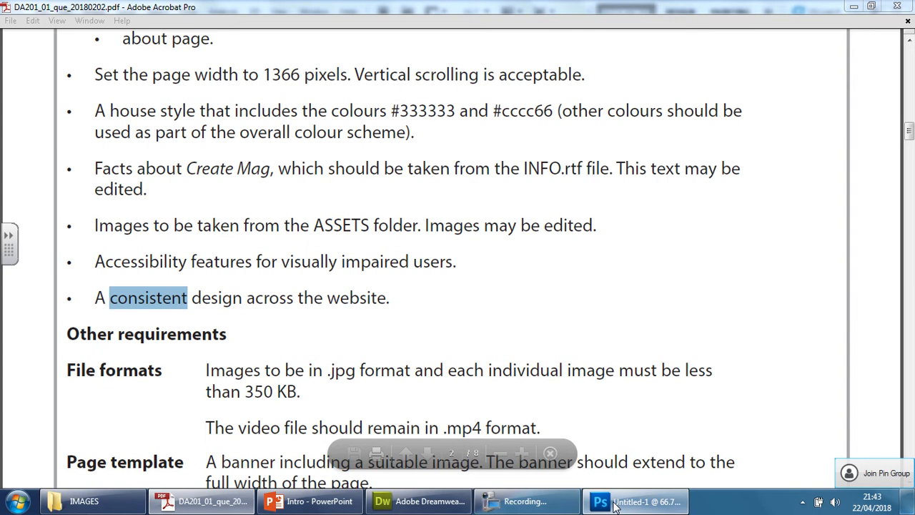
click(635, 501)
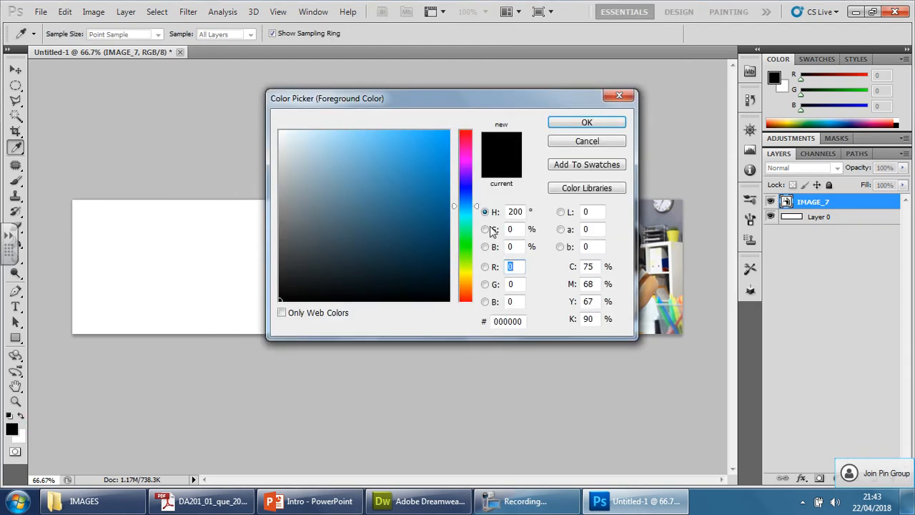
- Set the foreground colour to dark grey #333333 in the Color Picker
click(508, 320)
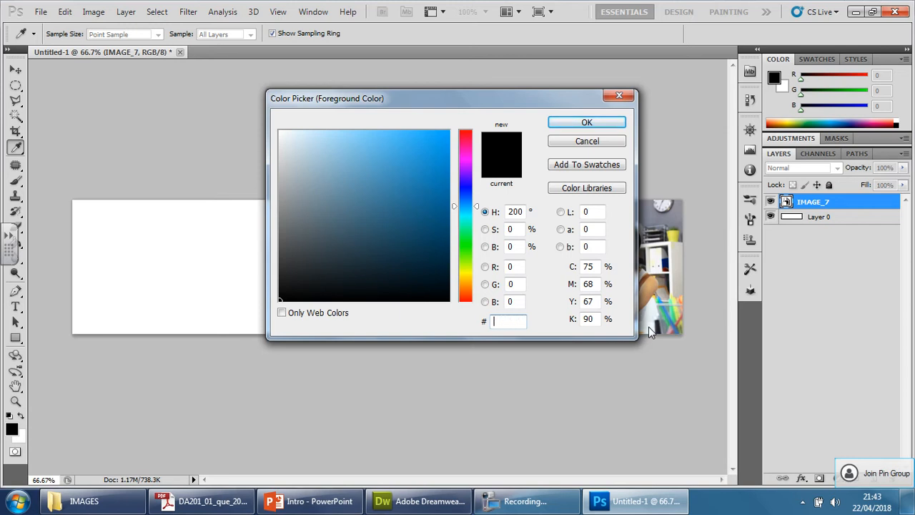
text(333333)
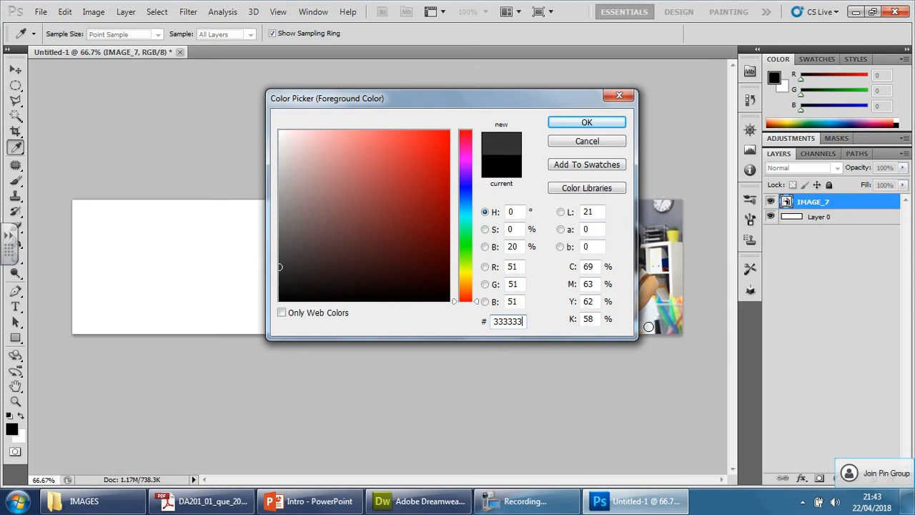
click(586, 122)
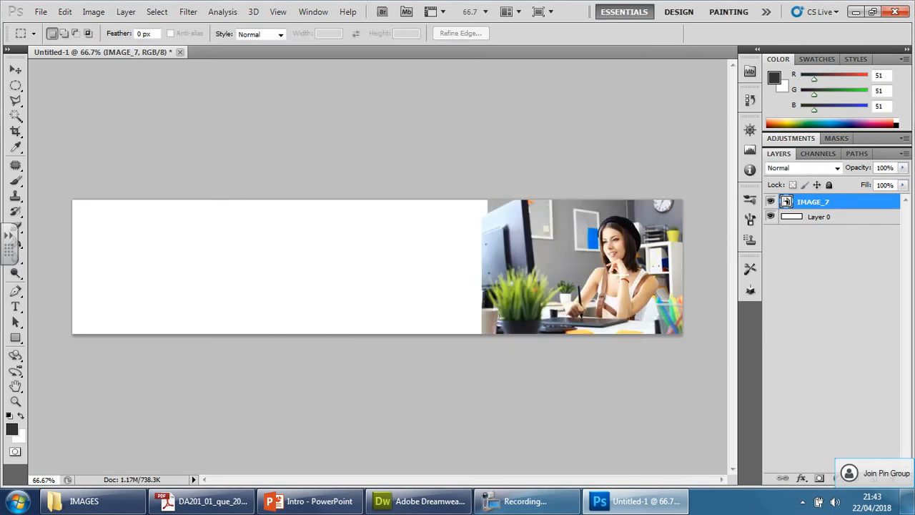
mouse_move(40, 323)
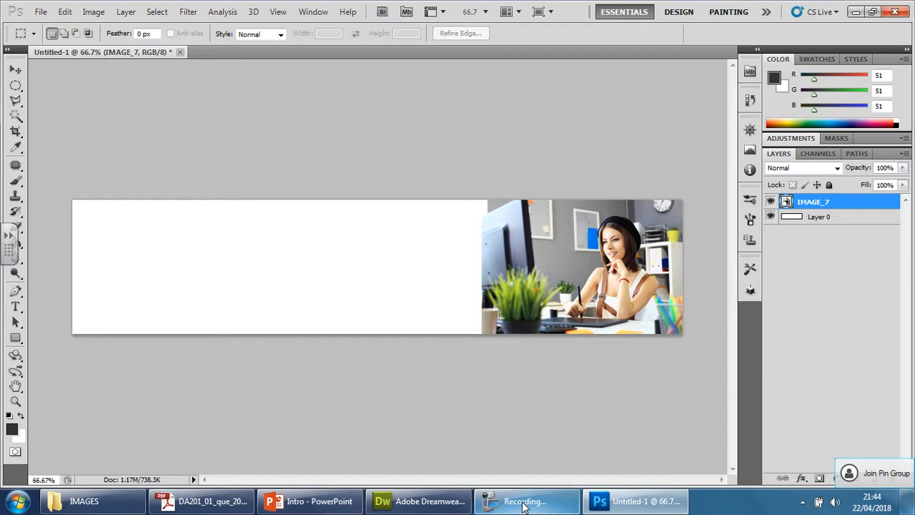
- Recheck the brief's colour codes in Acrobat, then return to the banner in Photoshop
click(200, 500)
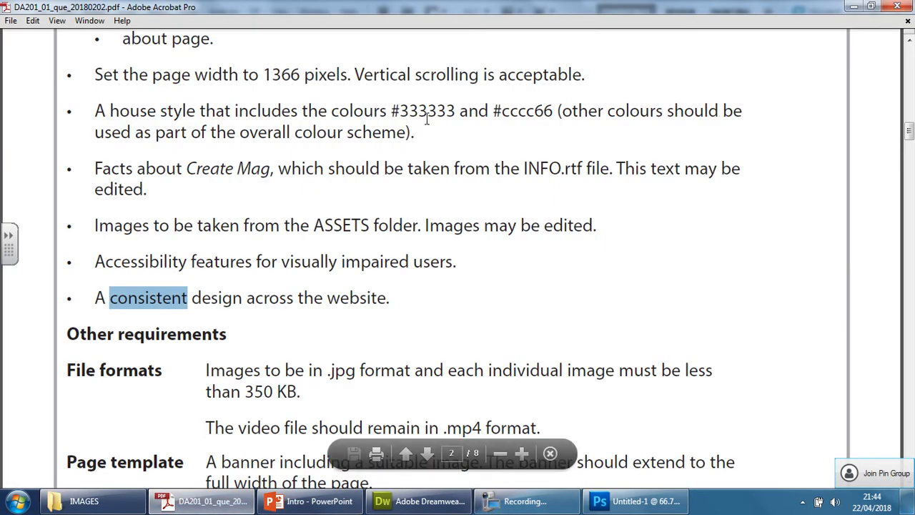
mouse_move(84, 501)
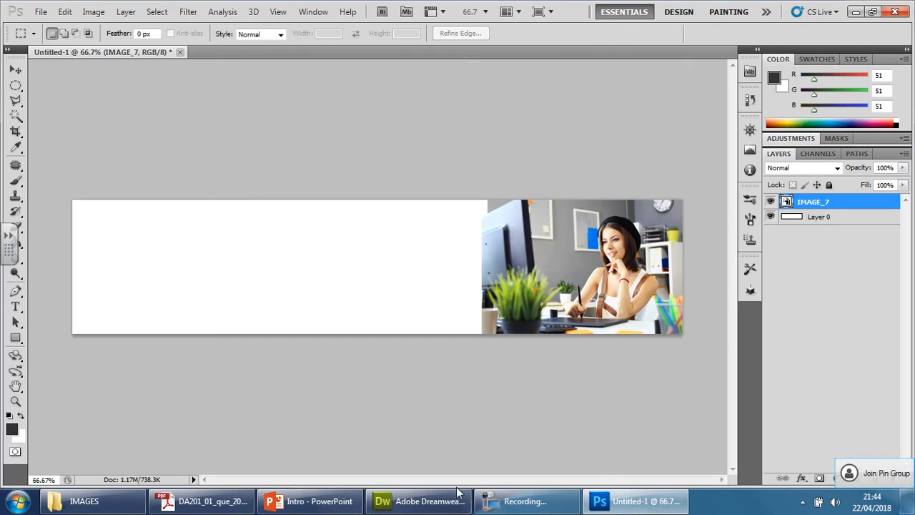
click(203, 501)
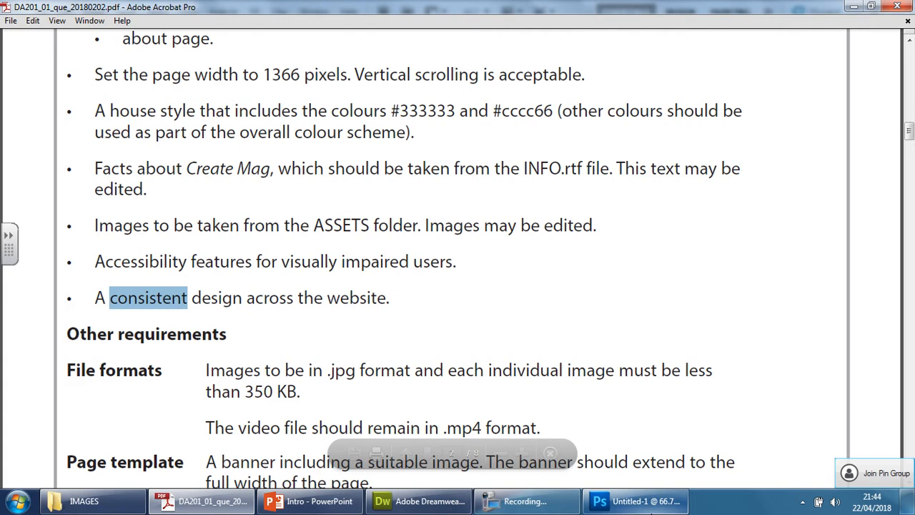
click(634, 500)
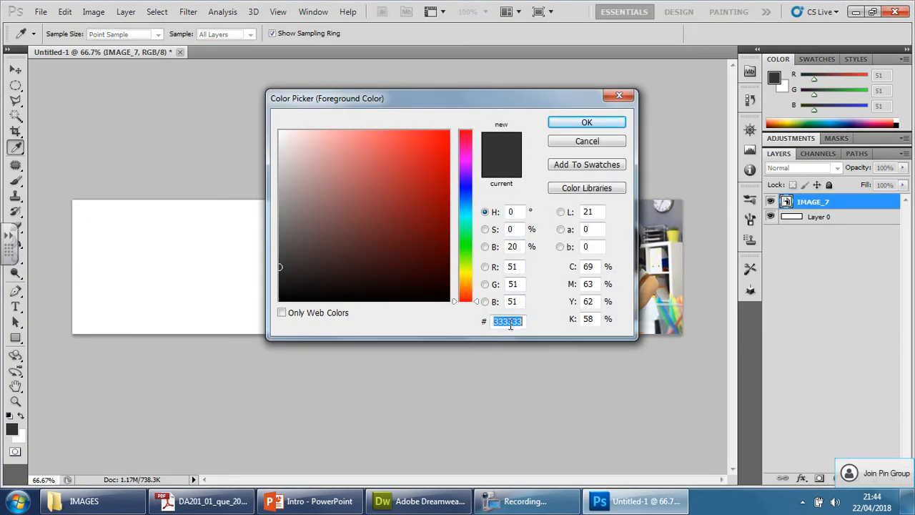
- Set the foreground colour to the olive gold #cccc66
text(cccc6)
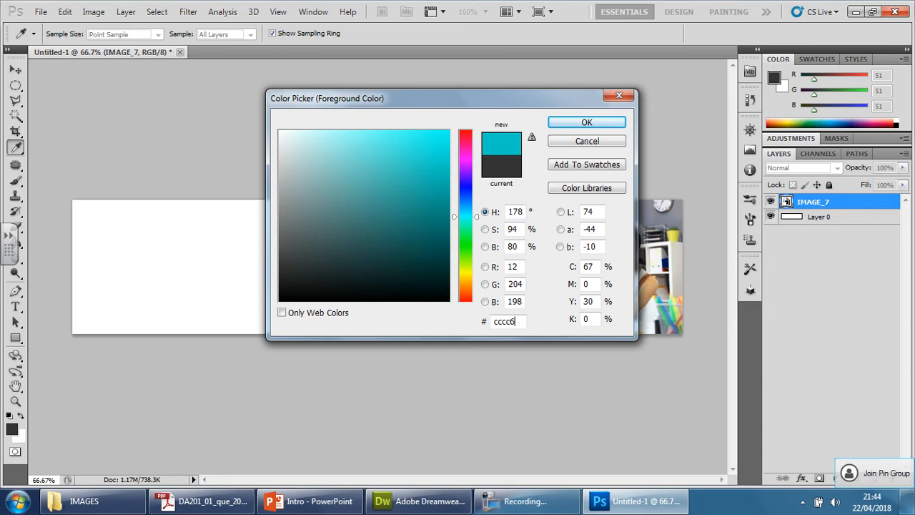
text(6)
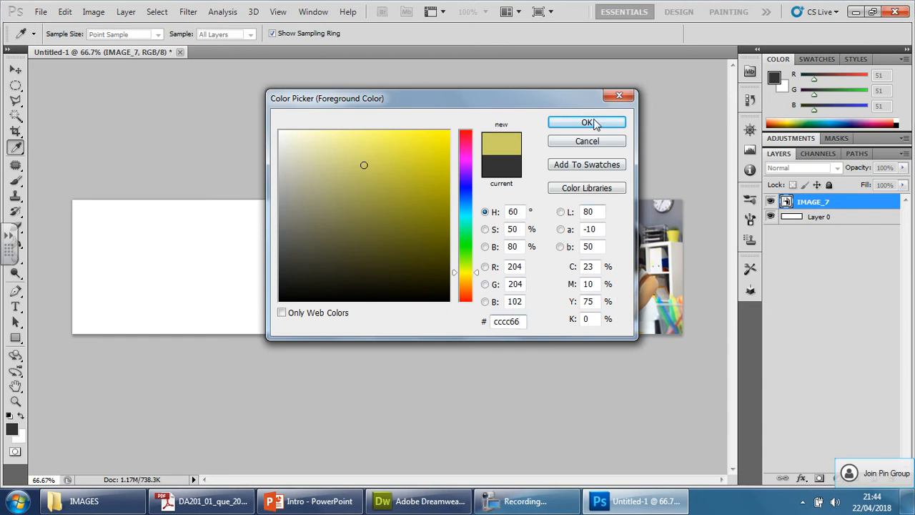
click(587, 123)
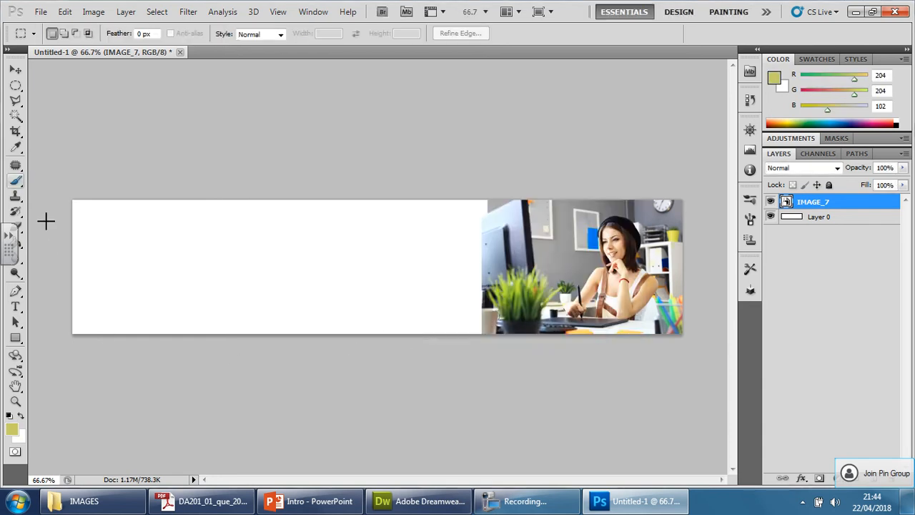
mouse_move(21, 250)
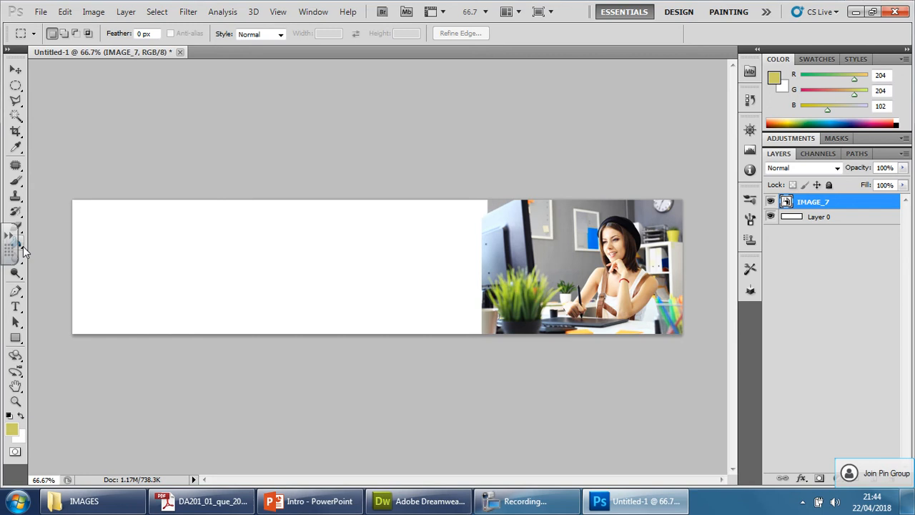
- Paint-bucket the white banner area on the background layer with olive yellow, then bring up the IMAGES folder
click(15, 240)
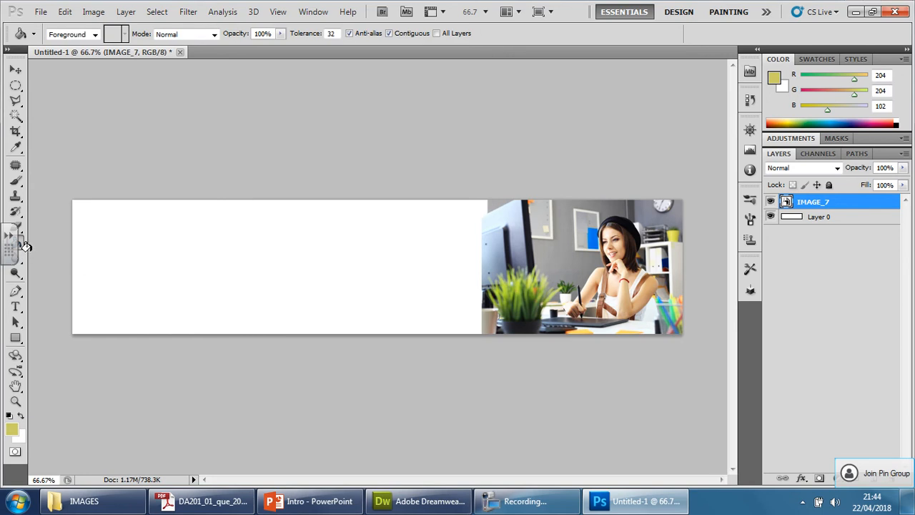
click(819, 218)
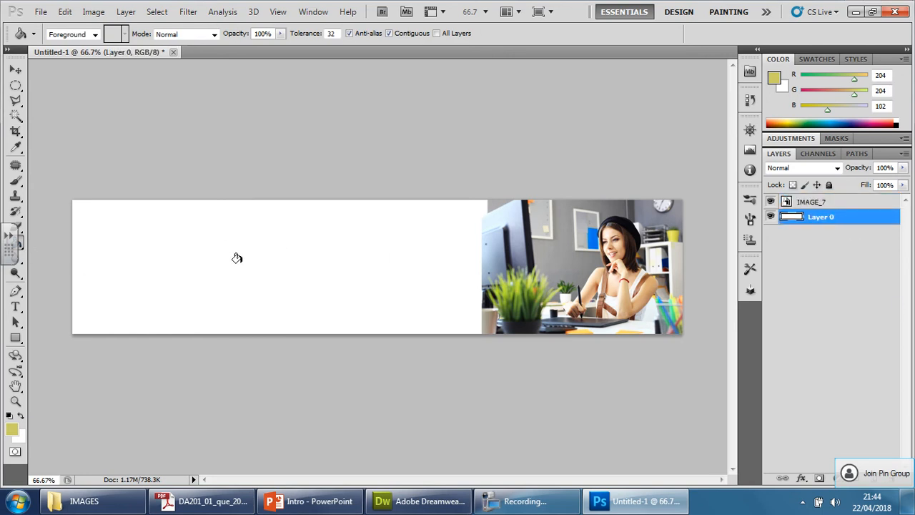
click(237, 257)
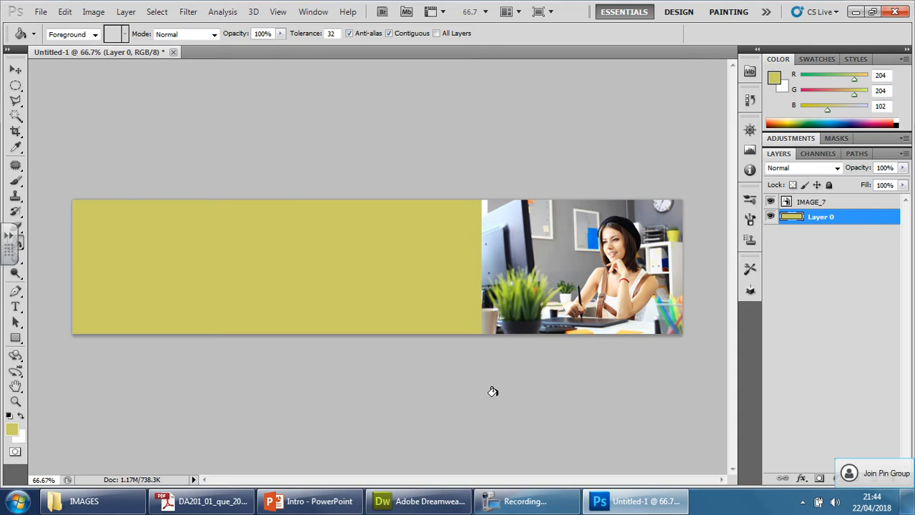
mouse_move(506, 381)
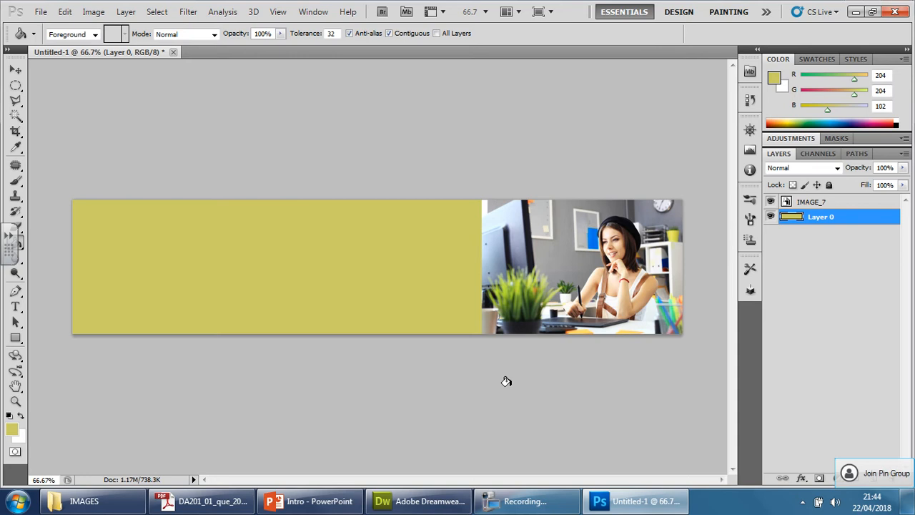
mouse_move(272, 299)
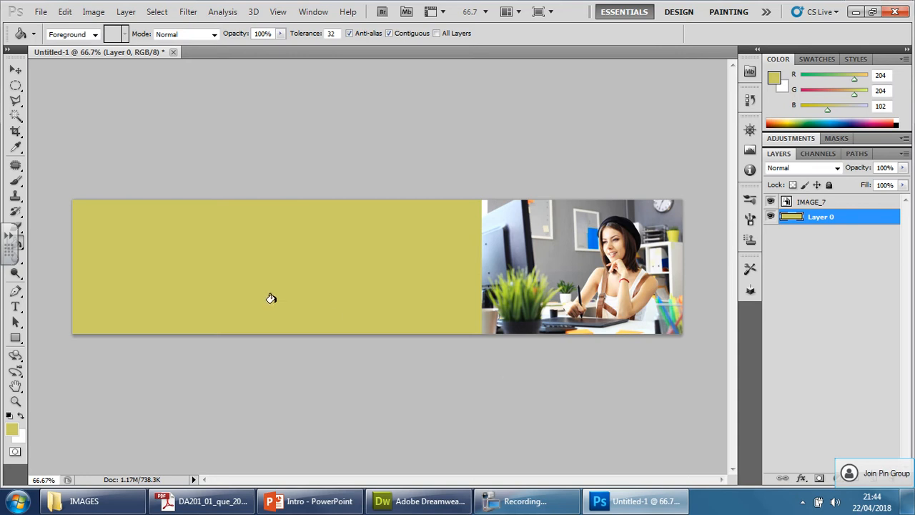
mouse_move(451, 440)
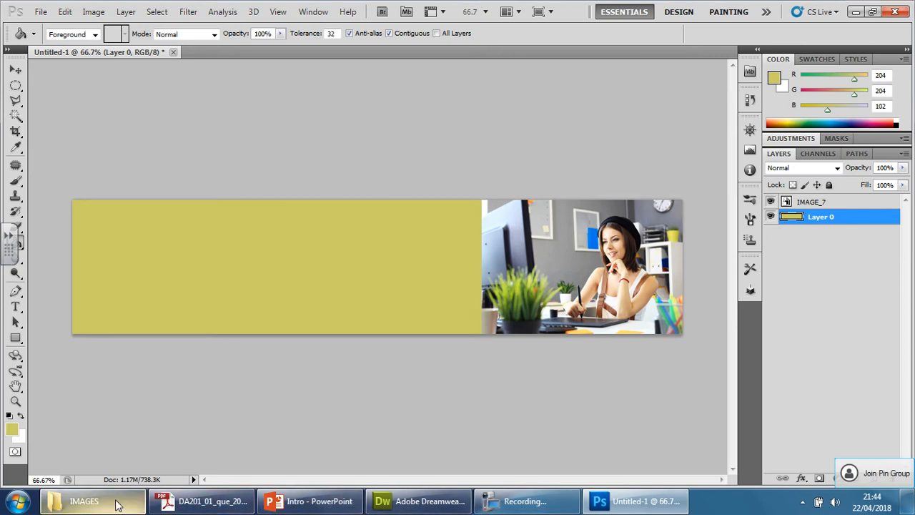
click(85, 500)
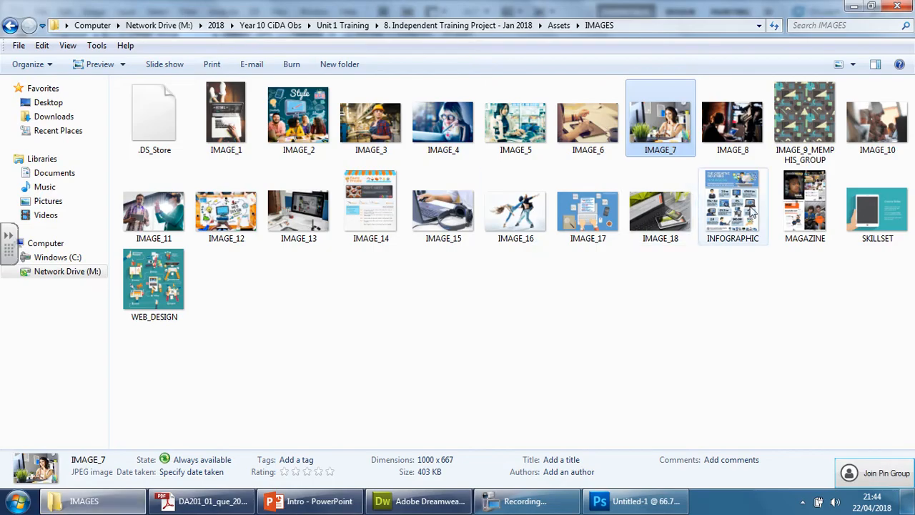
- Preview the MAGAZINE layout in Windows Photo Viewer, then close the preview
double_click(804, 207)
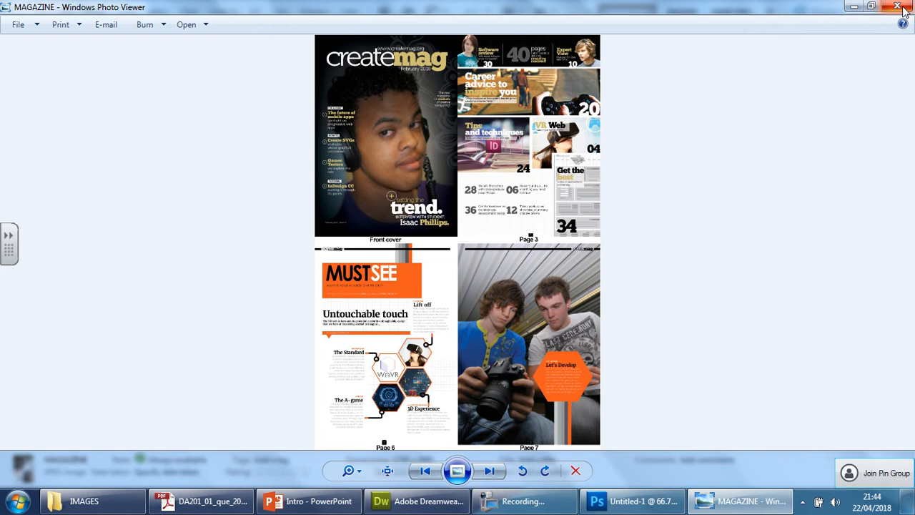
click(904, 6)
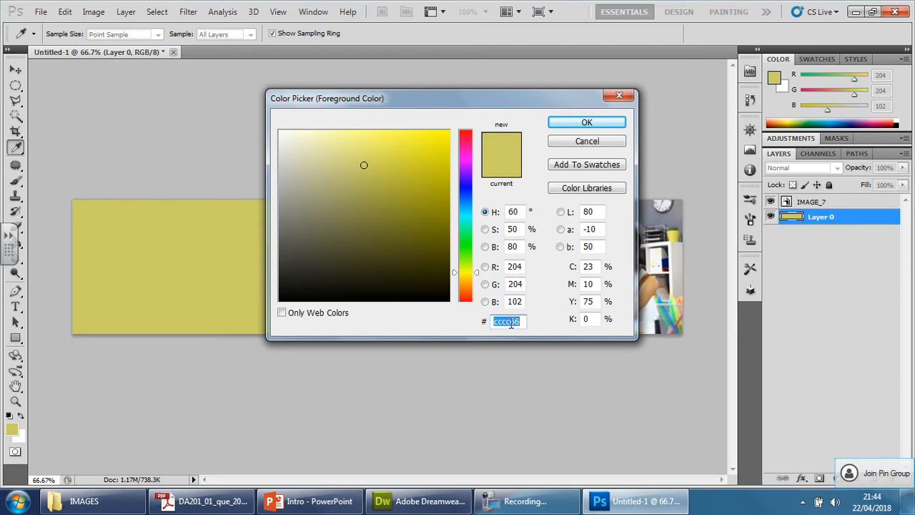
- Change the foreground to dark grey #333333 for the banner background, then move on to adding text
text(333333)
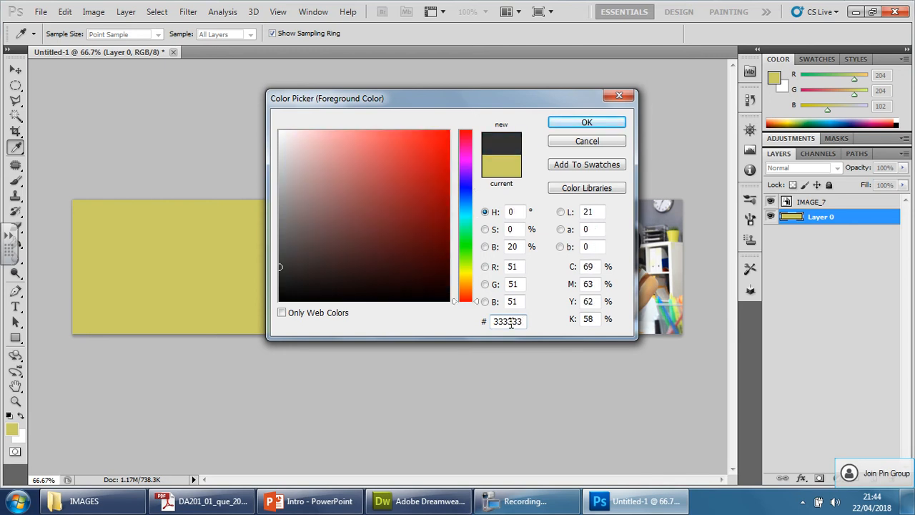
click(586, 121)
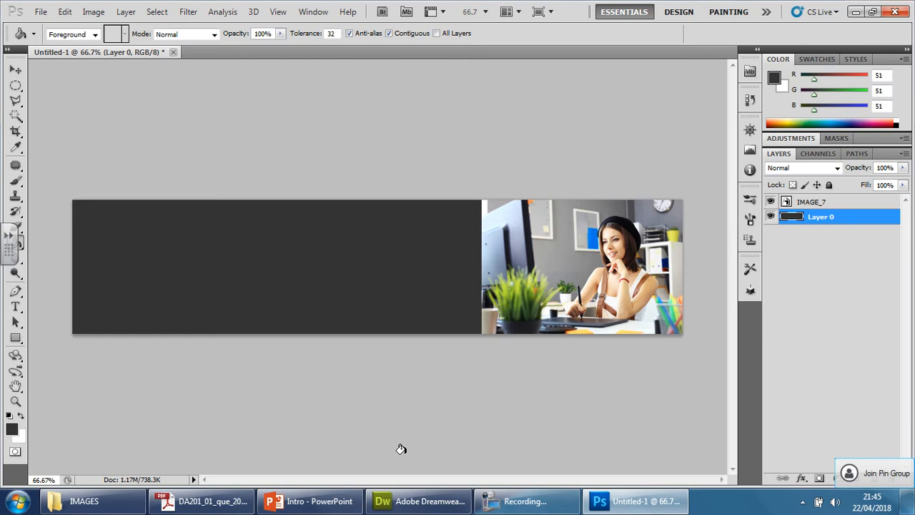
click(14, 69)
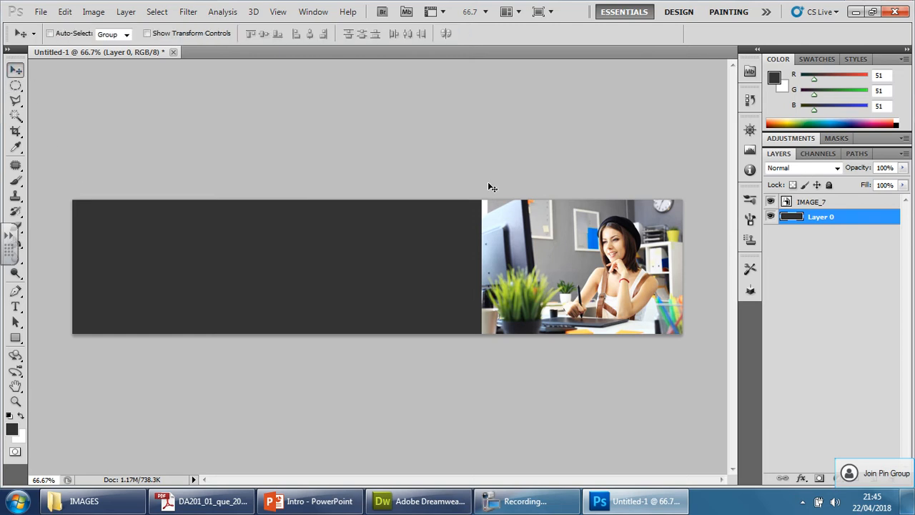
mouse_move(576, 263)
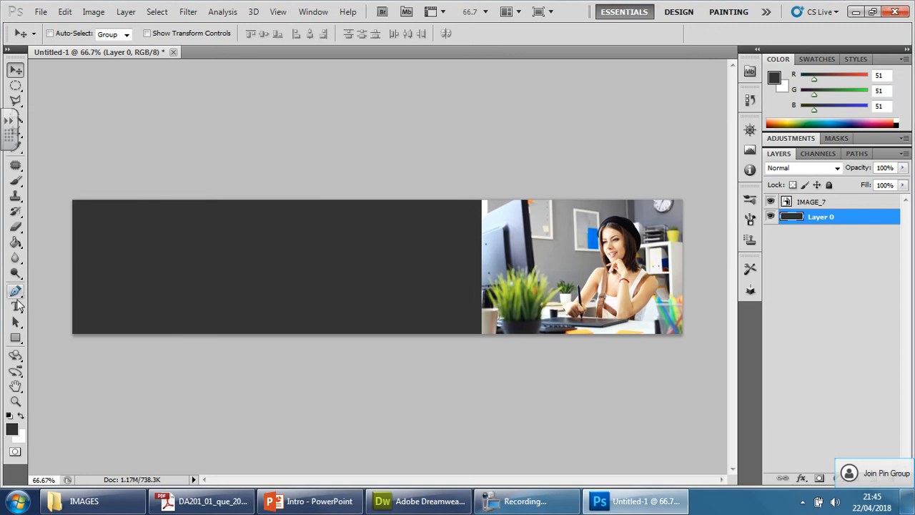
click(16, 305)
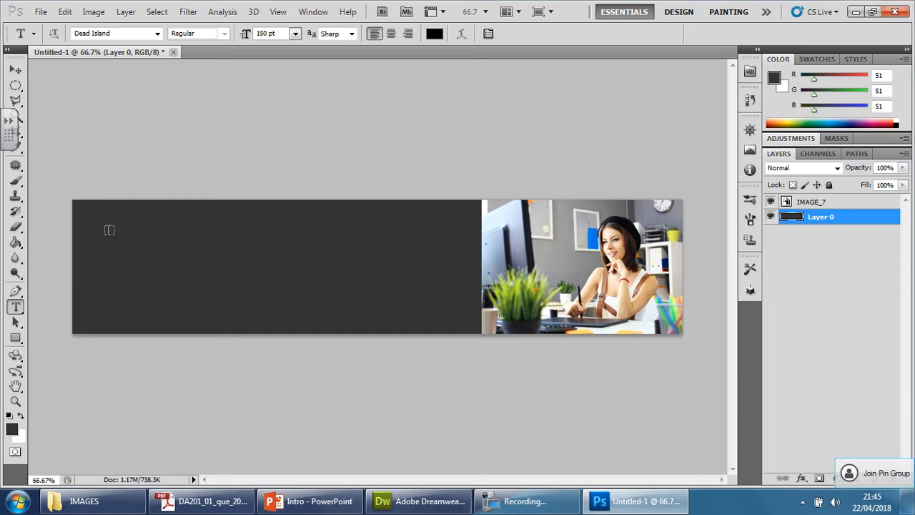
- Draw a text box over the dark banner area and enter 'createmag'
drag(97, 231, 438, 303)
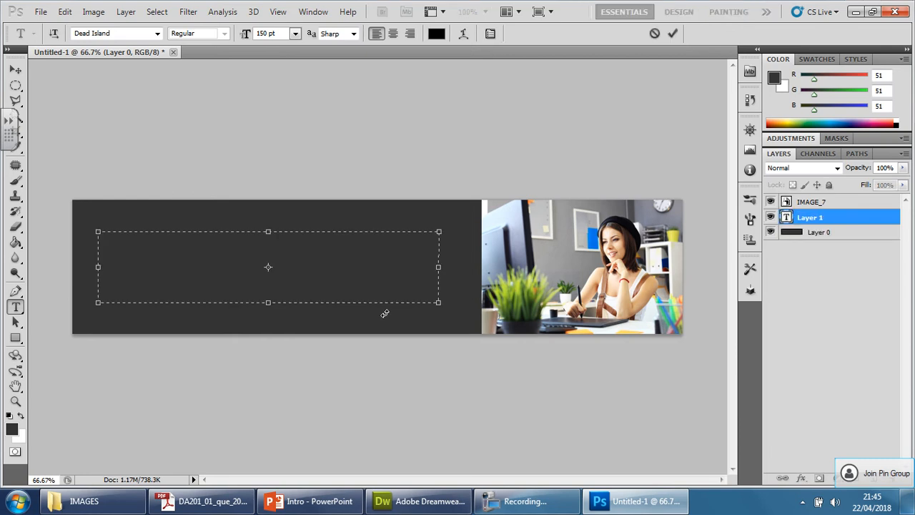
text(cre)
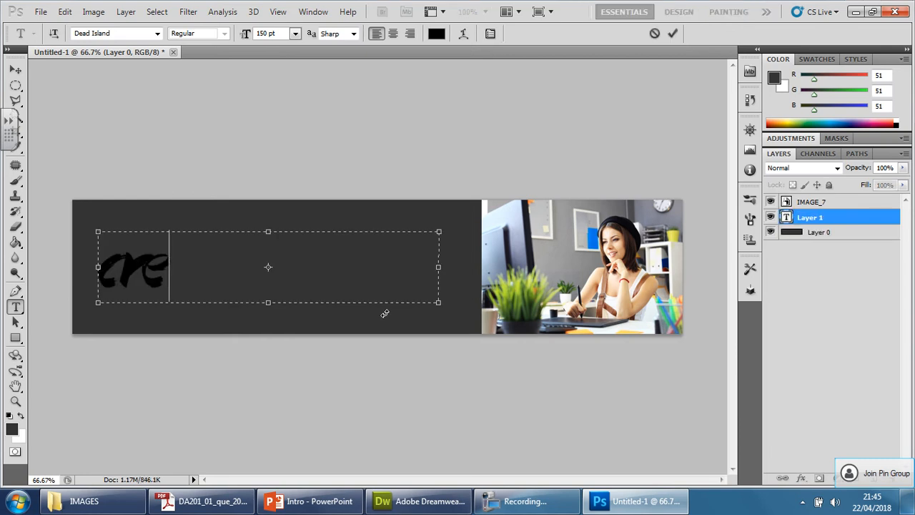
text(ate)
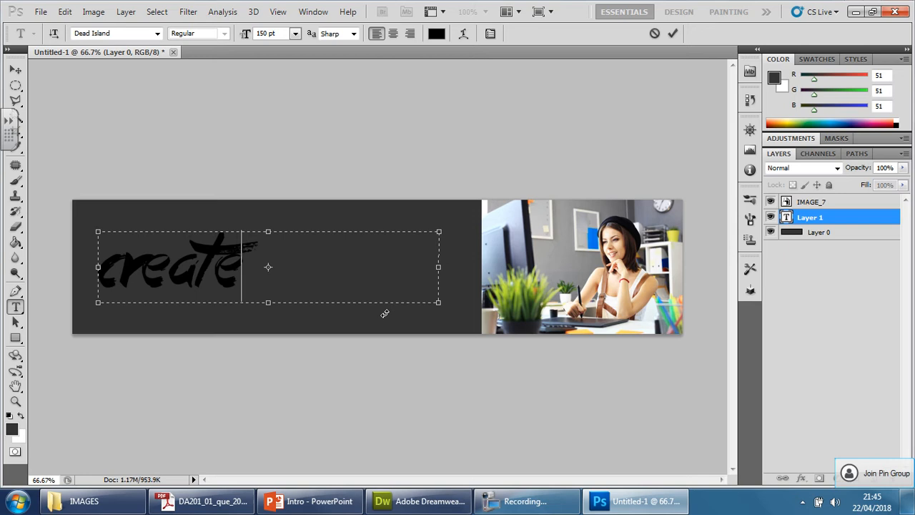
text(mag)
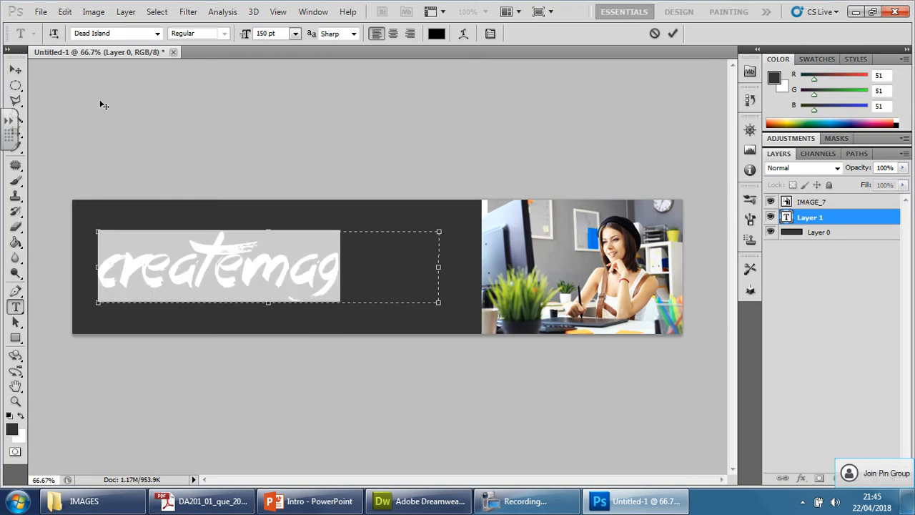
- Set the banner text in Engravers MT at 72 pt
click(156, 33)
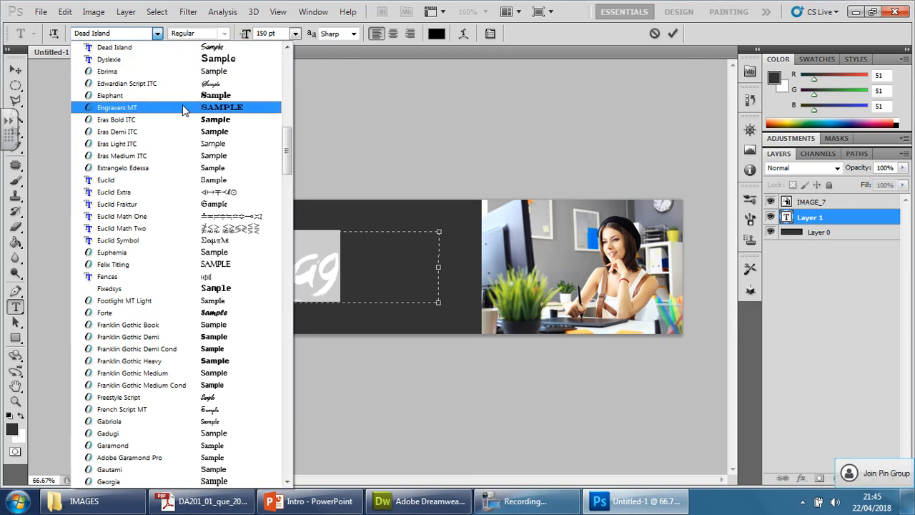
click(117, 105)
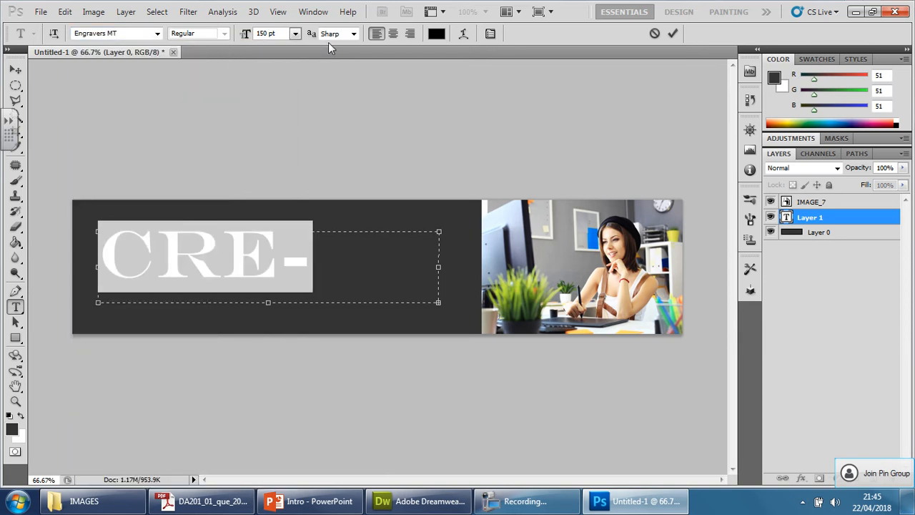
click(294, 33)
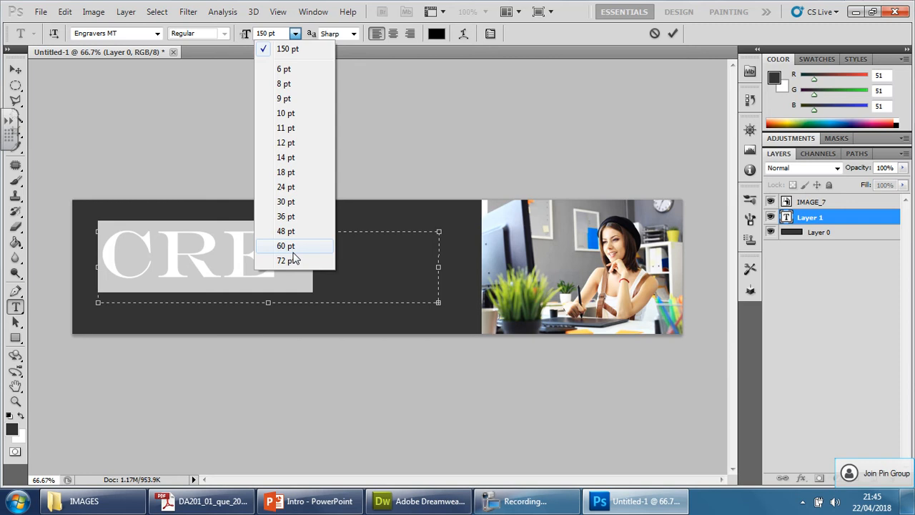
click(286, 260)
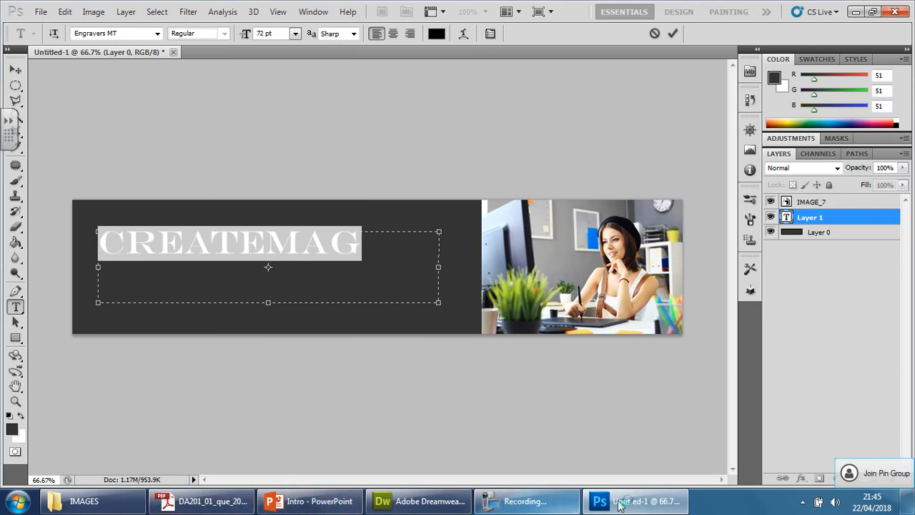
- Open the MAGAZINE cover from the IMAGES folder beside Photoshop to compare its createmag lettering
click(83, 500)
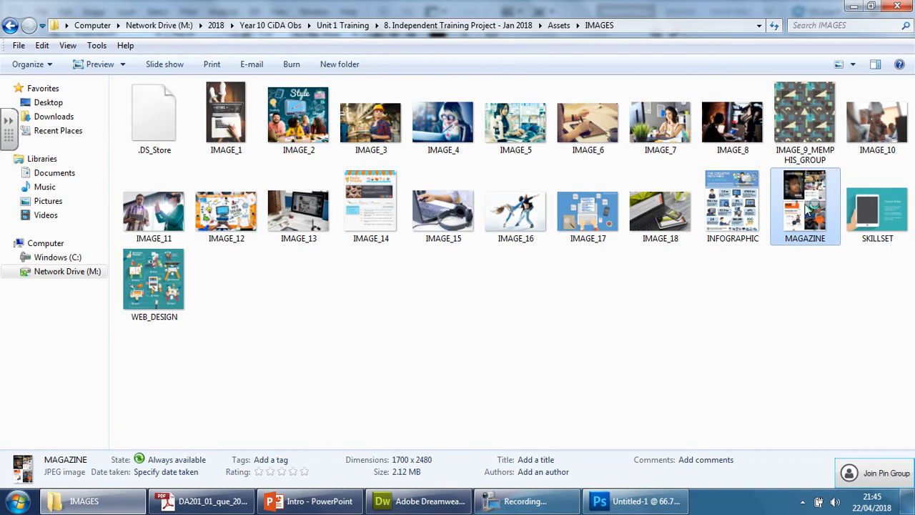
double_click(805, 201)
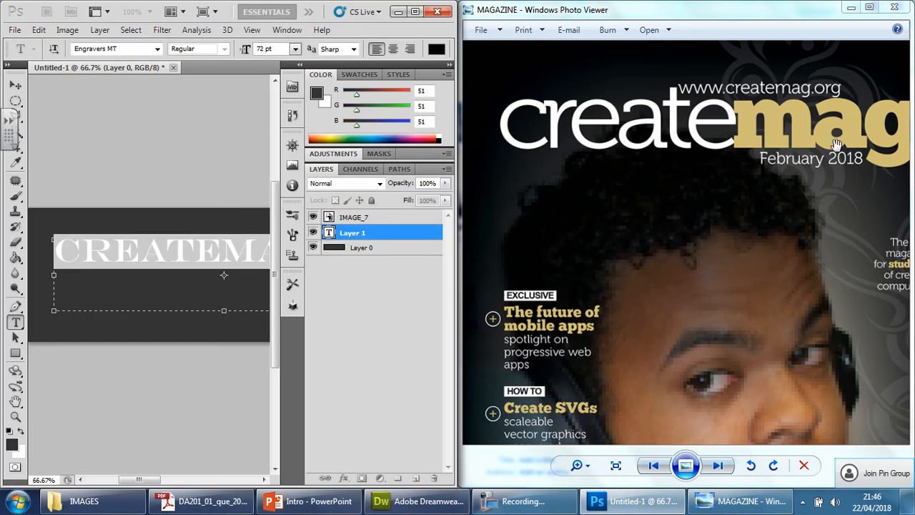
click(158, 49)
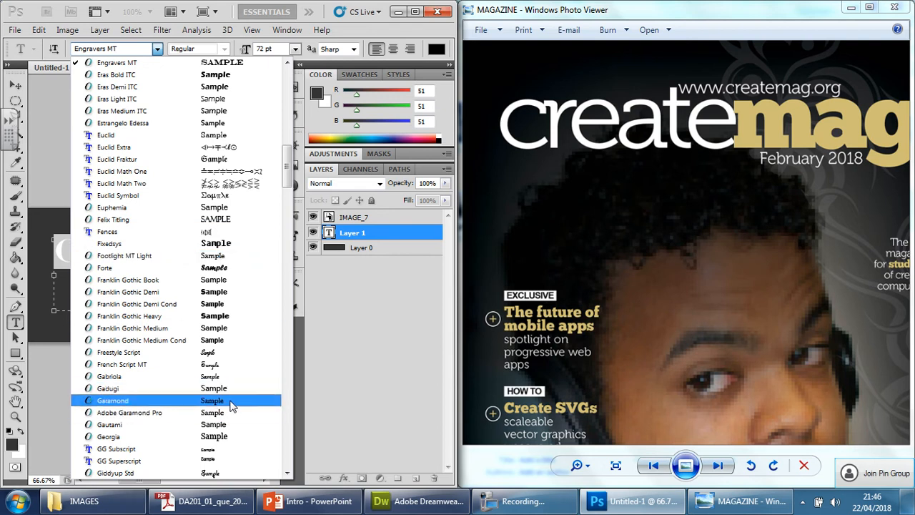
- Set the createmag banner text in Garamond to match the magazine logo
click(112, 400)
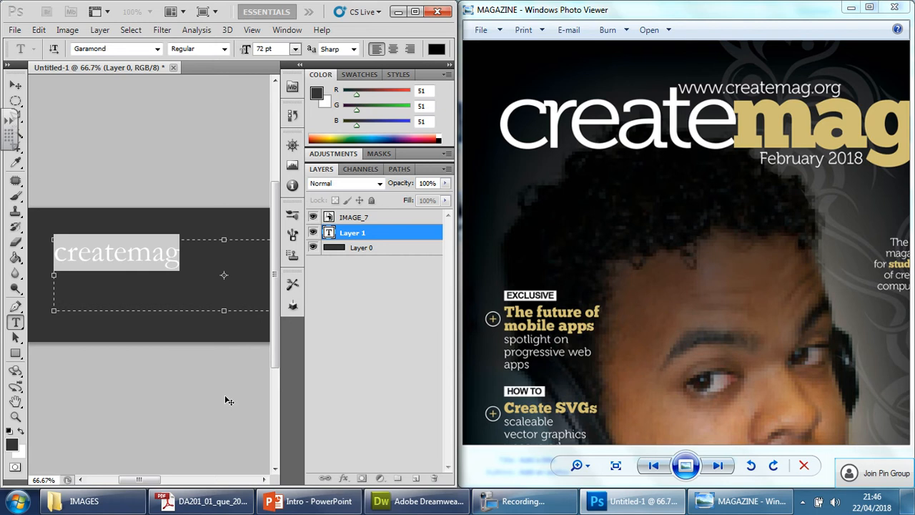
mouse_move(155, 107)
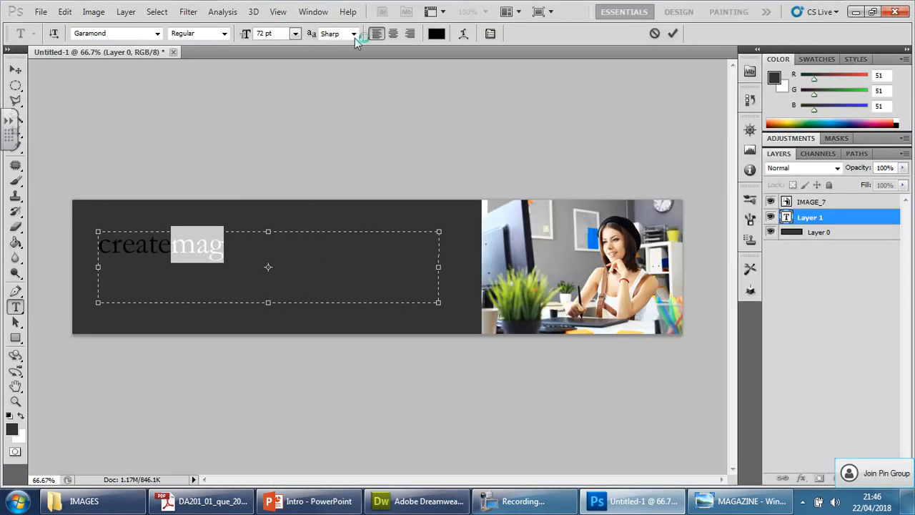
- Leave text edge smoothing unchanged and show the Character formatting panel
click(354, 33)
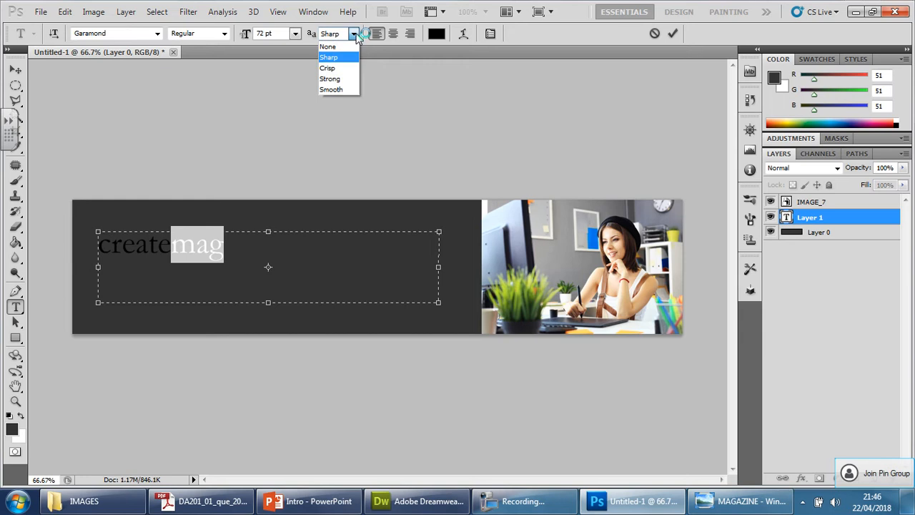
click(329, 57)
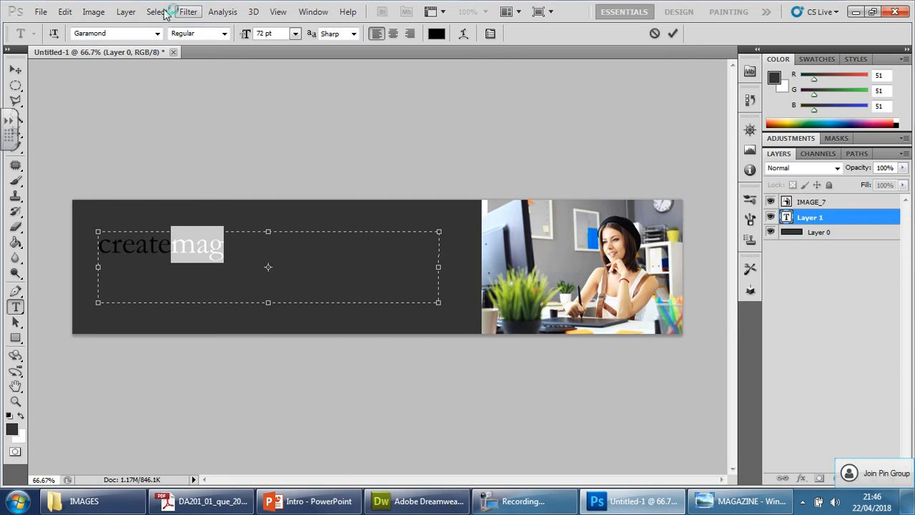
click(64, 11)
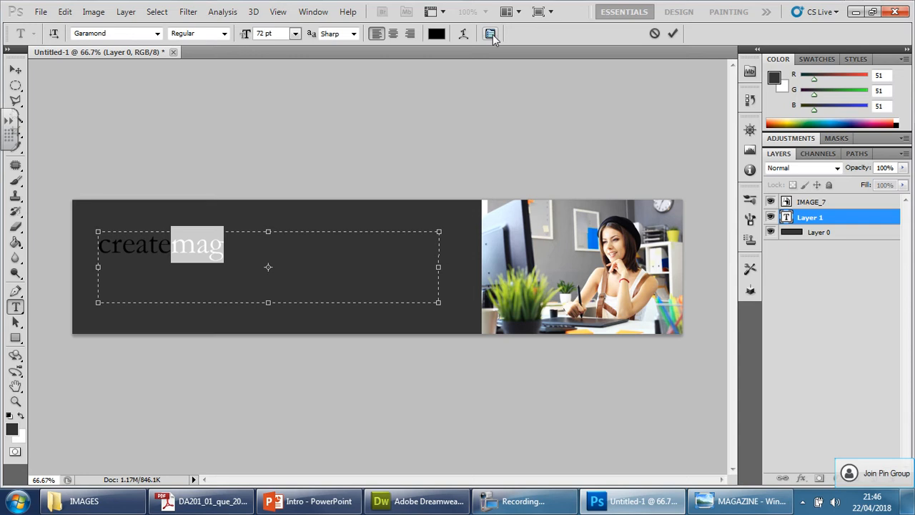
mouse_move(492, 35)
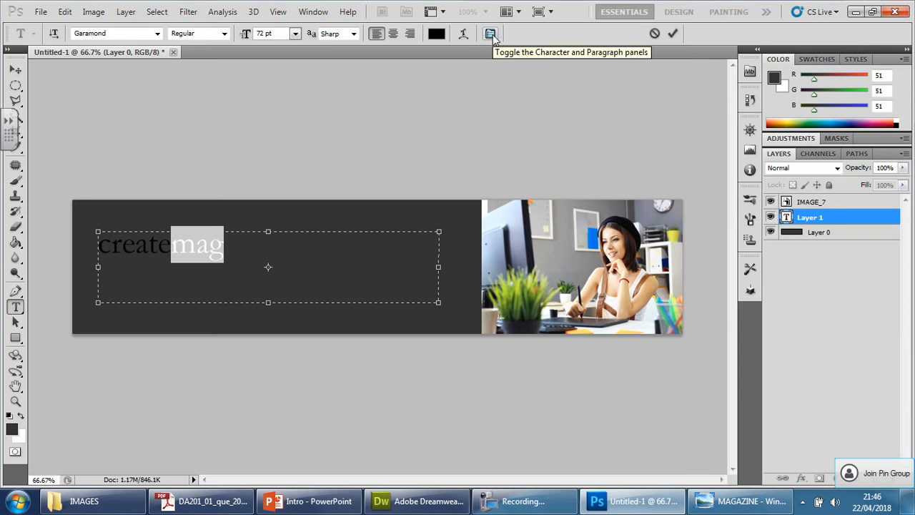
click(490, 33)
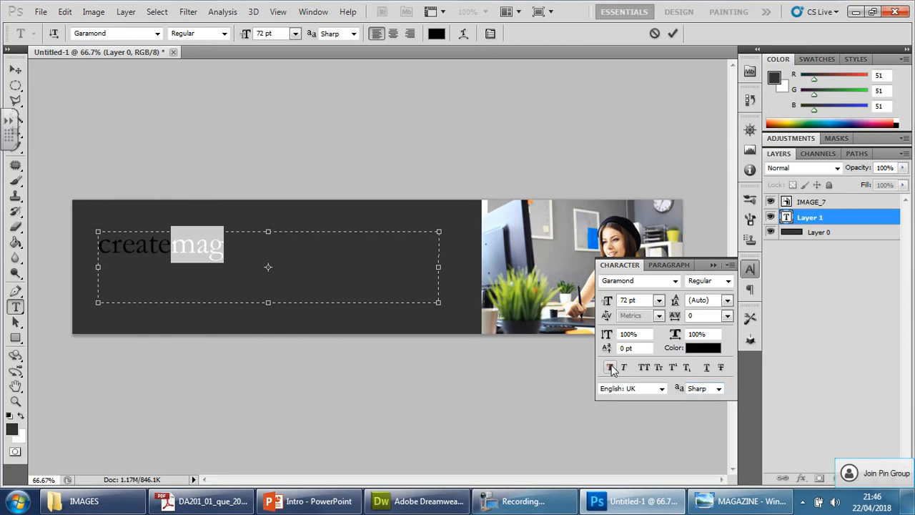
mouse_move(612, 366)
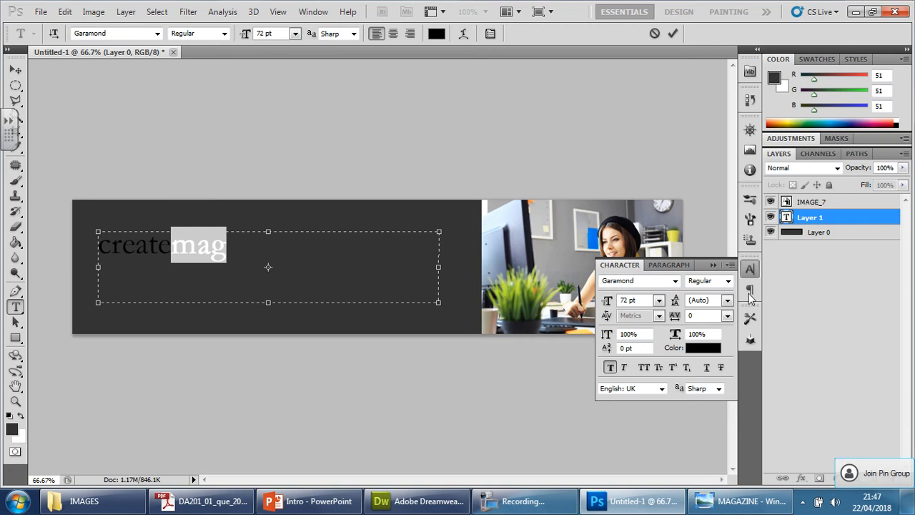
- Dismiss the View menu and bring the Character panel up again for the 72 pt Garamond text
click(278, 12)
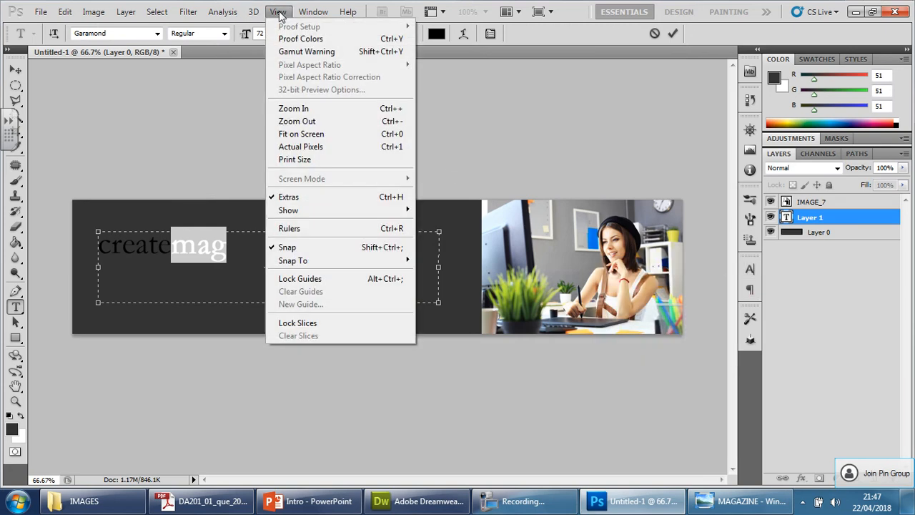
click(223, 12)
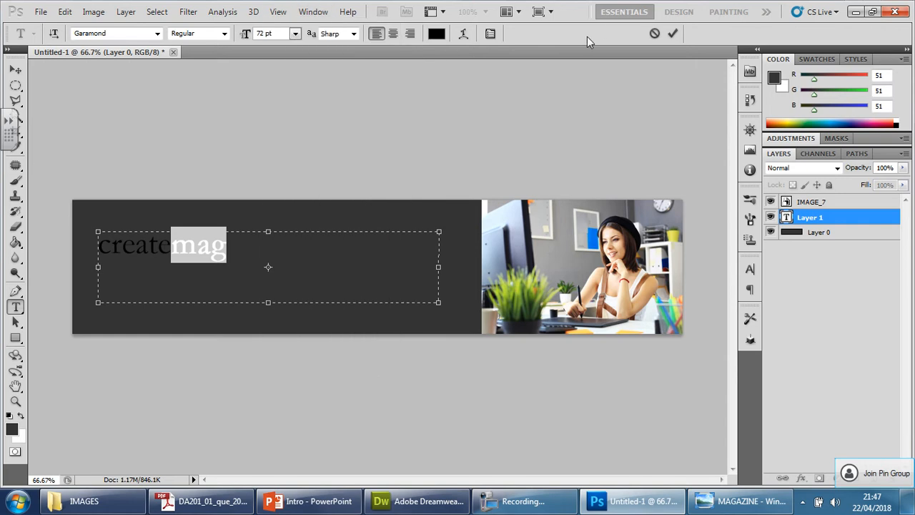
mouse_move(490, 34)
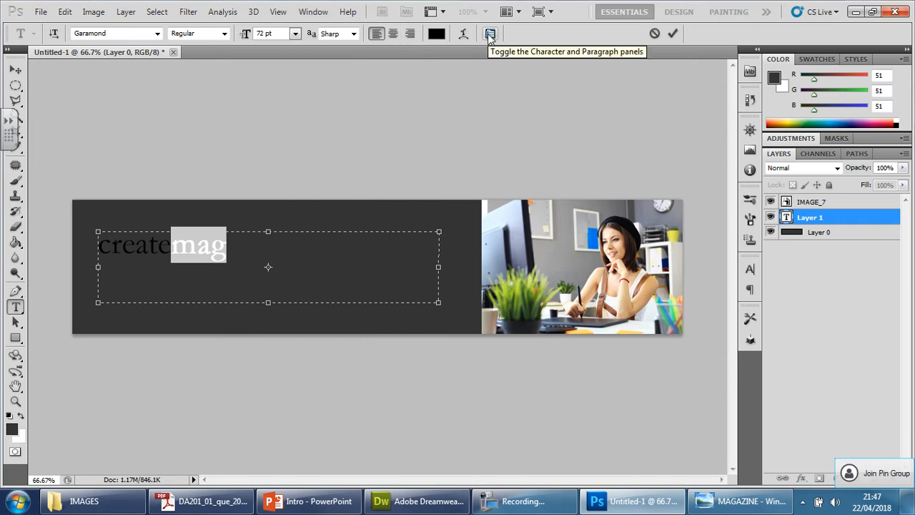
mouse_move(509, 54)
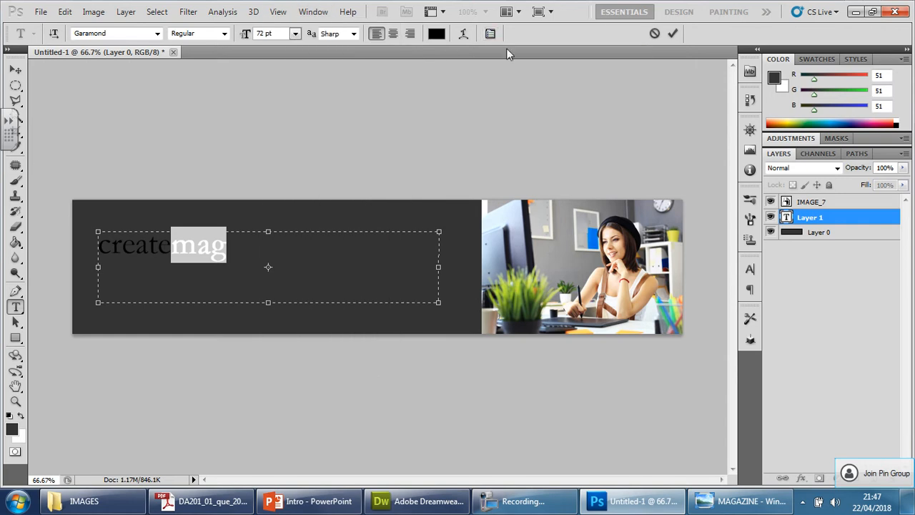
mouse_move(507, 44)
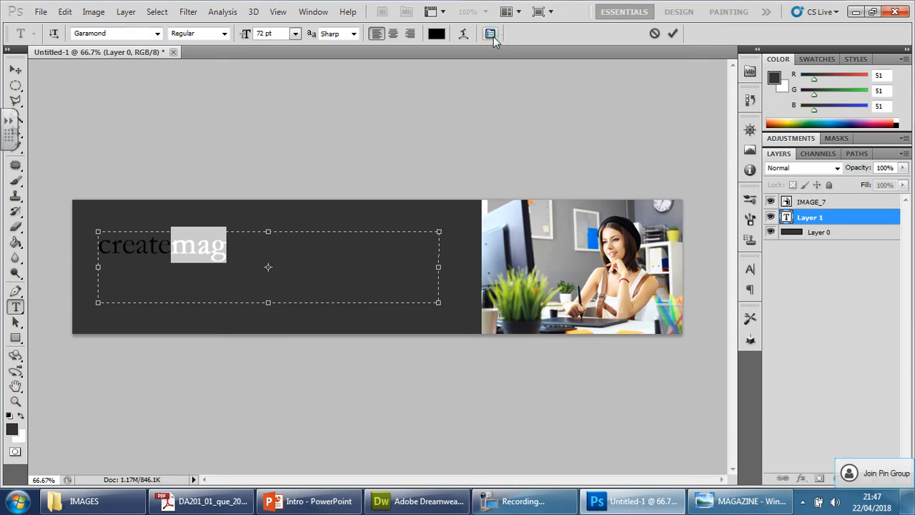
click(490, 33)
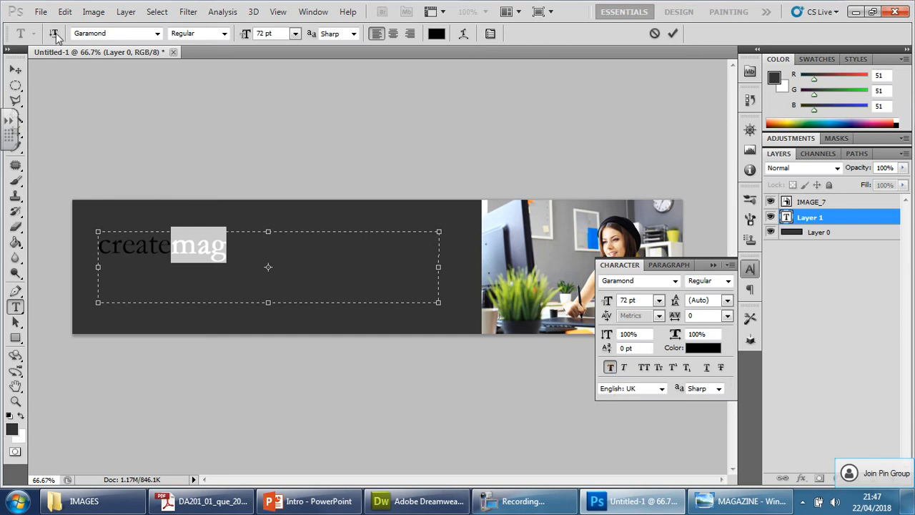
mouse_move(92, 87)
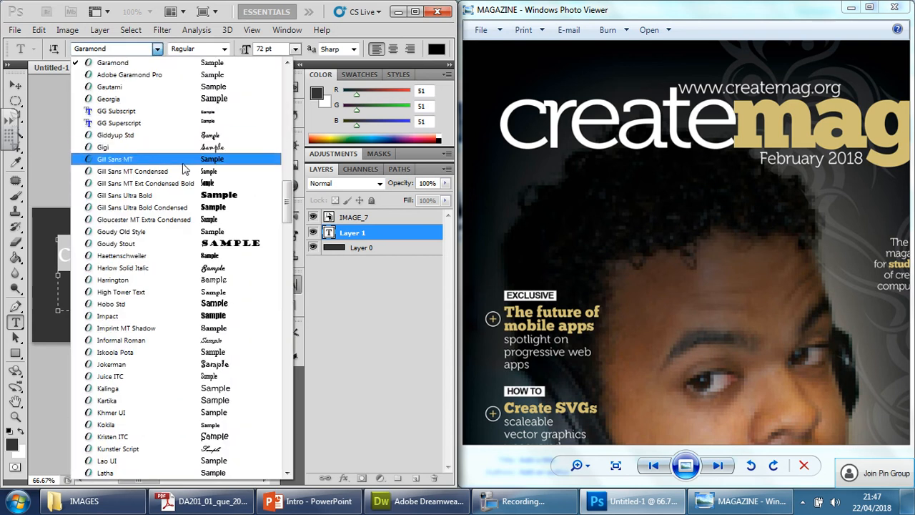
- Try Gill Sans MT and Latha for the title, then settle on Rockwell at 72 pt
click(114, 159)
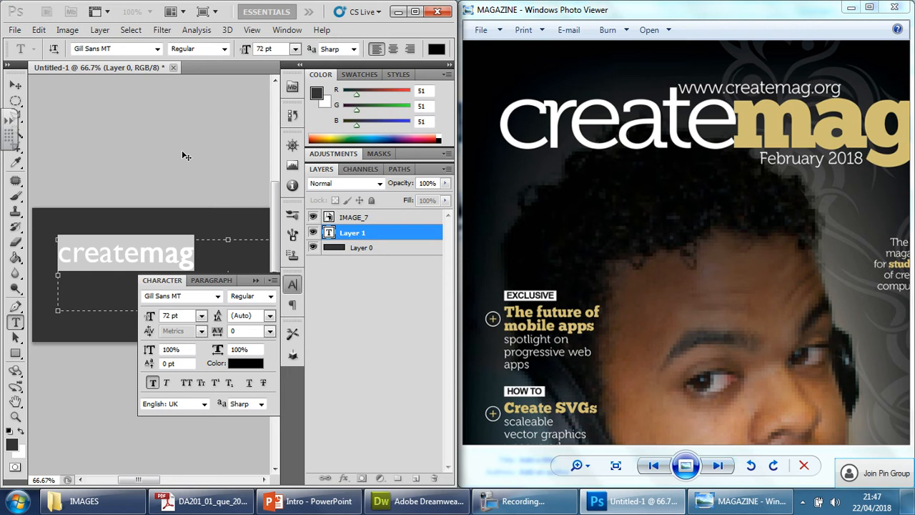
mouse_move(175, 138)
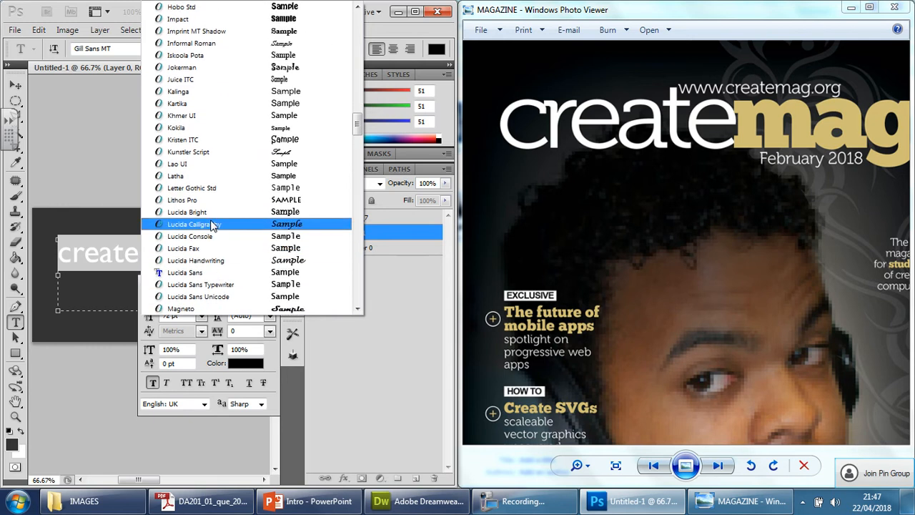
click(174, 174)
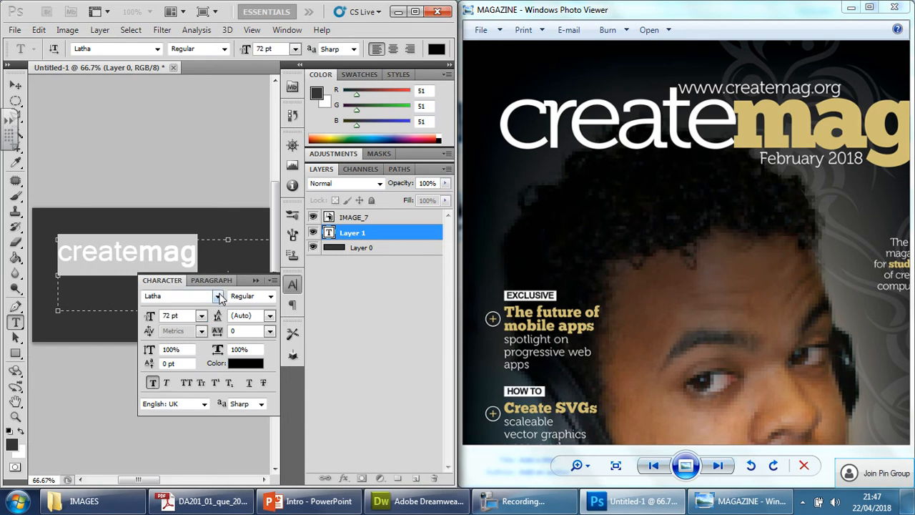
click(523, 500)
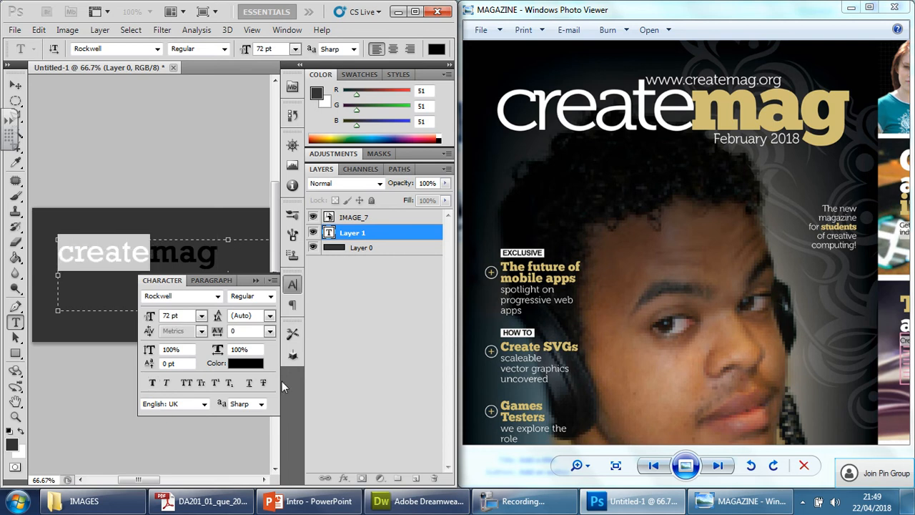
- Colour the word 'mag' gold #cccc66 via the Character panel swatch, then maximise Photoshop
click(245, 364)
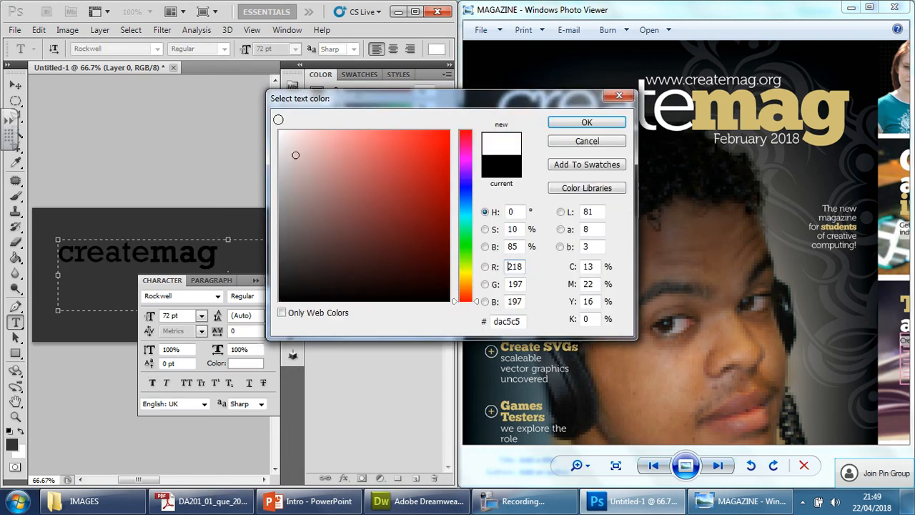
click(586, 123)
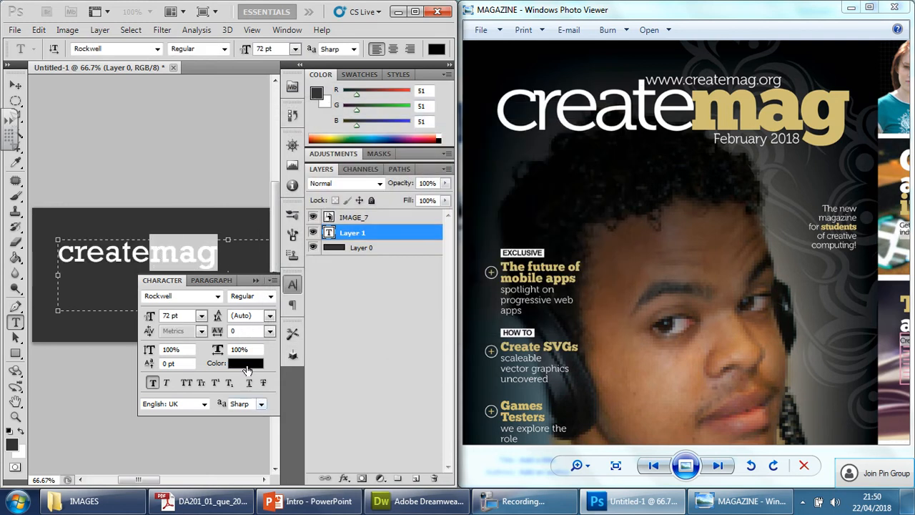
click(246, 363)
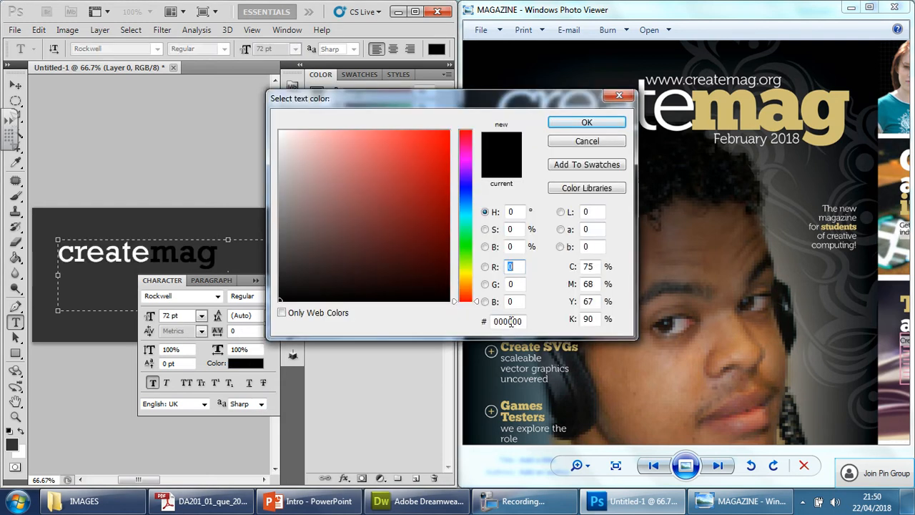
text(cd)
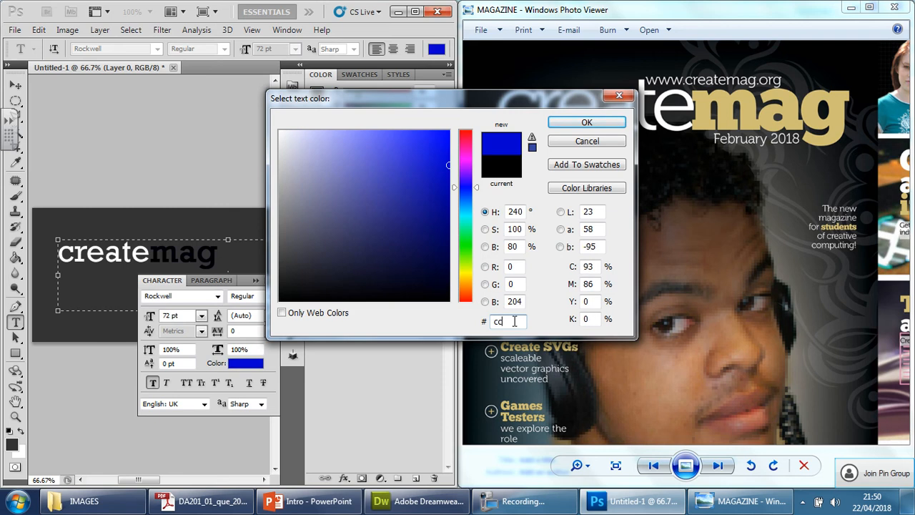
text(cccc6)
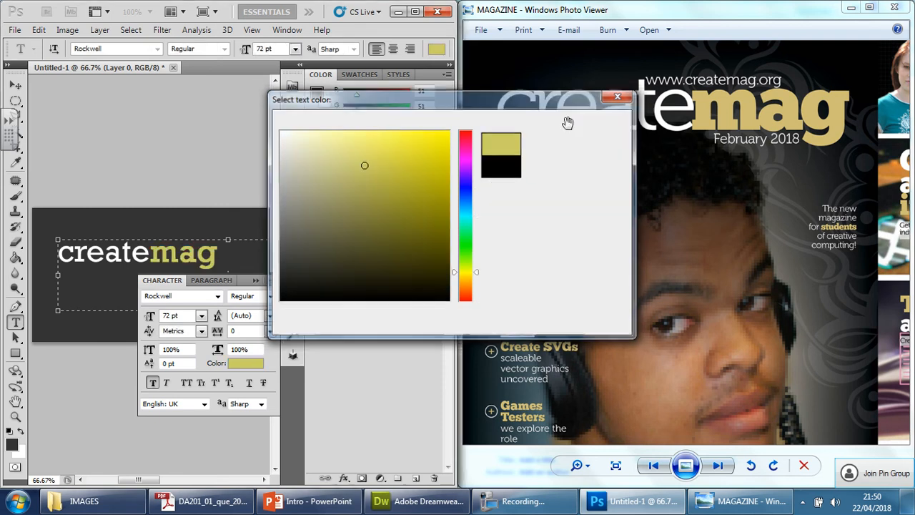
click(616, 97)
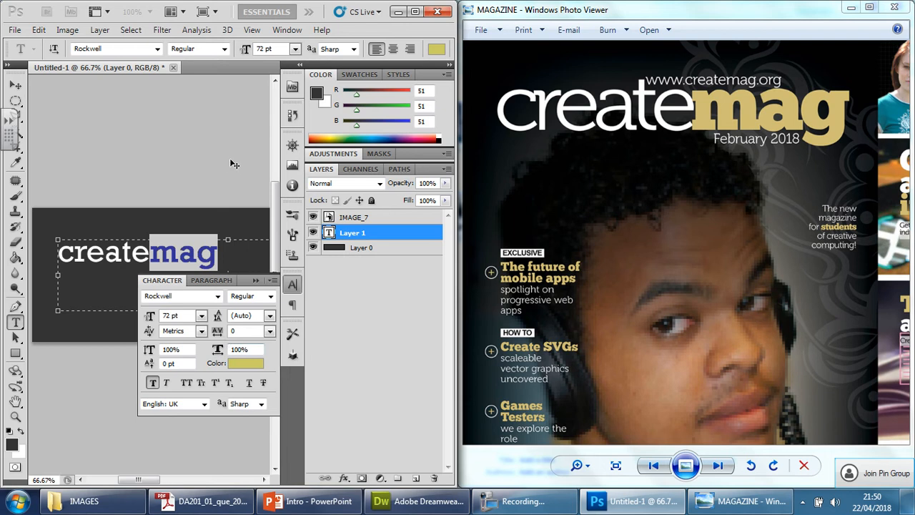
click(869, 11)
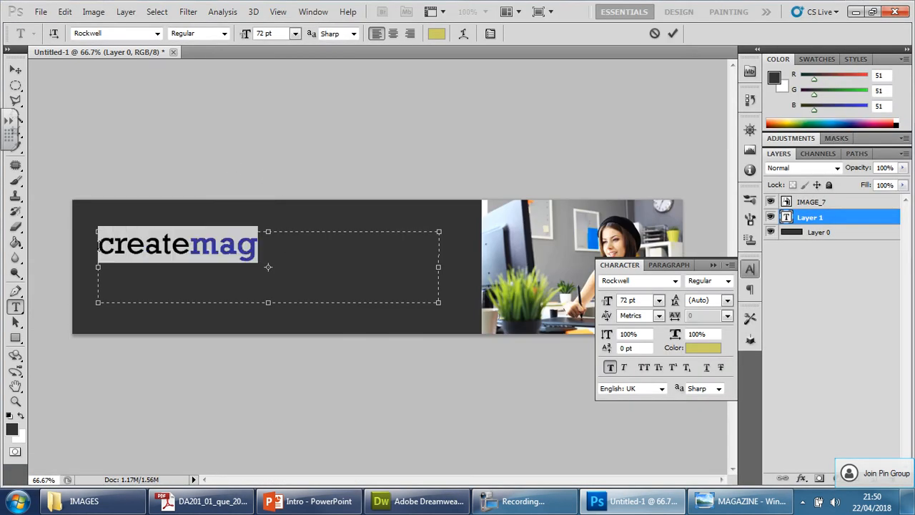
- Raise the createmag title from 72 pt to 150 pt in the options bar
click(294, 32)
text(150)
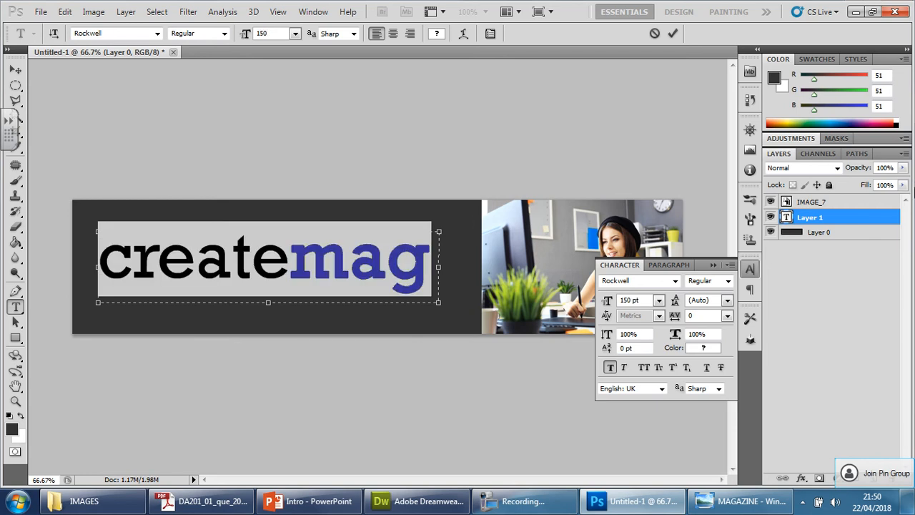
mouse_move(289, 27)
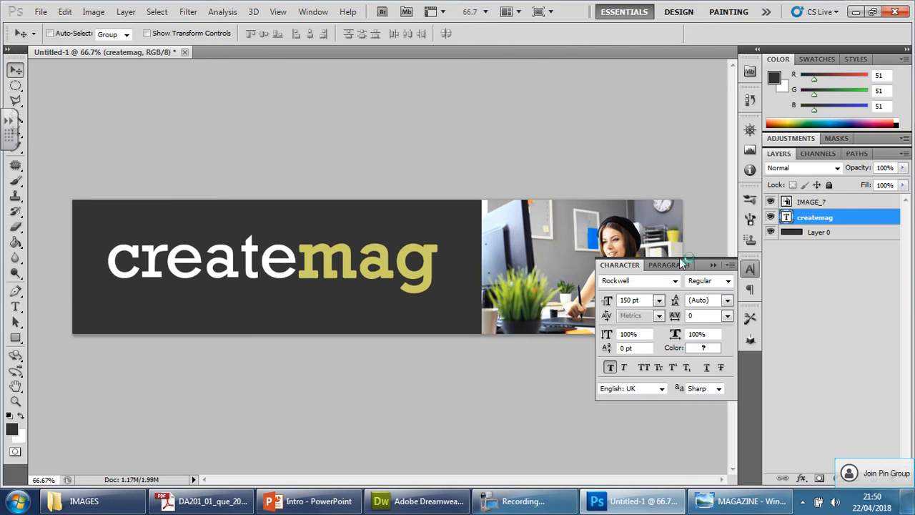
- Free-transform the IMAGE_7 photo layer smaller so it sits beside the title, and apply it
click(711, 265)
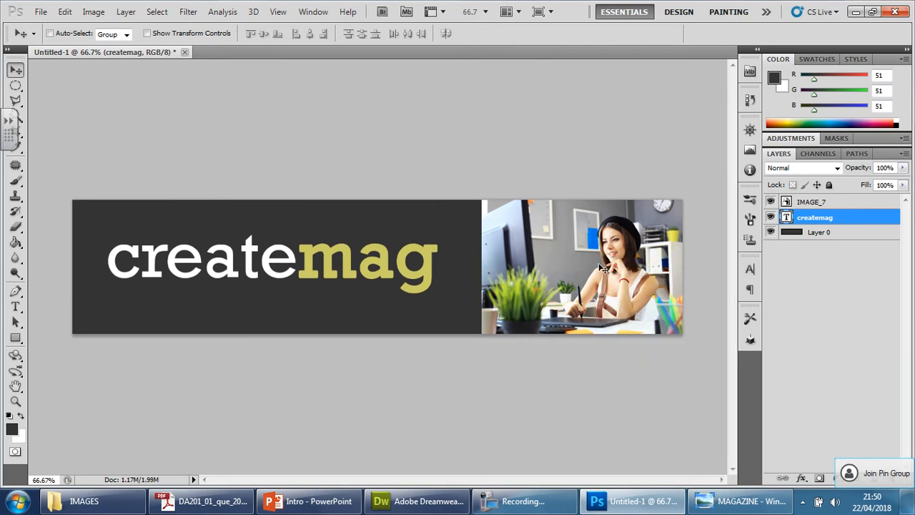
click(812, 202)
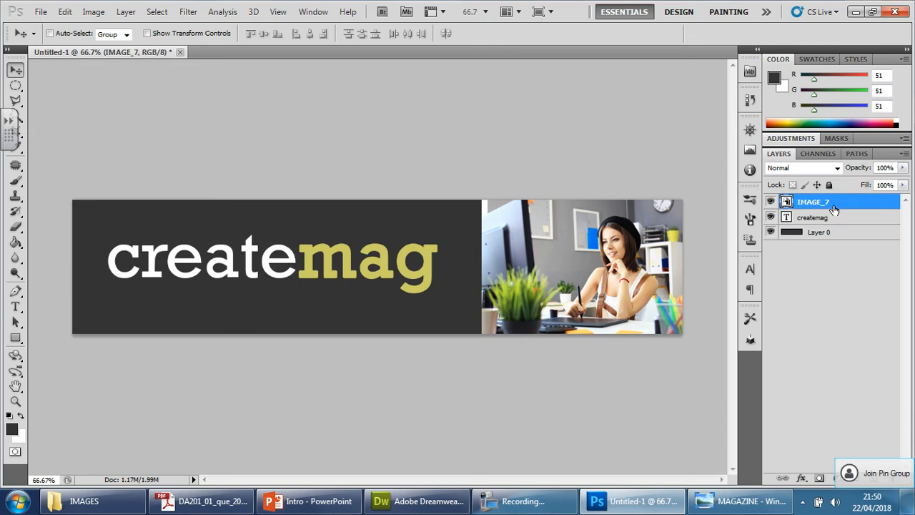
click(64, 12)
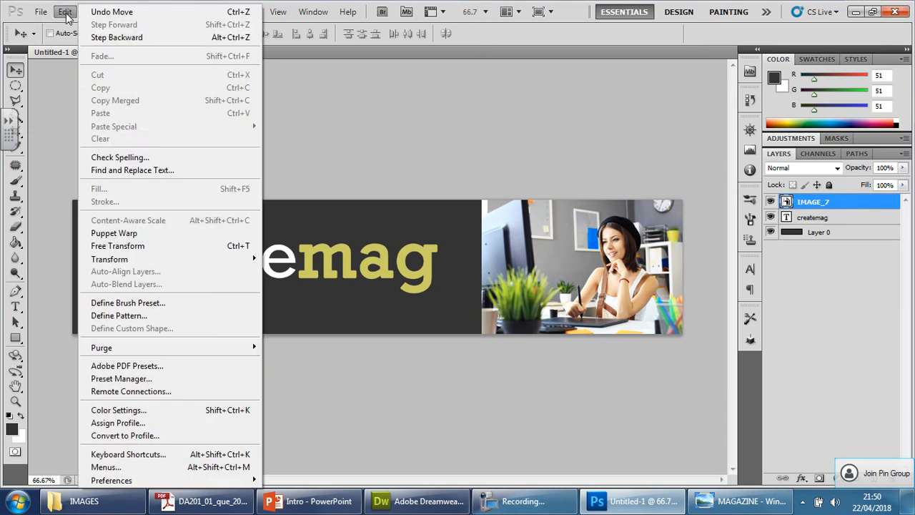
click(117, 246)
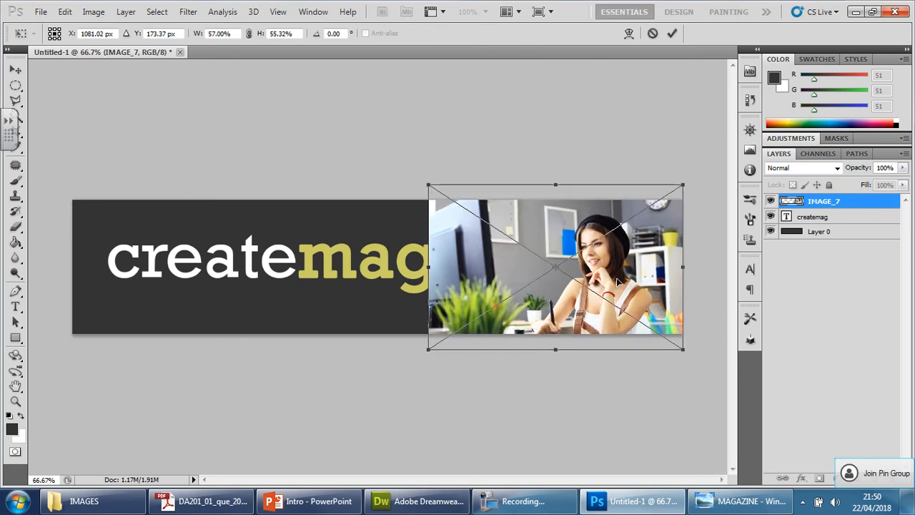
drag(554, 269, 565, 268)
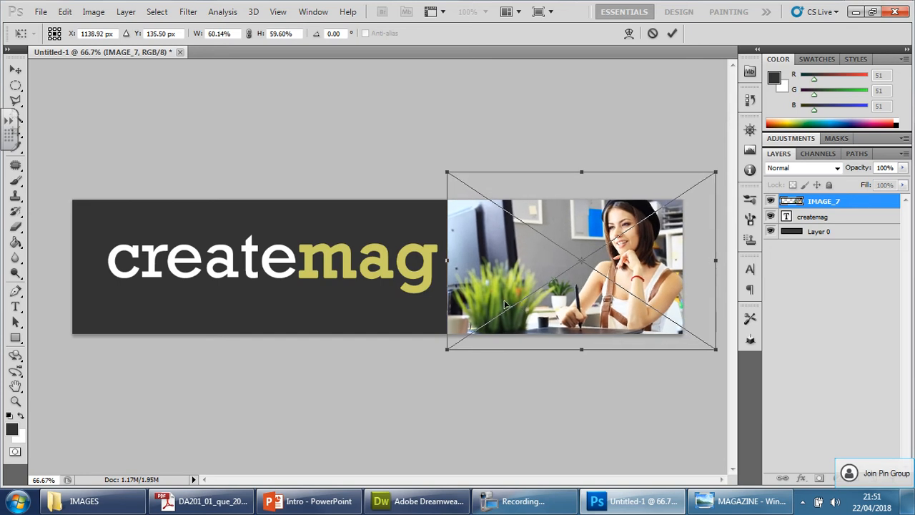
click(671, 32)
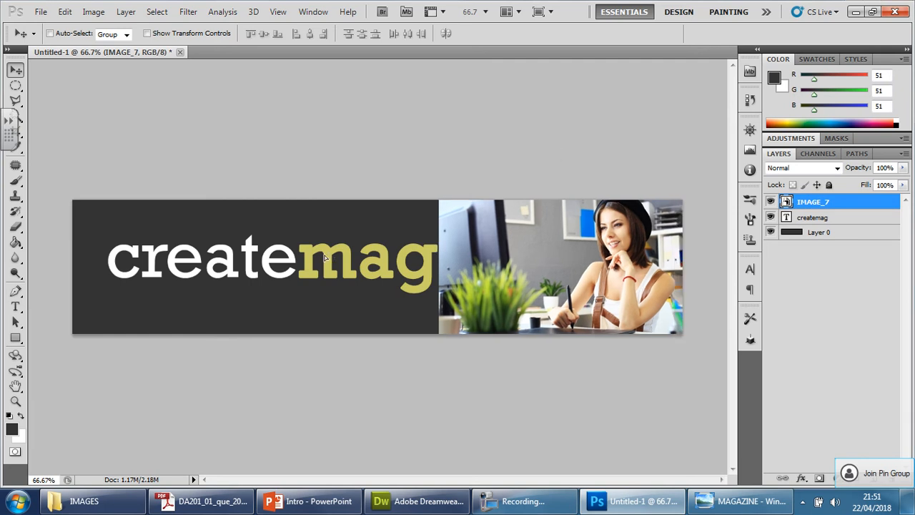
- Select the createmag title layer and start Save for Web & Devices for the dark banner
click(812, 218)
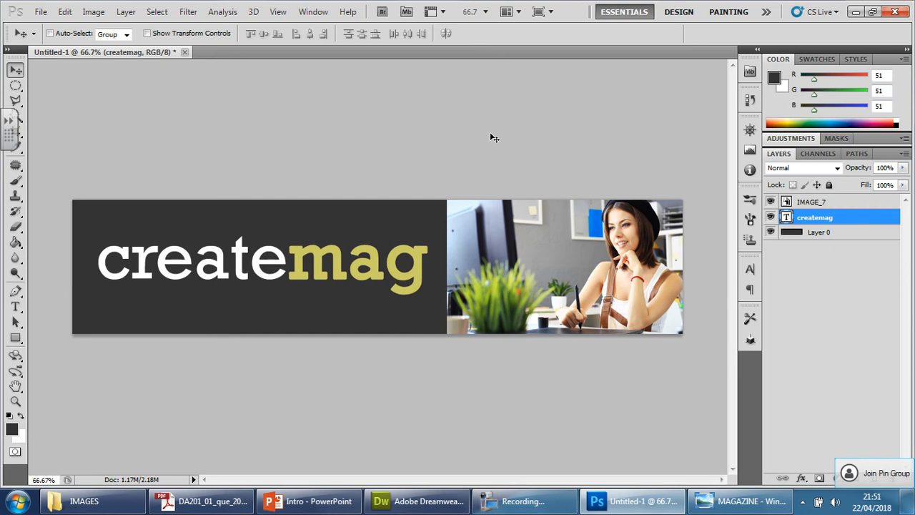
mouse_move(150, 80)
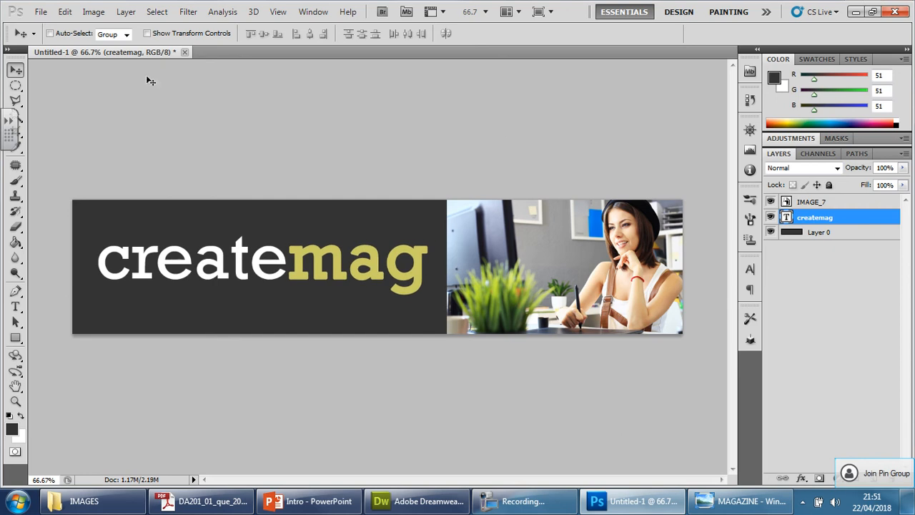
click(40, 11)
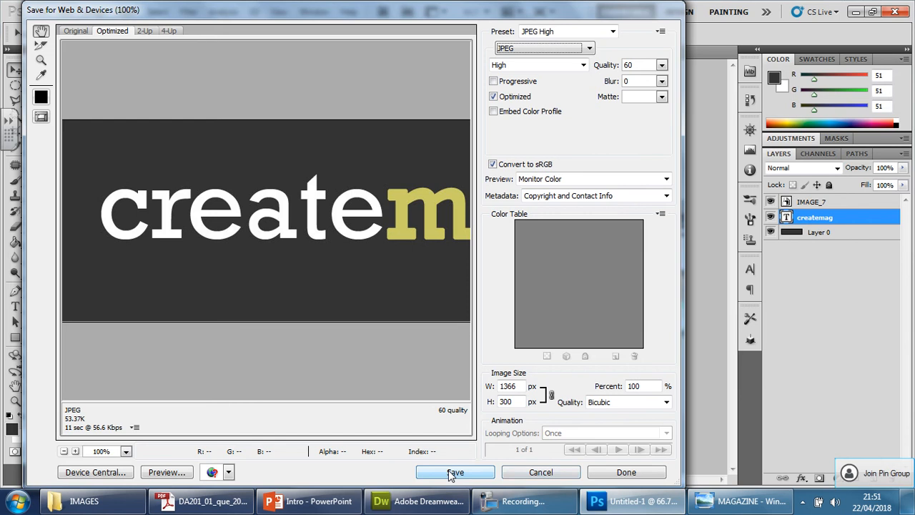
- Save the optimized JPEG as Banner1 in Unit 1 Training > Independent Training Project > Assets > IMAGES
click(454, 471)
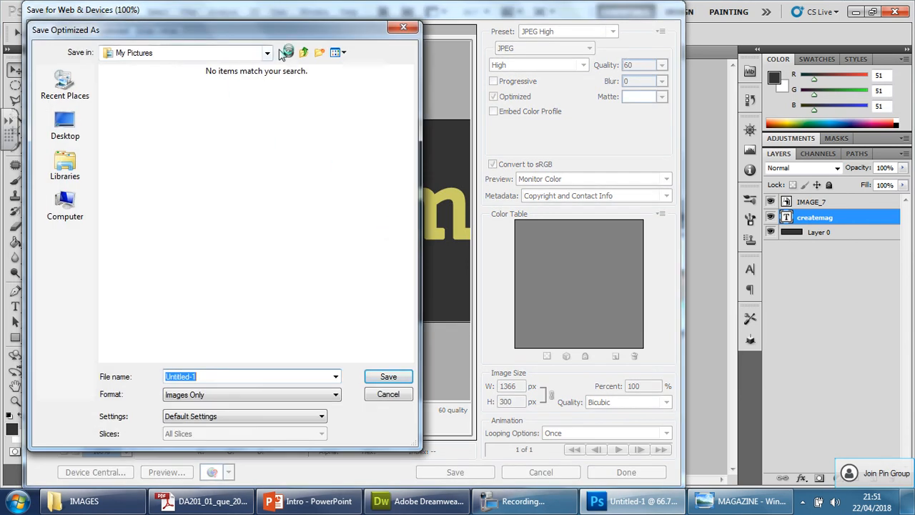
click(64, 206)
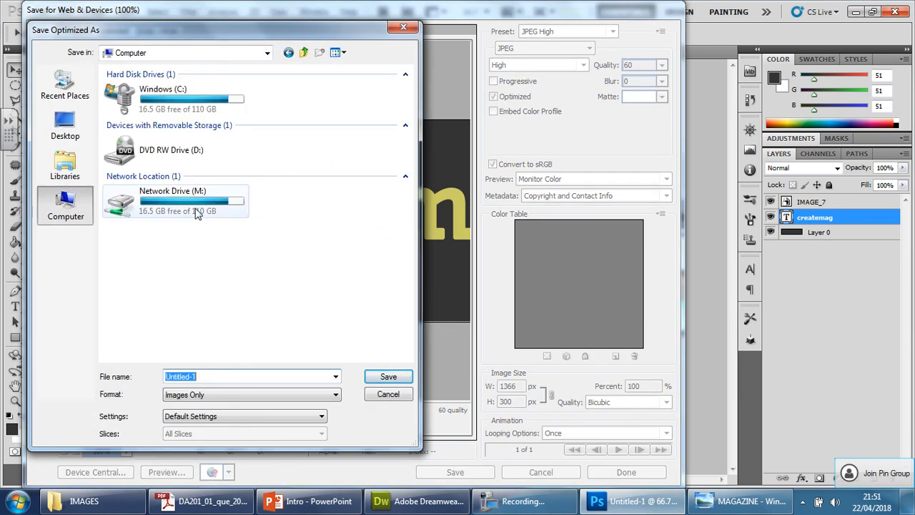
double_click(171, 200)
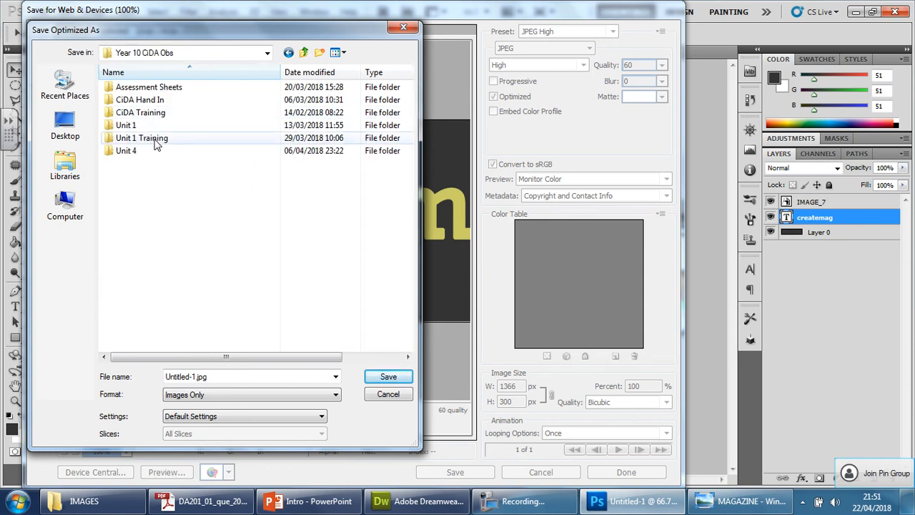
double_click(141, 137)
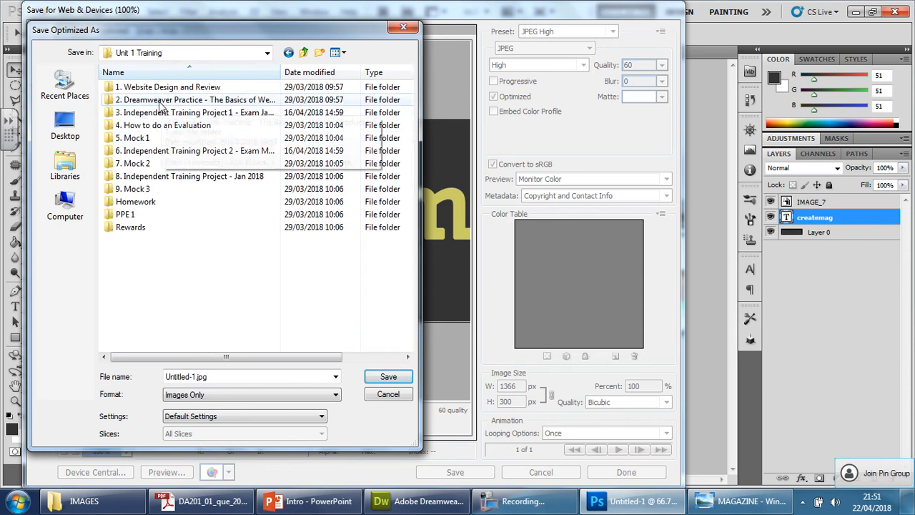
double_click(189, 176)
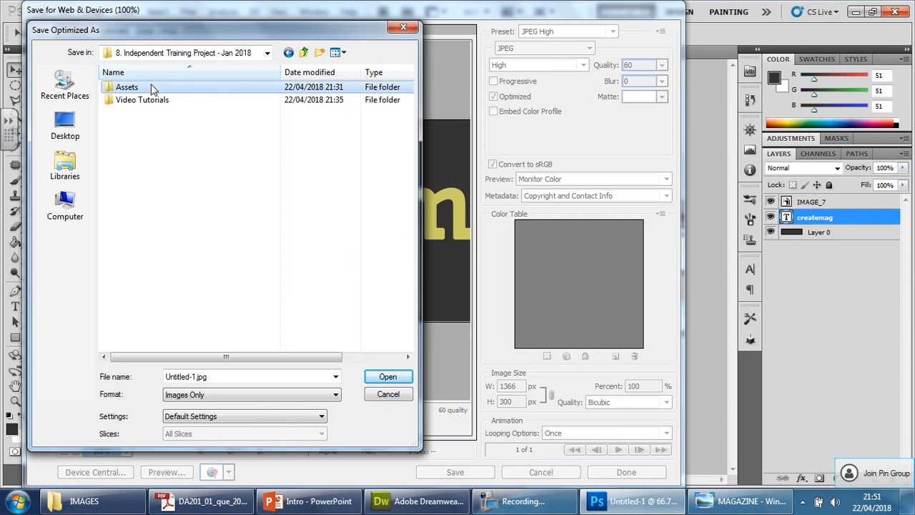
double_click(125, 87)
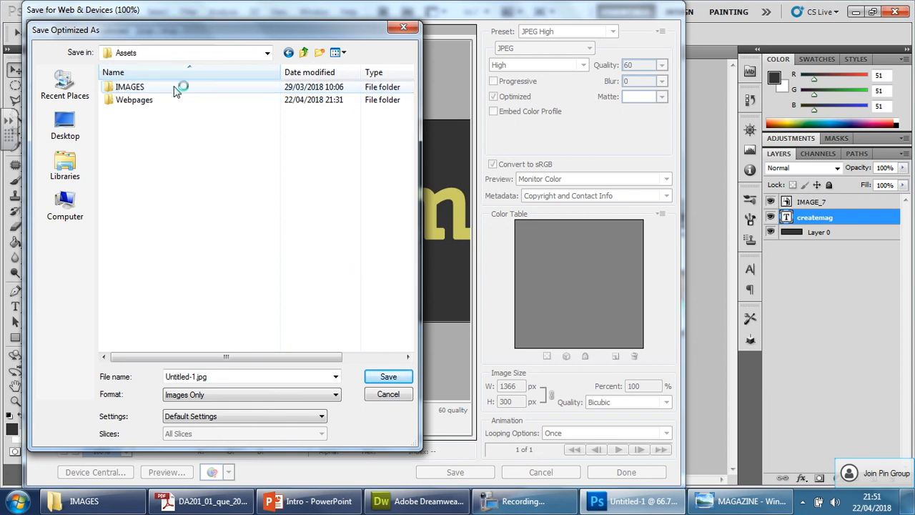
double_click(129, 87)
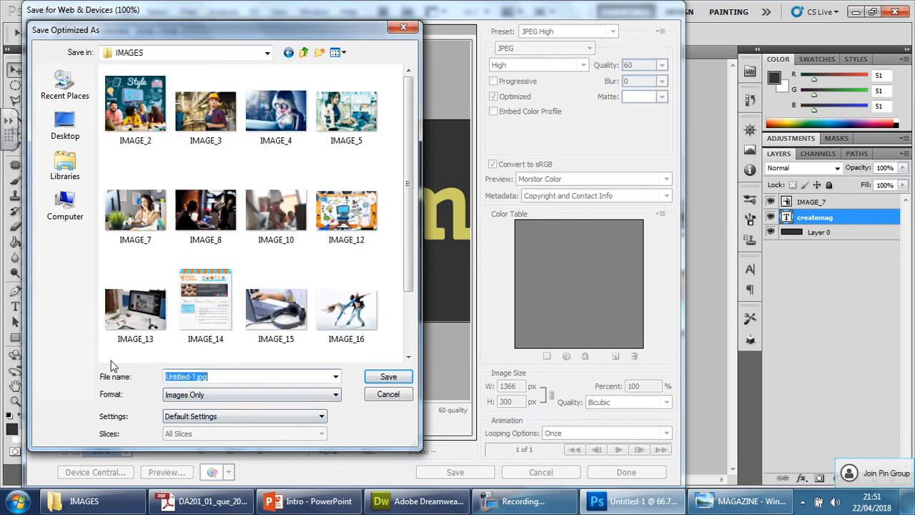
text(Banner1)
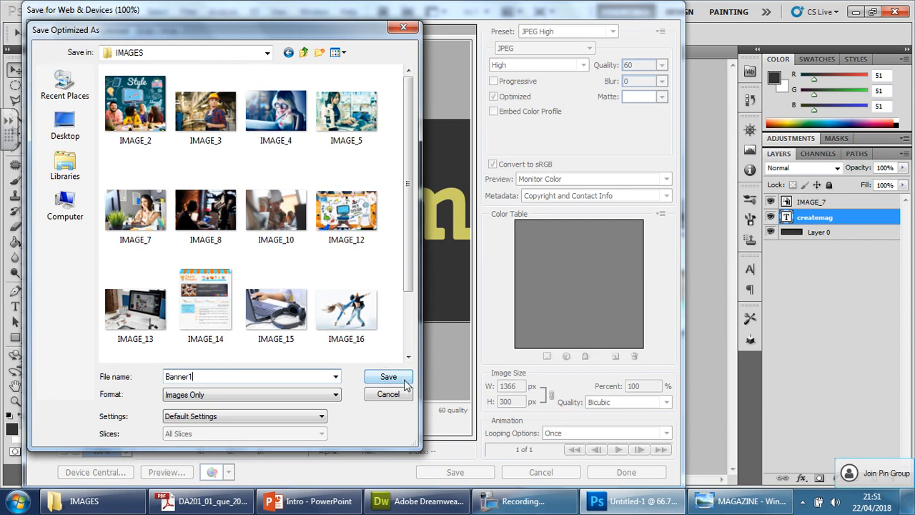
click(388, 378)
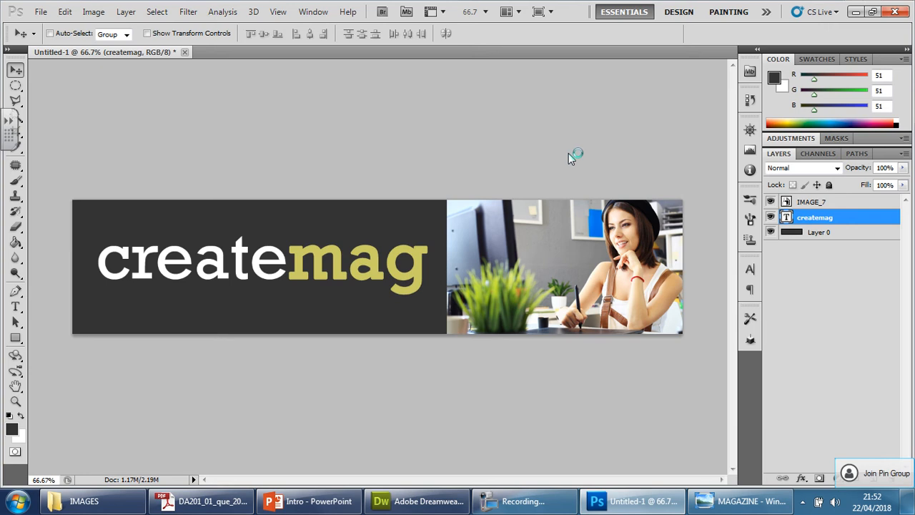
mouse_move(572, 156)
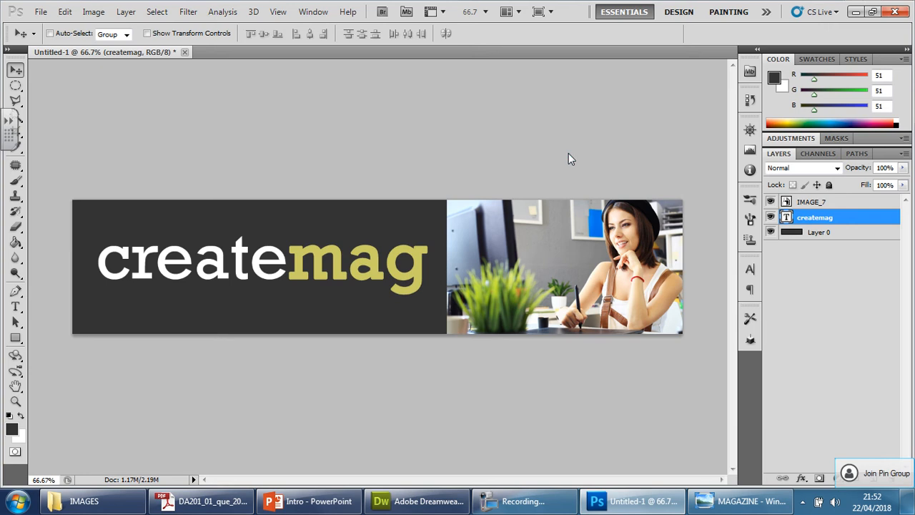
mouse_move(588, 149)
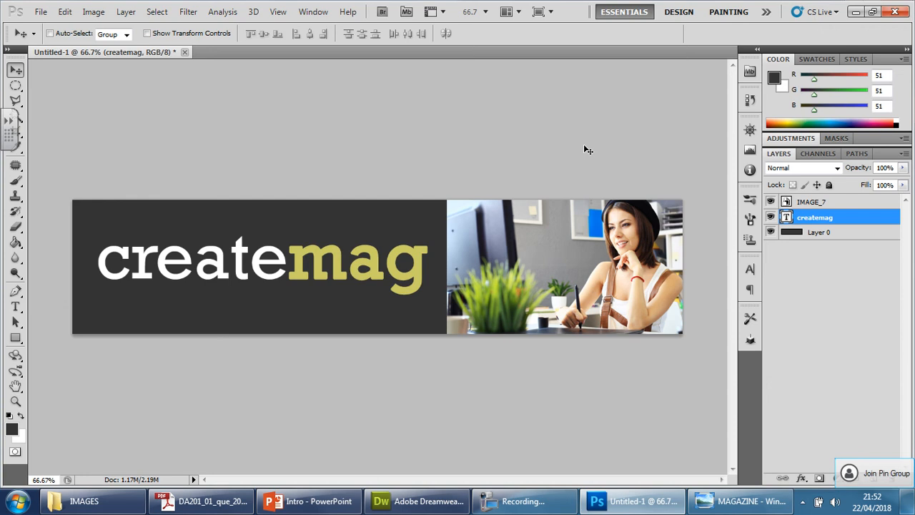
mouse_move(578, 140)
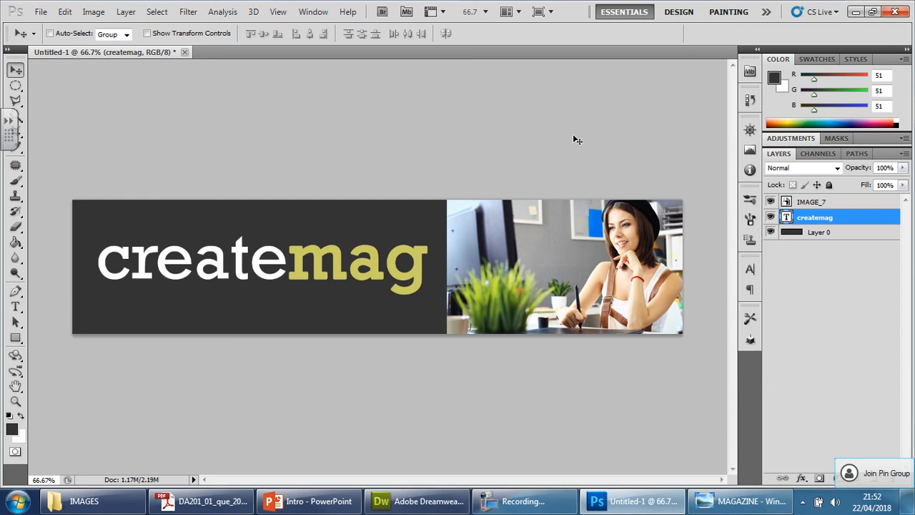
mouse_move(245, 200)
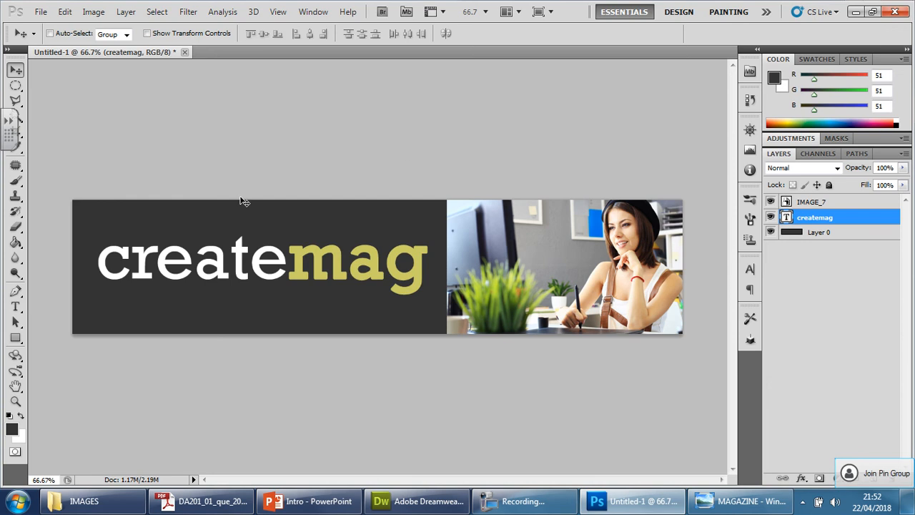
mouse_move(12, 434)
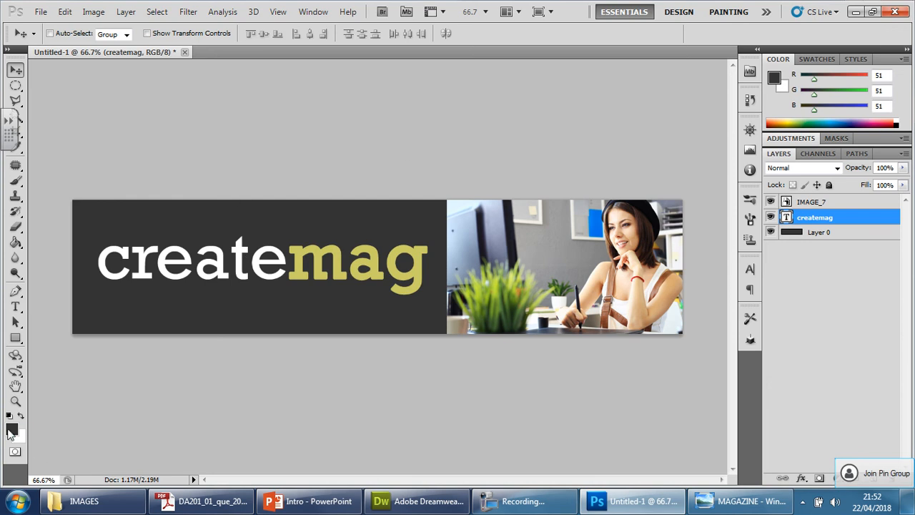
- Set the foreground colour to gold #cccc66 and dismiss the rasterize warning on the type layer
click(12, 429)
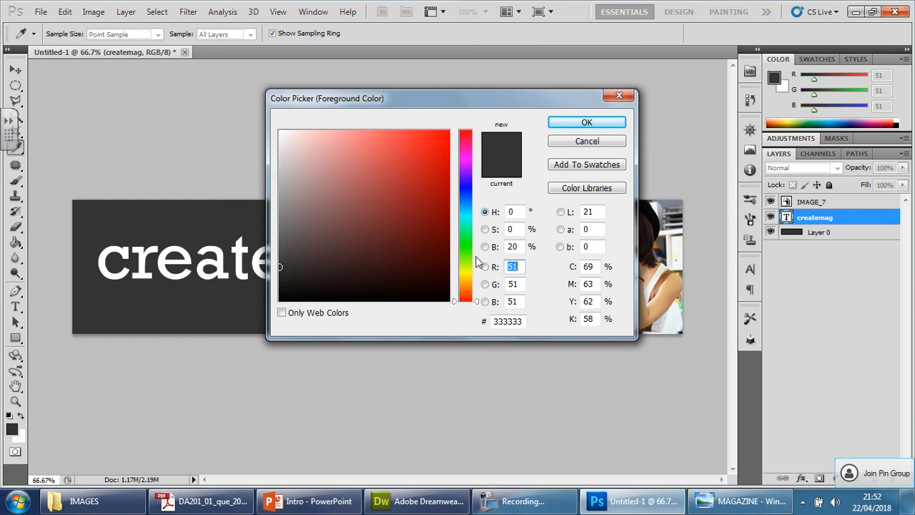
mouse_move(603, 375)
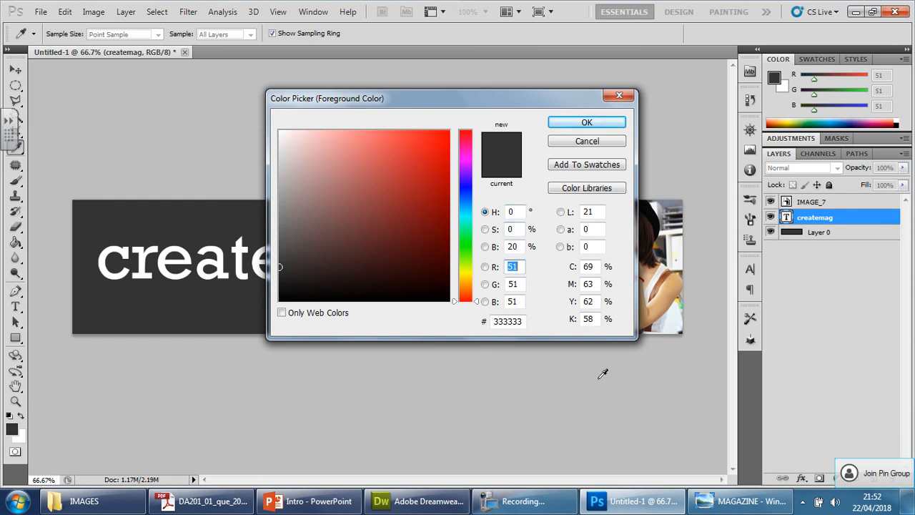
triple_click(507, 320)
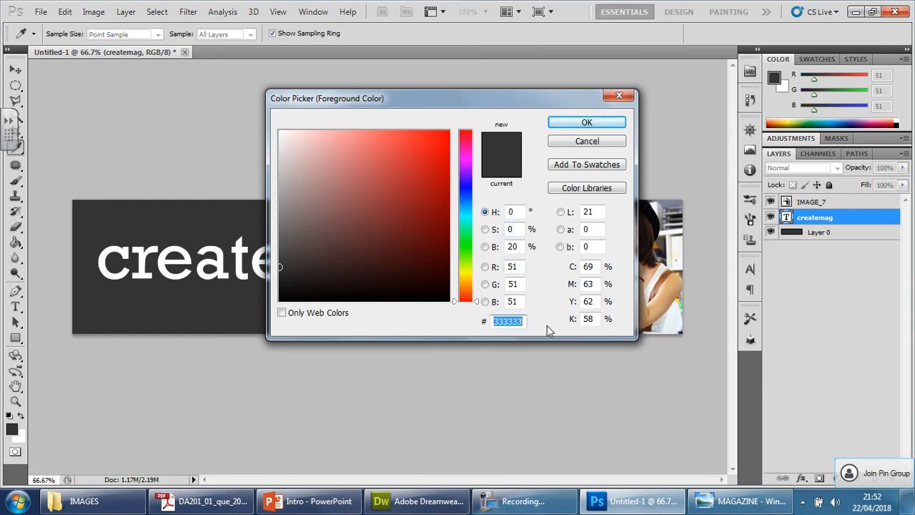
text(cccc)
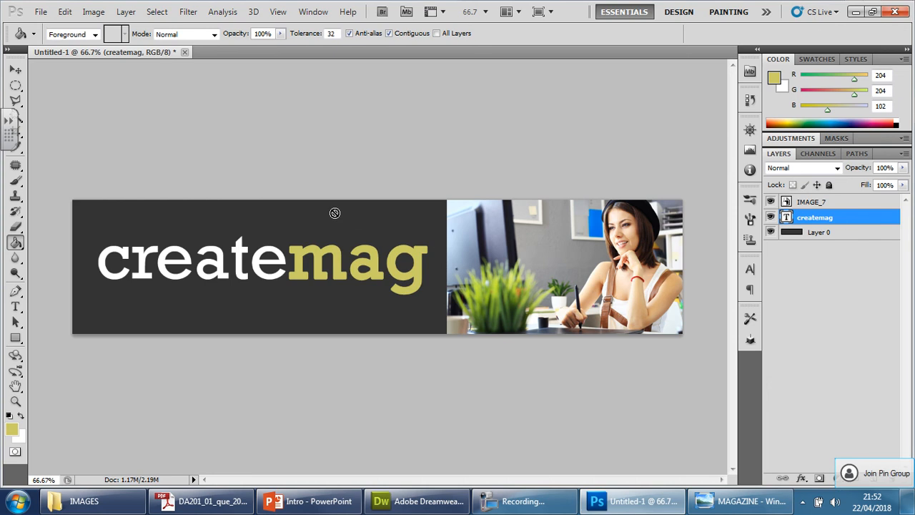
mouse_move(166, 313)
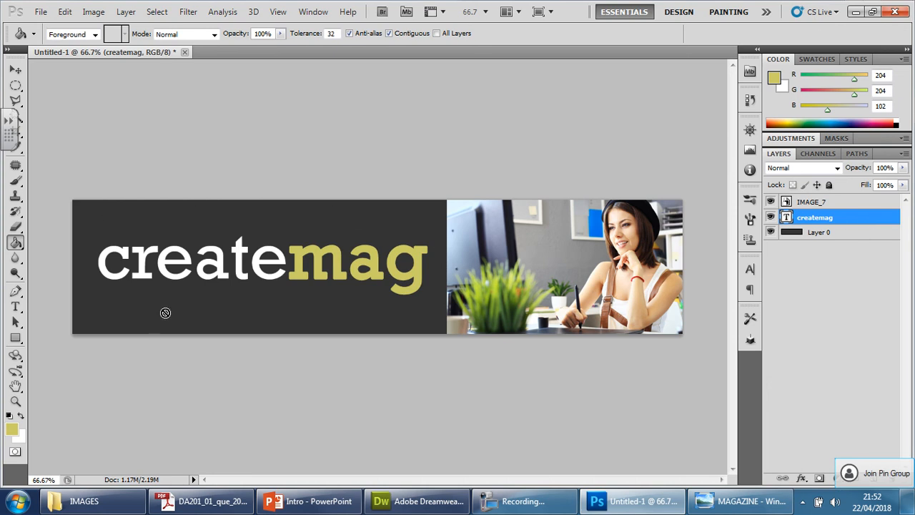
mouse_move(103, 316)
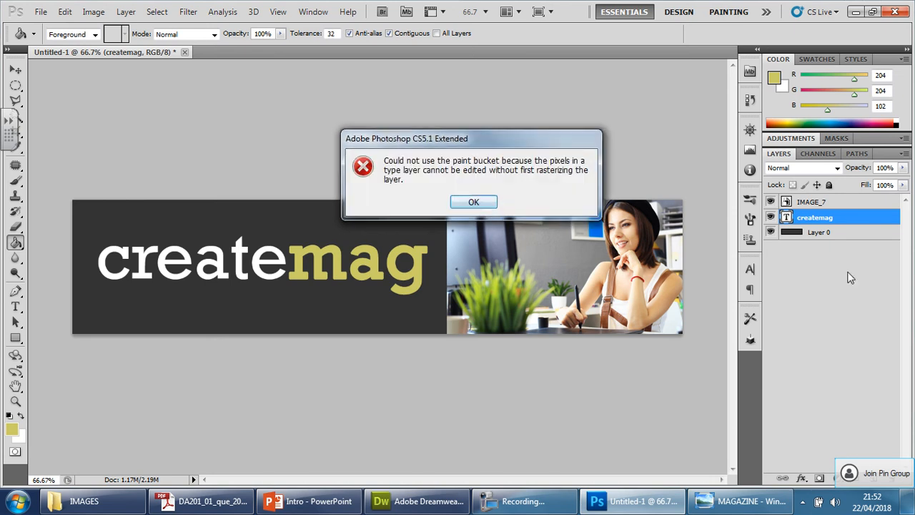
click(474, 202)
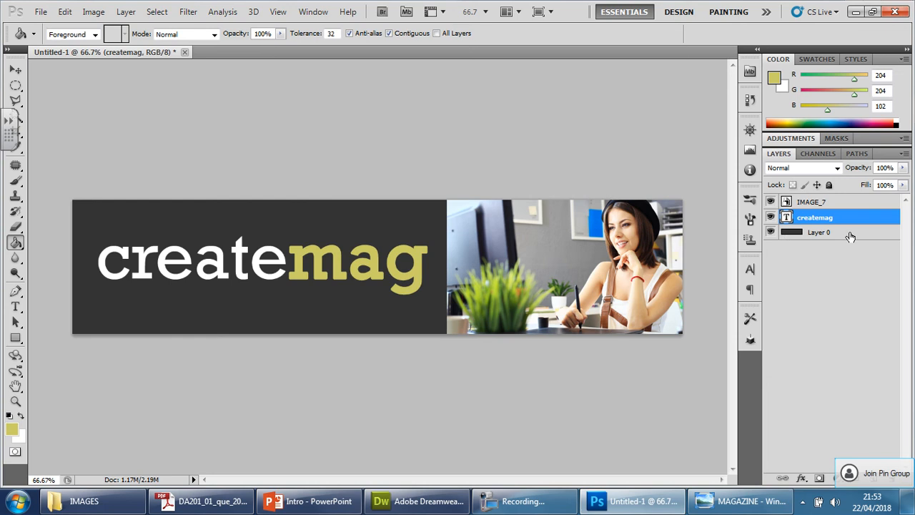
- Fill Layer 0 with gold, then recolour the word 'mag' dark grey with the Type tool
click(819, 231)
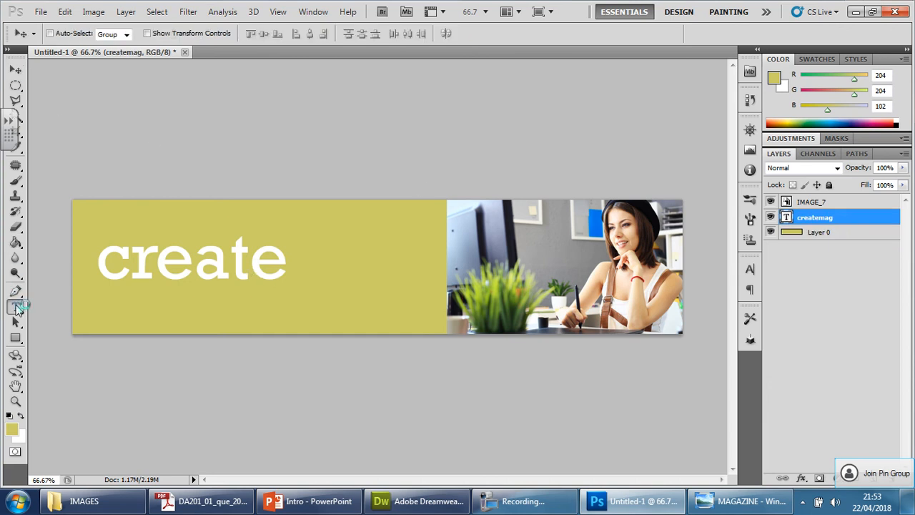
click(14, 306)
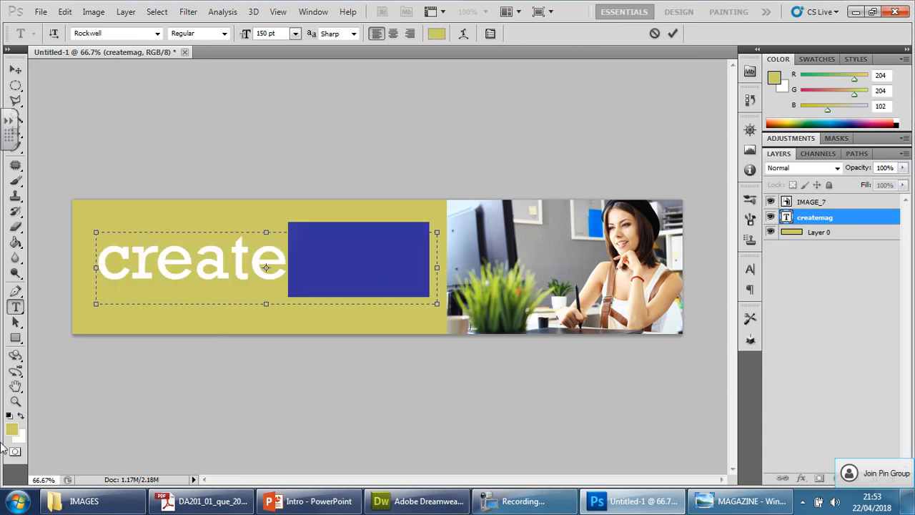
click(438, 35)
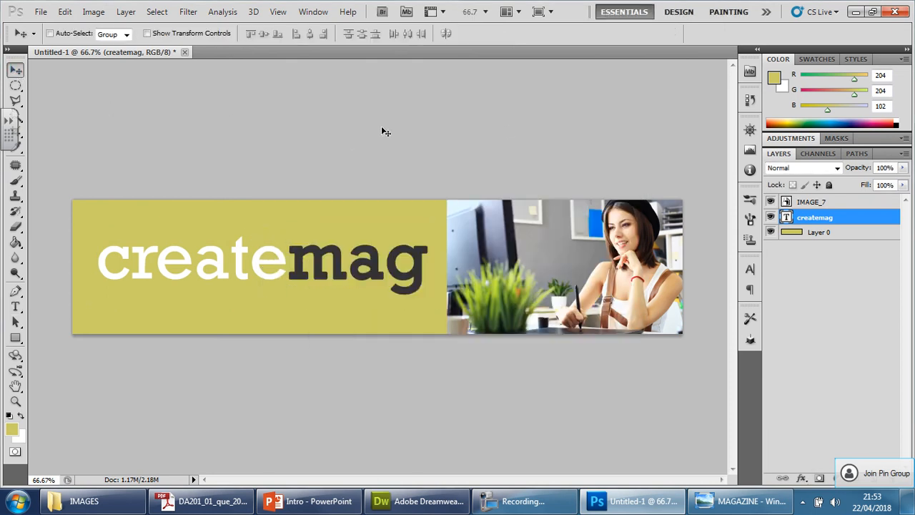
mouse_move(493, 201)
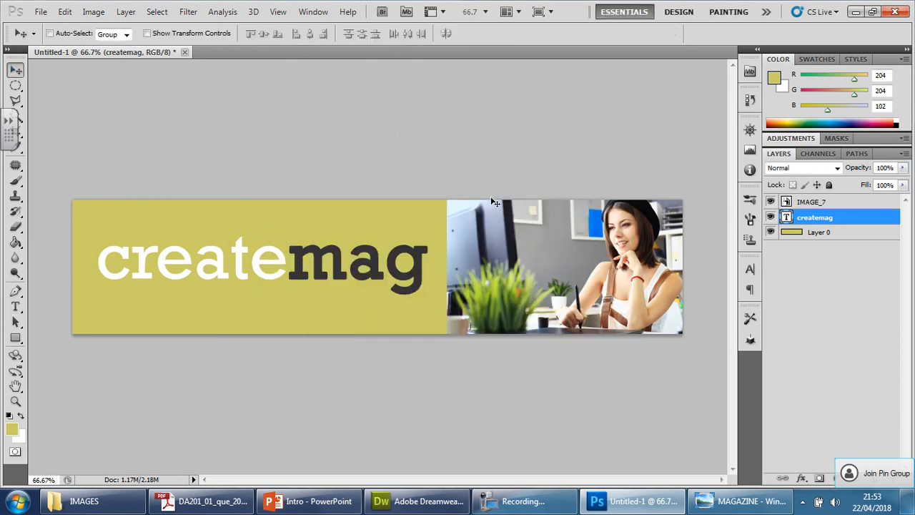
mouse_move(21, 20)
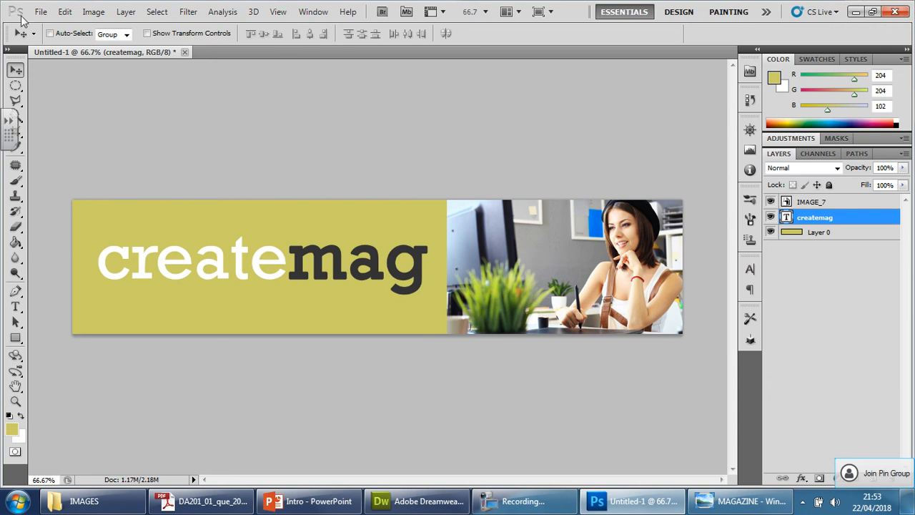
- Export the gold banner via Save for Web & Devices as Banner2 in the IMAGES folder
click(40, 11)
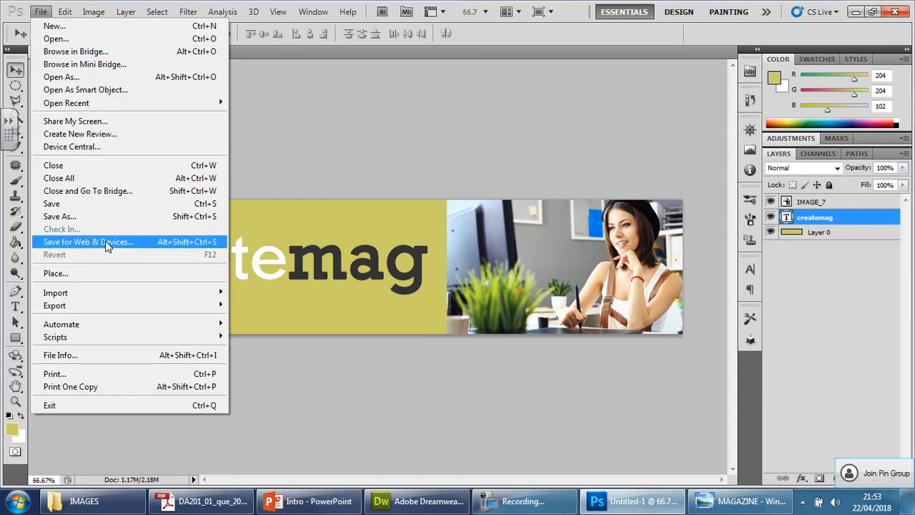
click(88, 241)
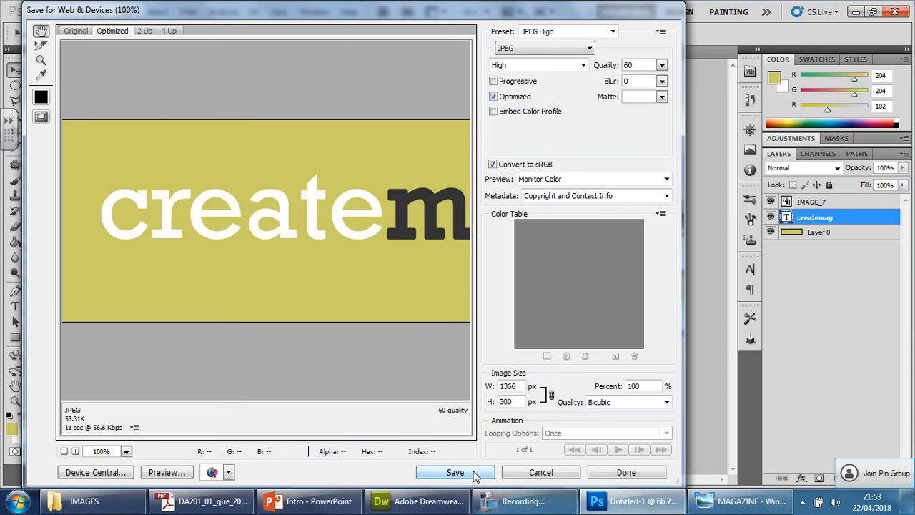
click(455, 472)
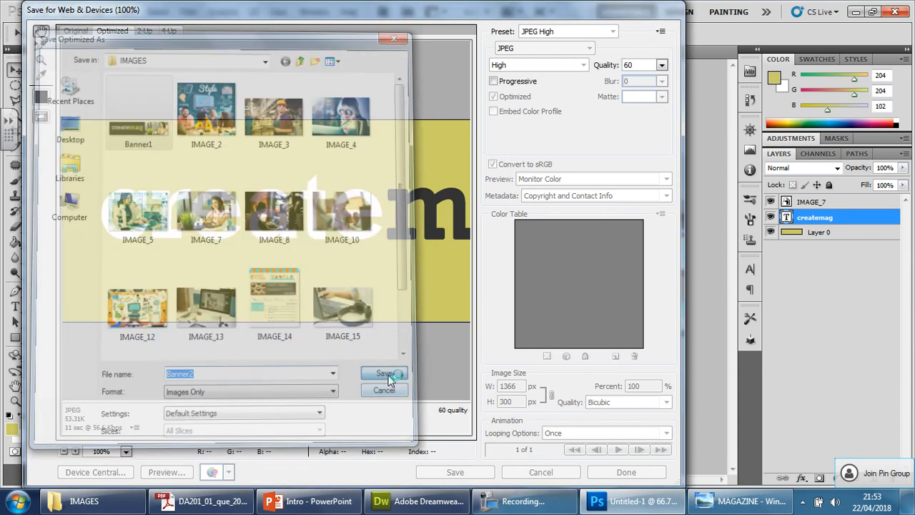
click(385, 373)
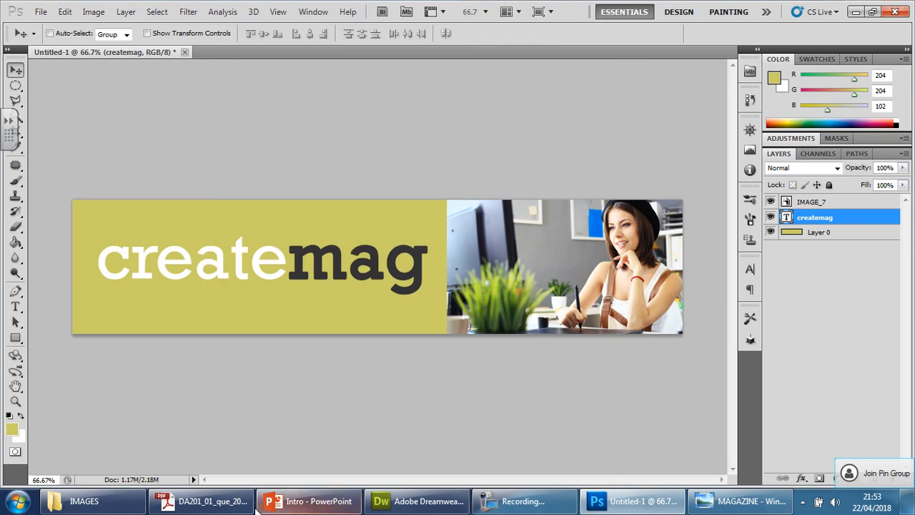
- Preview Banner2 in Windows Photo Viewer, close it, and return to the Dreamweaver template
click(83, 500)
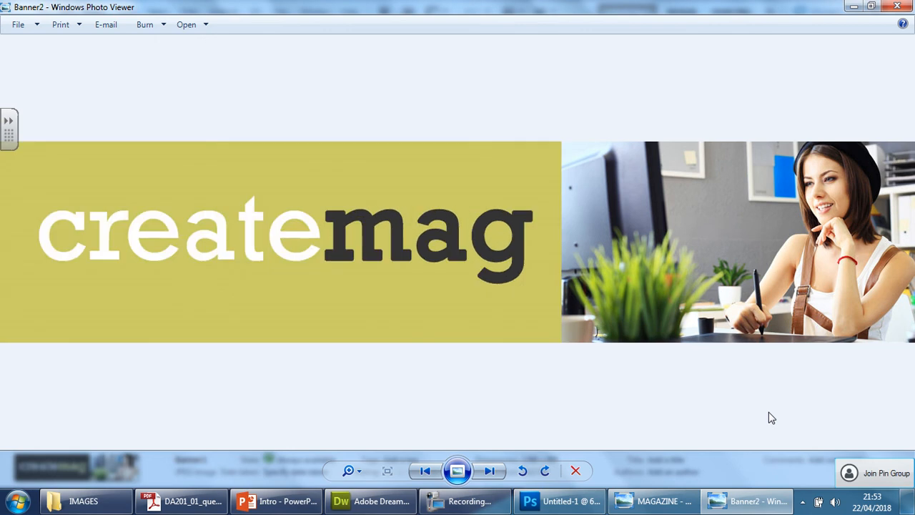
click(83, 501)
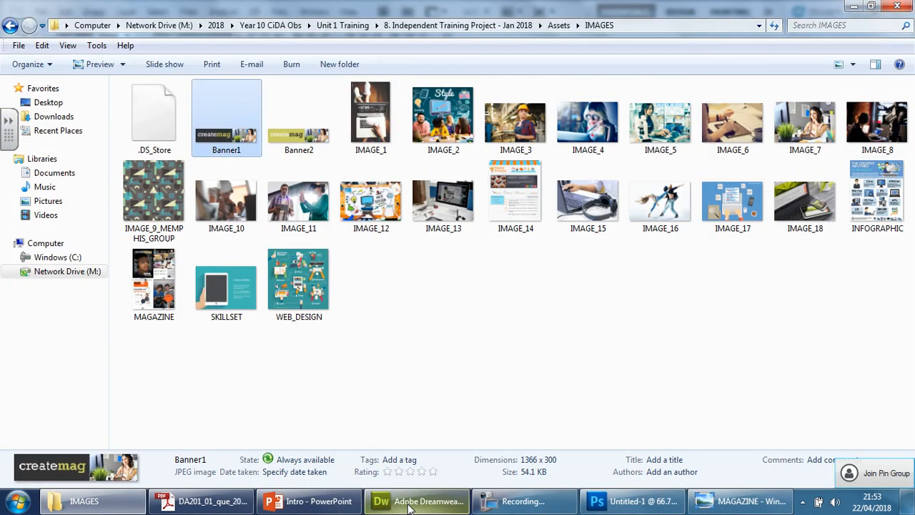
click(417, 500)
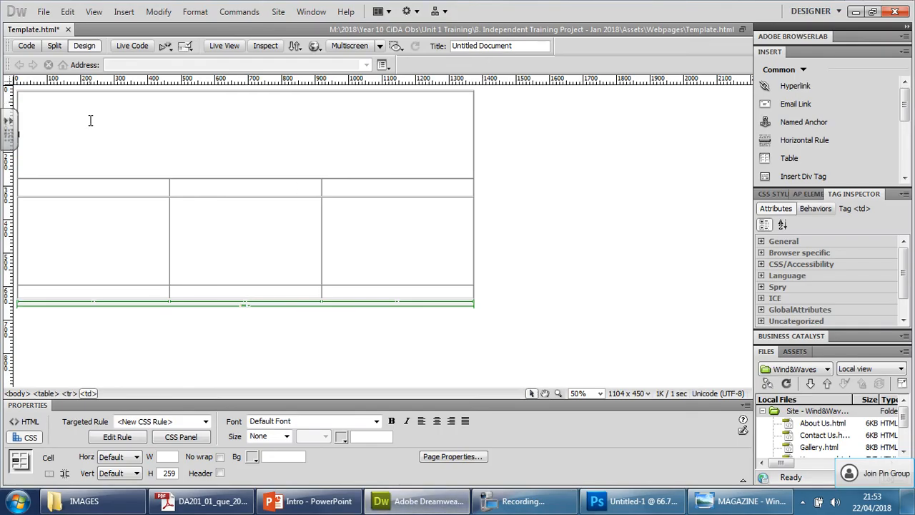
mouse_move(320, 185)
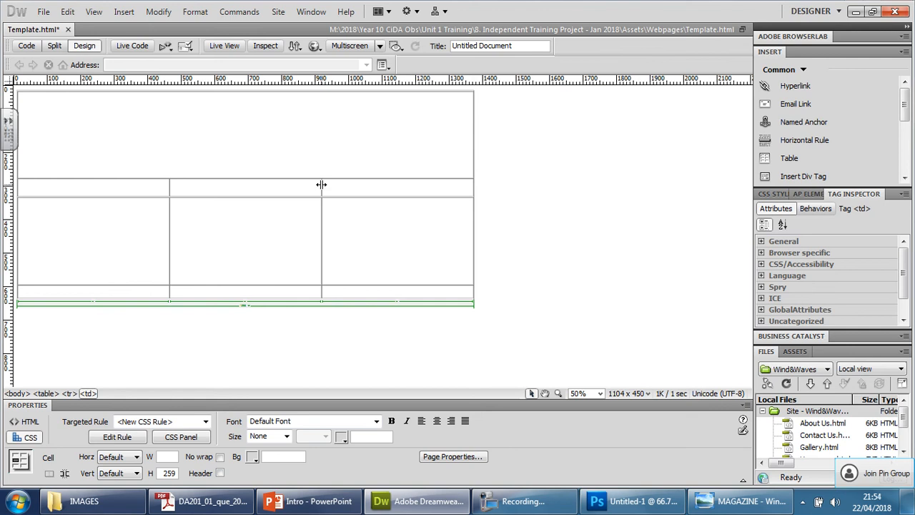
- Insert a rollover image and name it Company Banner
click(123, 11)
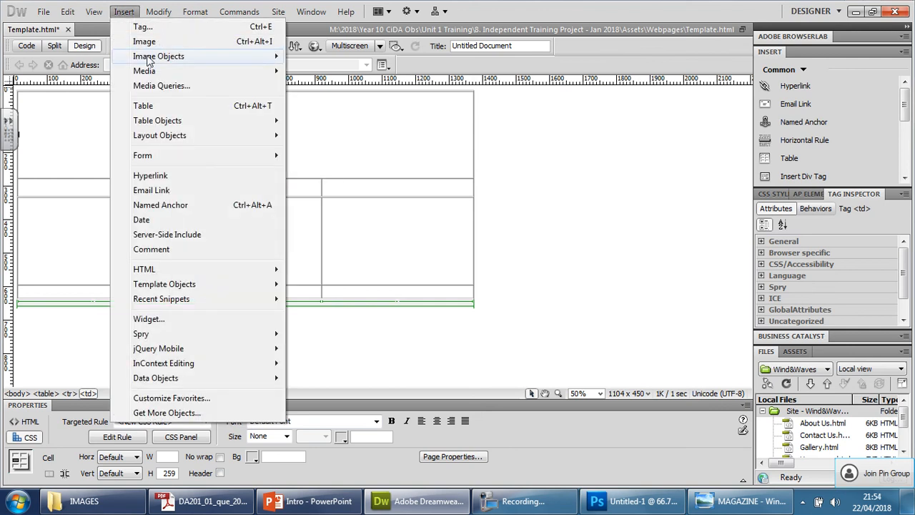
mouse_move(157, 56)
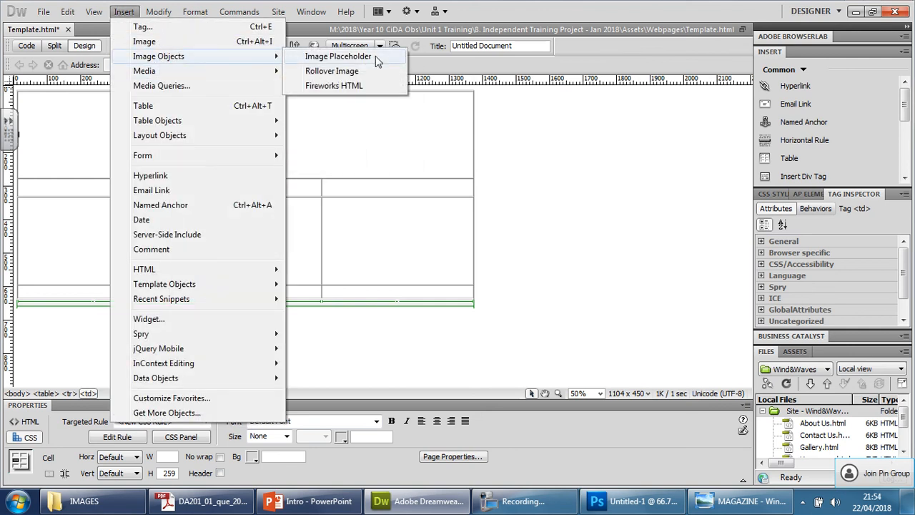
click(332, 70)
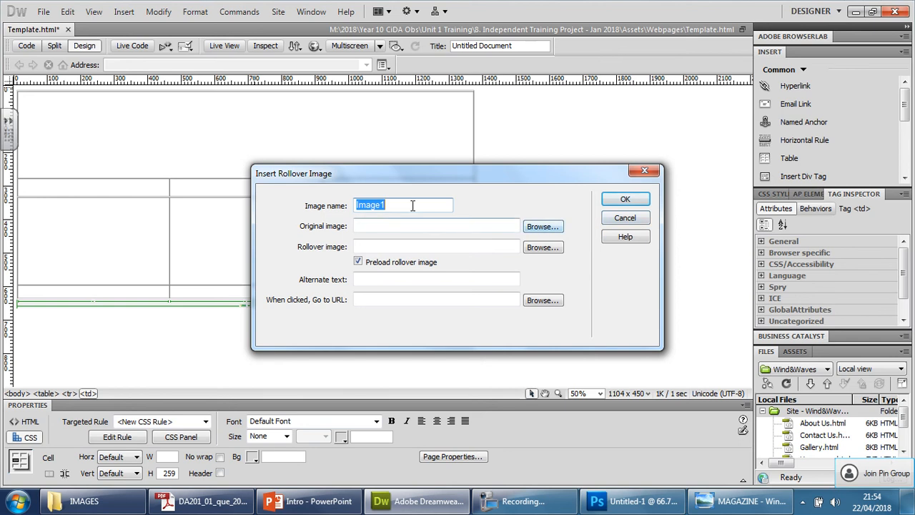
text(Banner)
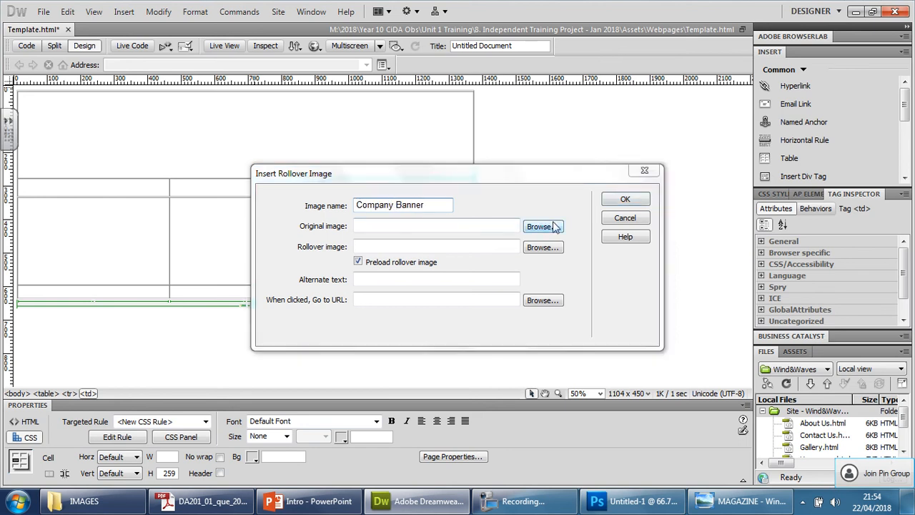
- Choose Banner1 as the original image and Banner2 as the rollover image, declining to copy files
click(543, 225)
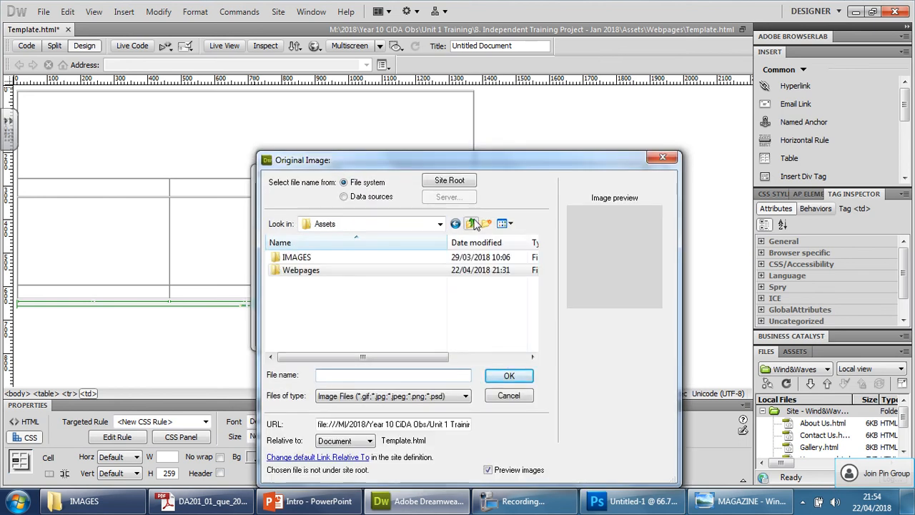
double_click(298, 257)
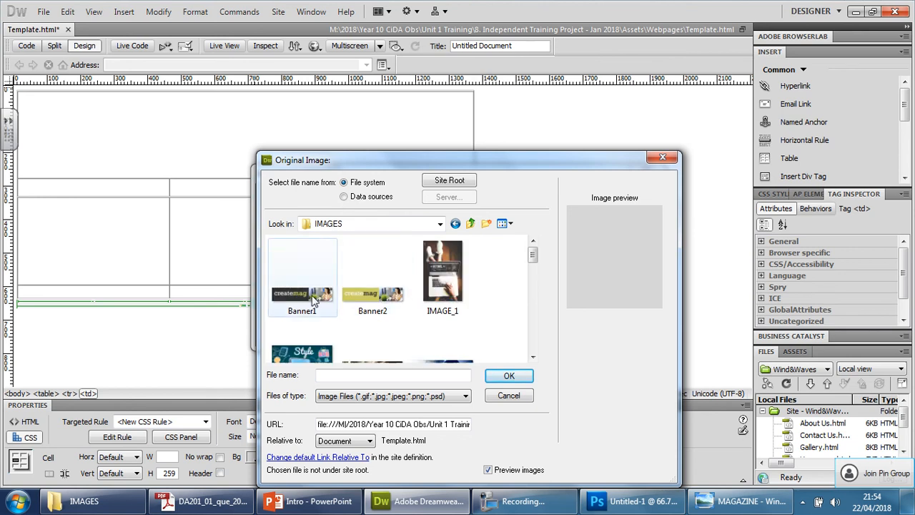
click(509, 374)
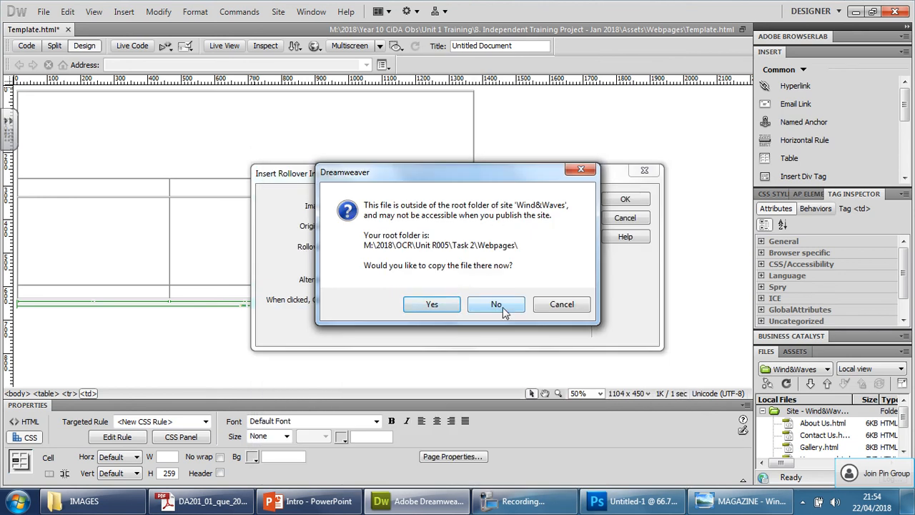
click(496, 303)
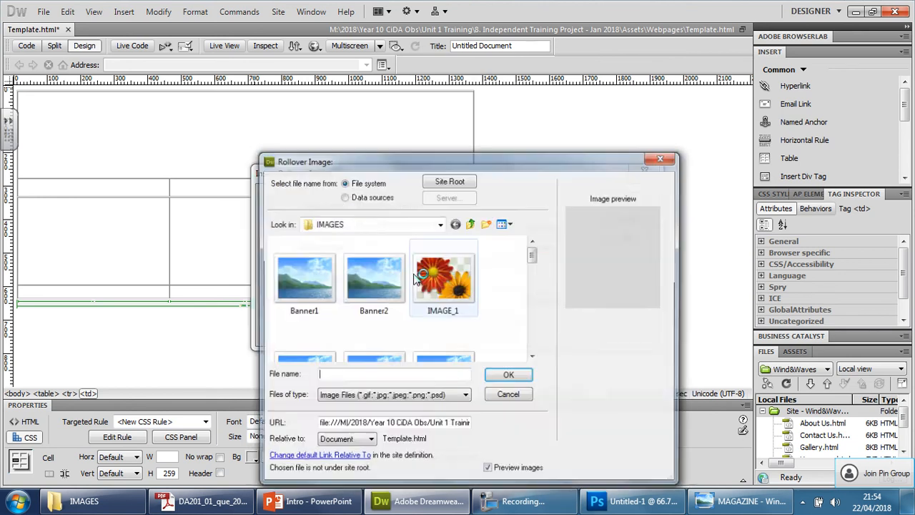
click(509, 375)
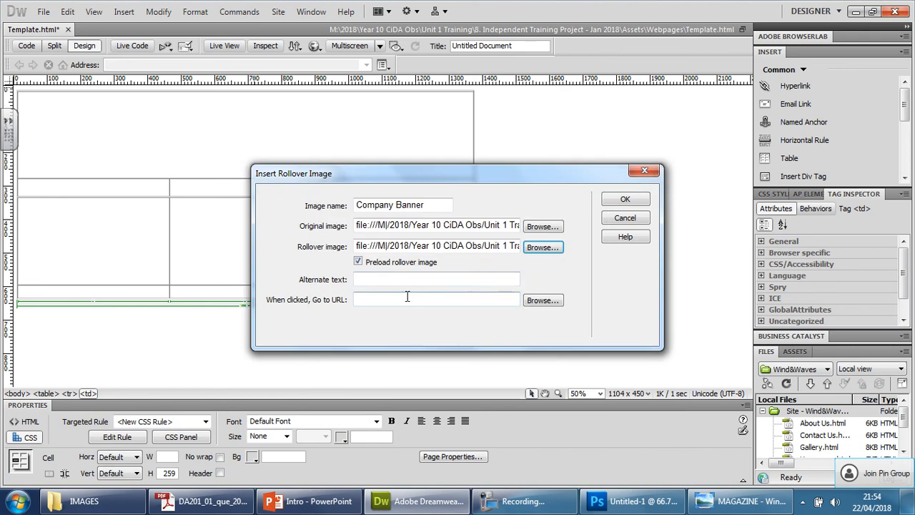
- Enter alternate text 'Image of the company name and young lady...' and confirm the rollover banner
click(435, 279)
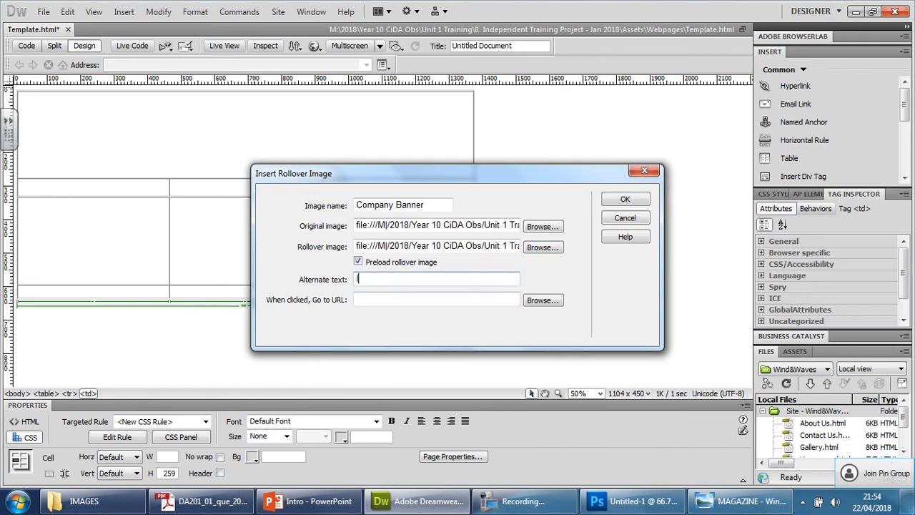
text(Image of the c)
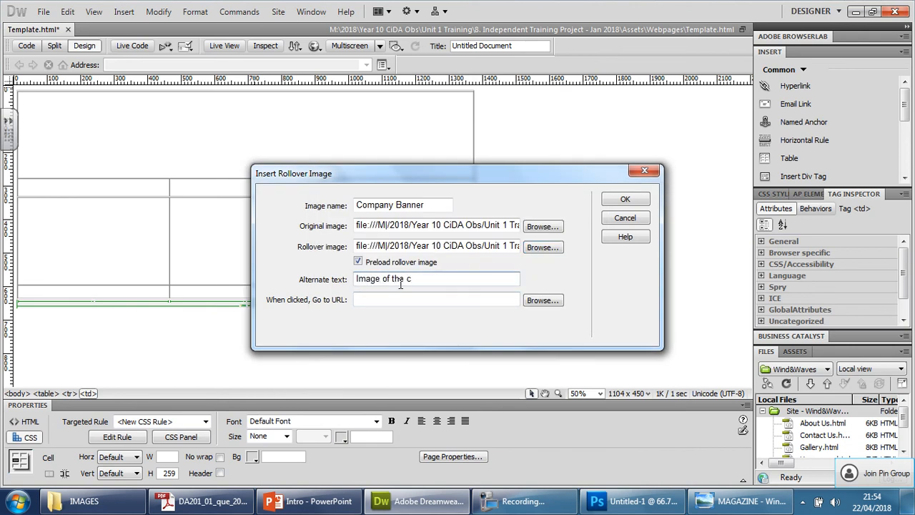
text(omp)
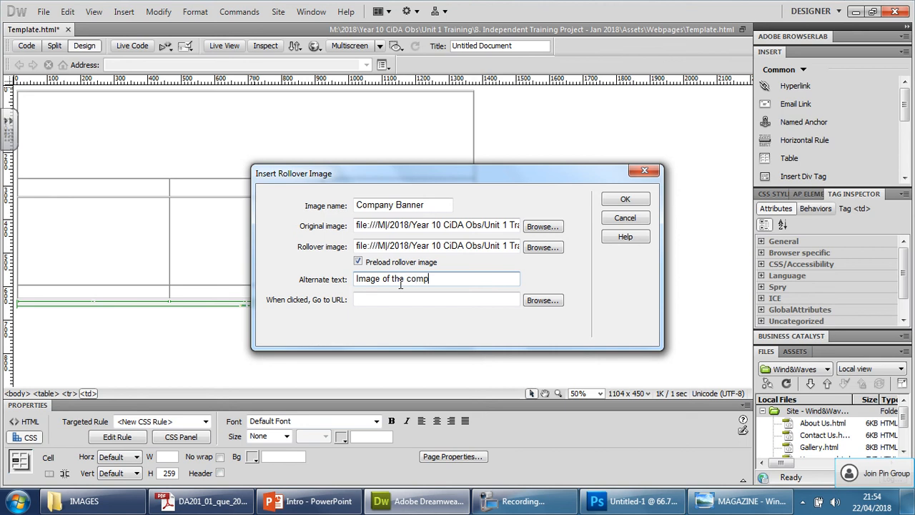
text(any name)
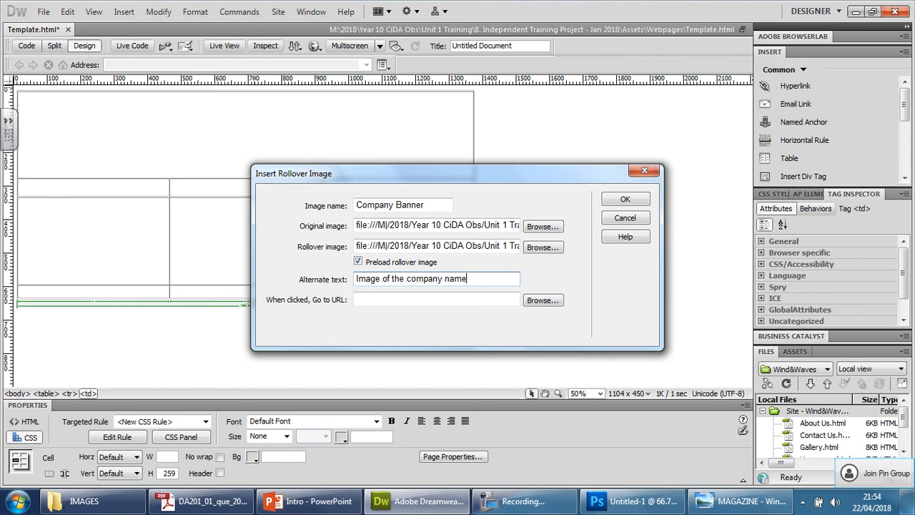
text(and)
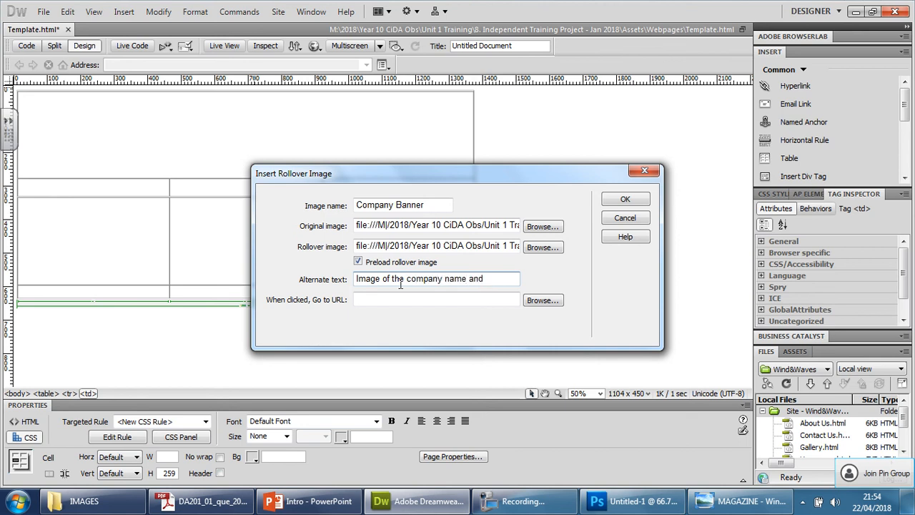
text(young lady working at her computer)
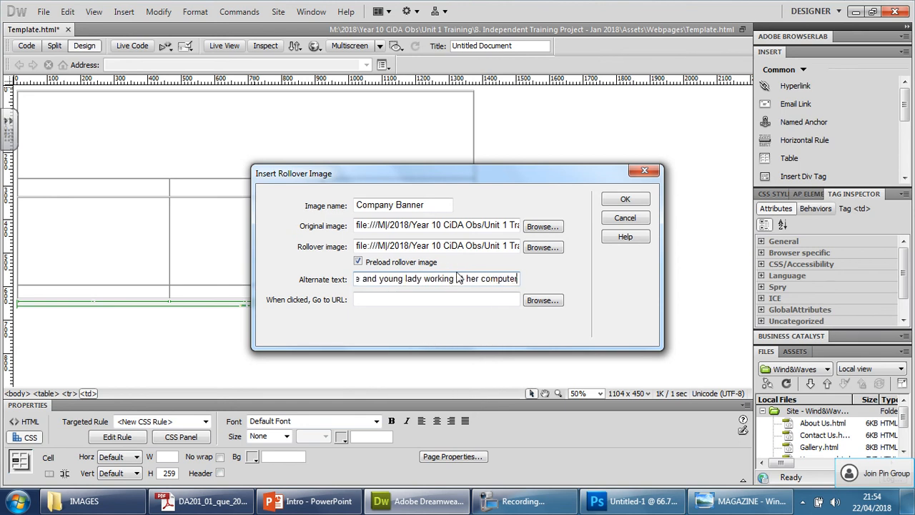
click(624, 198)
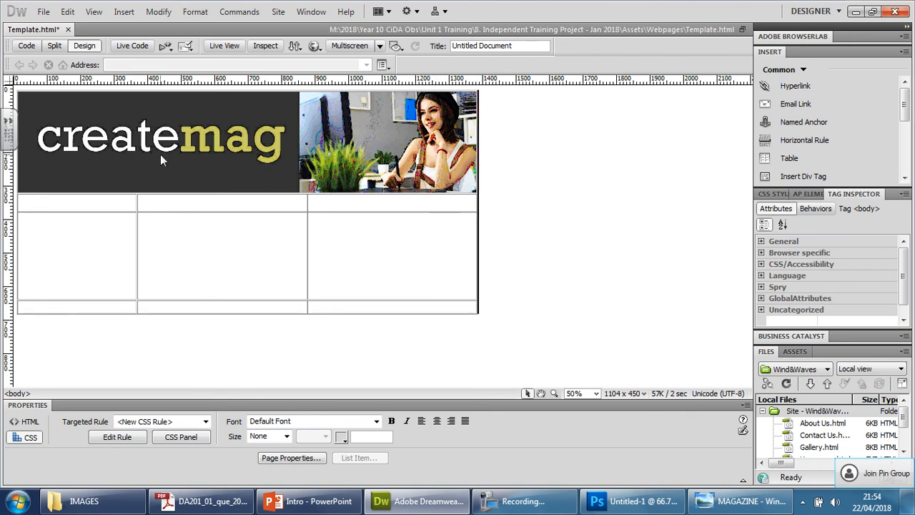
mouse_move(193, 174)
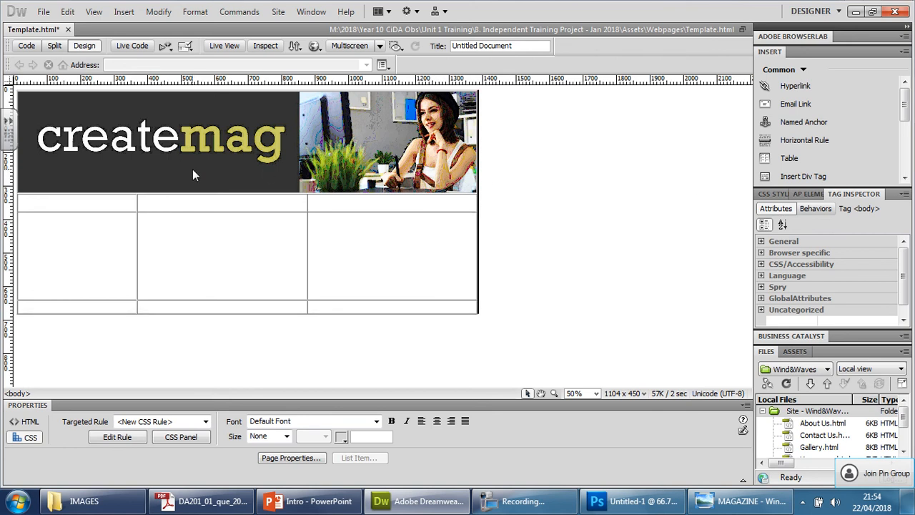